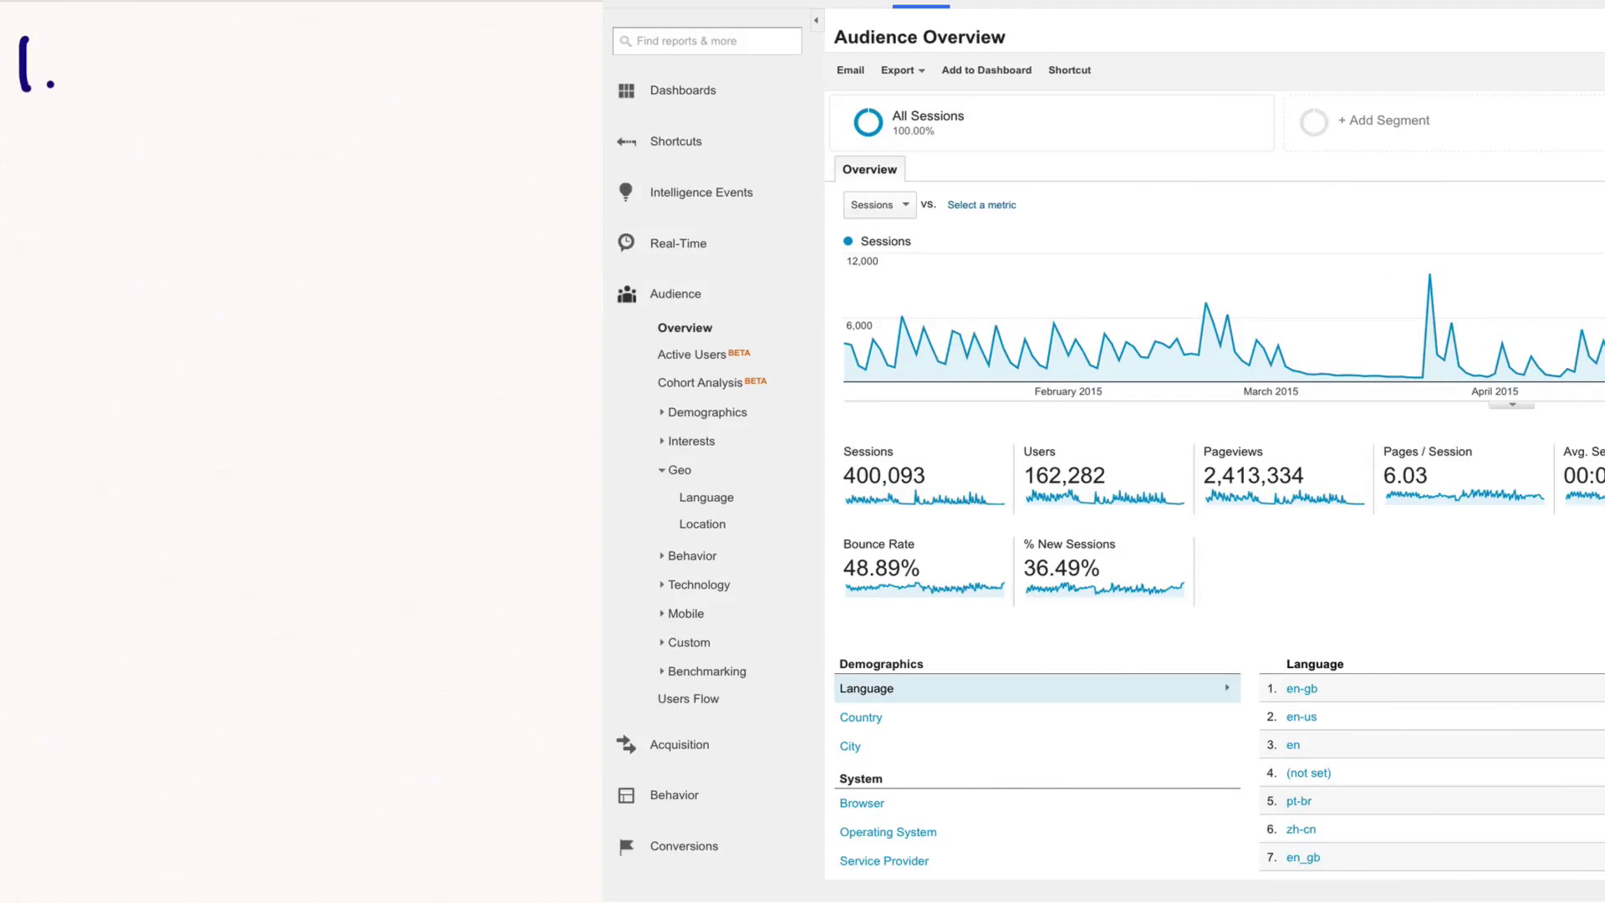
Step: Note Acquisition, then expand Acquisition > AdWords and pick Campaigns in the sidebar
text(ACQUISITION)
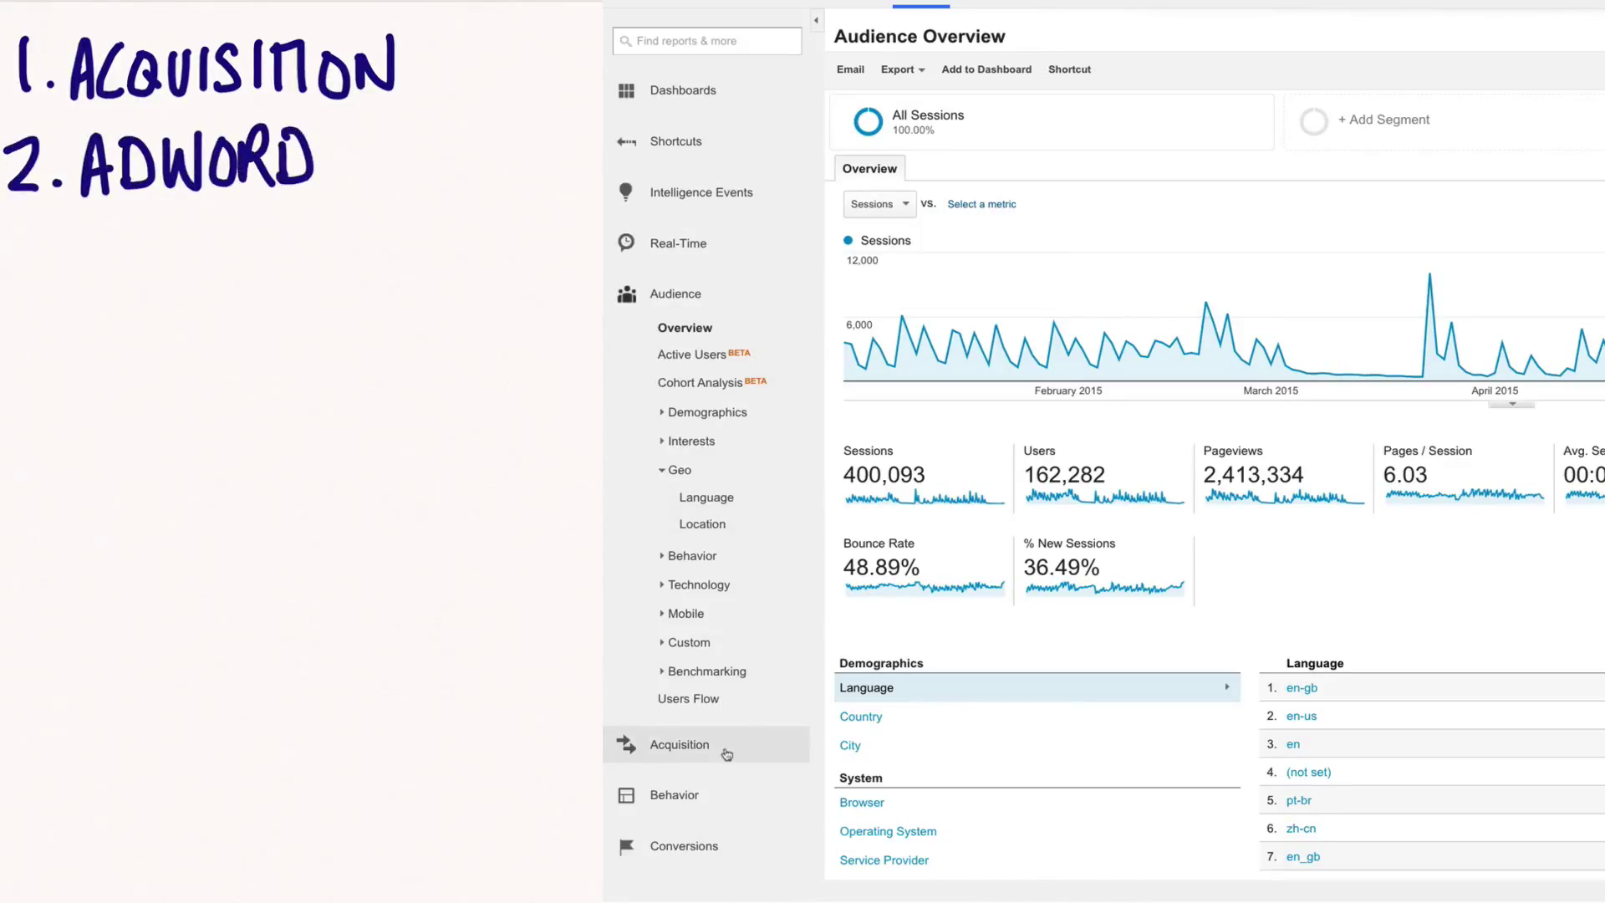
click(679, 744)
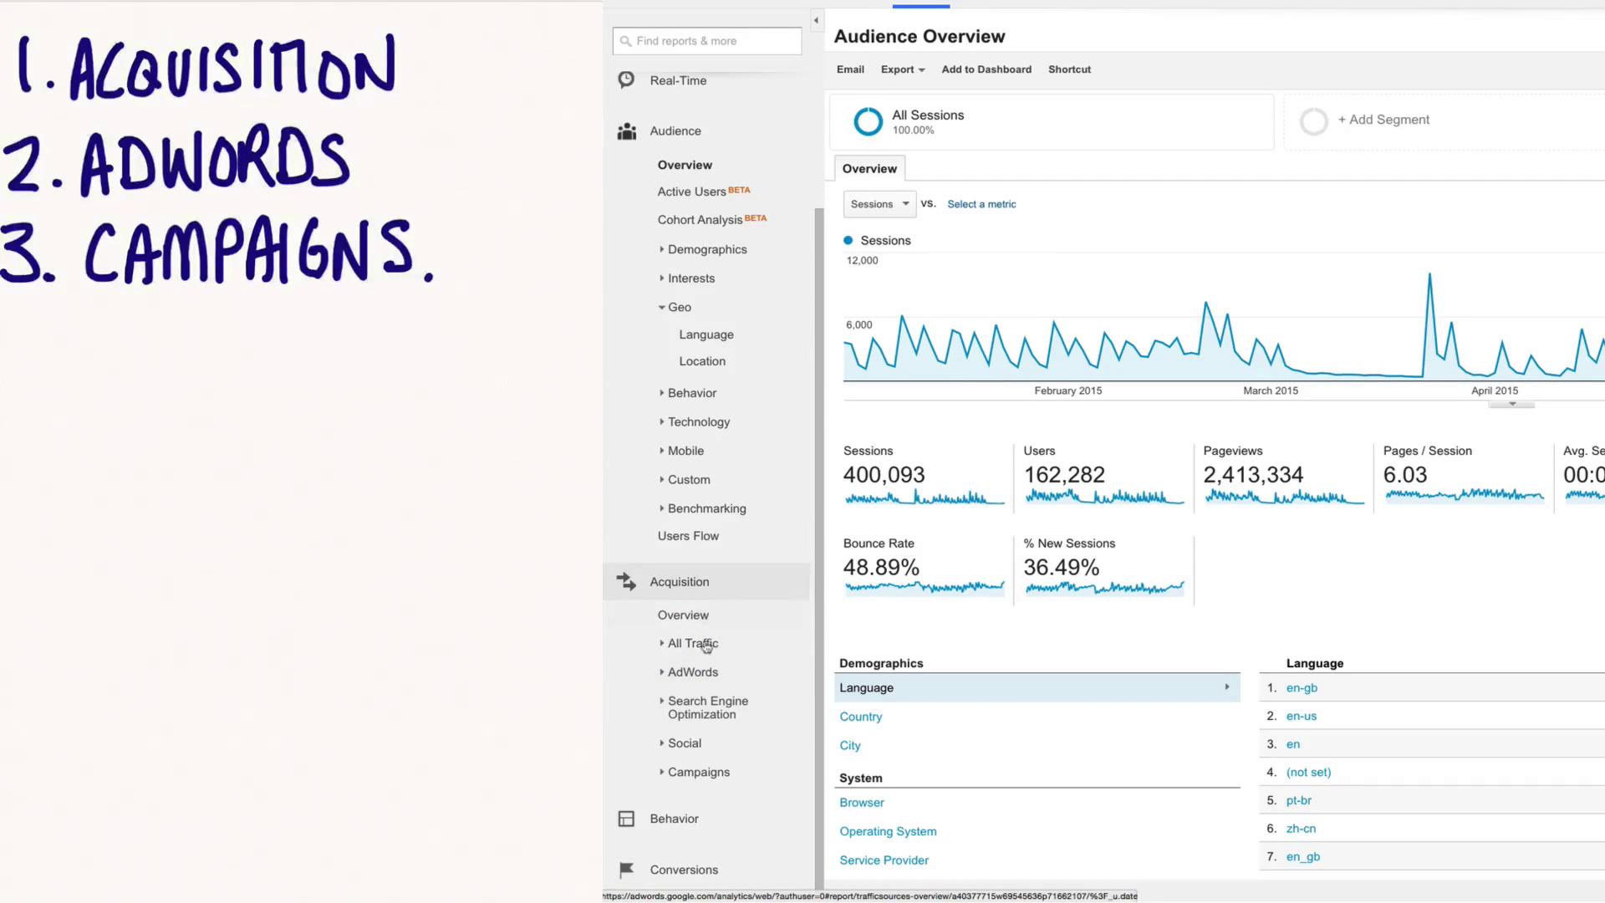
click(693, 672)
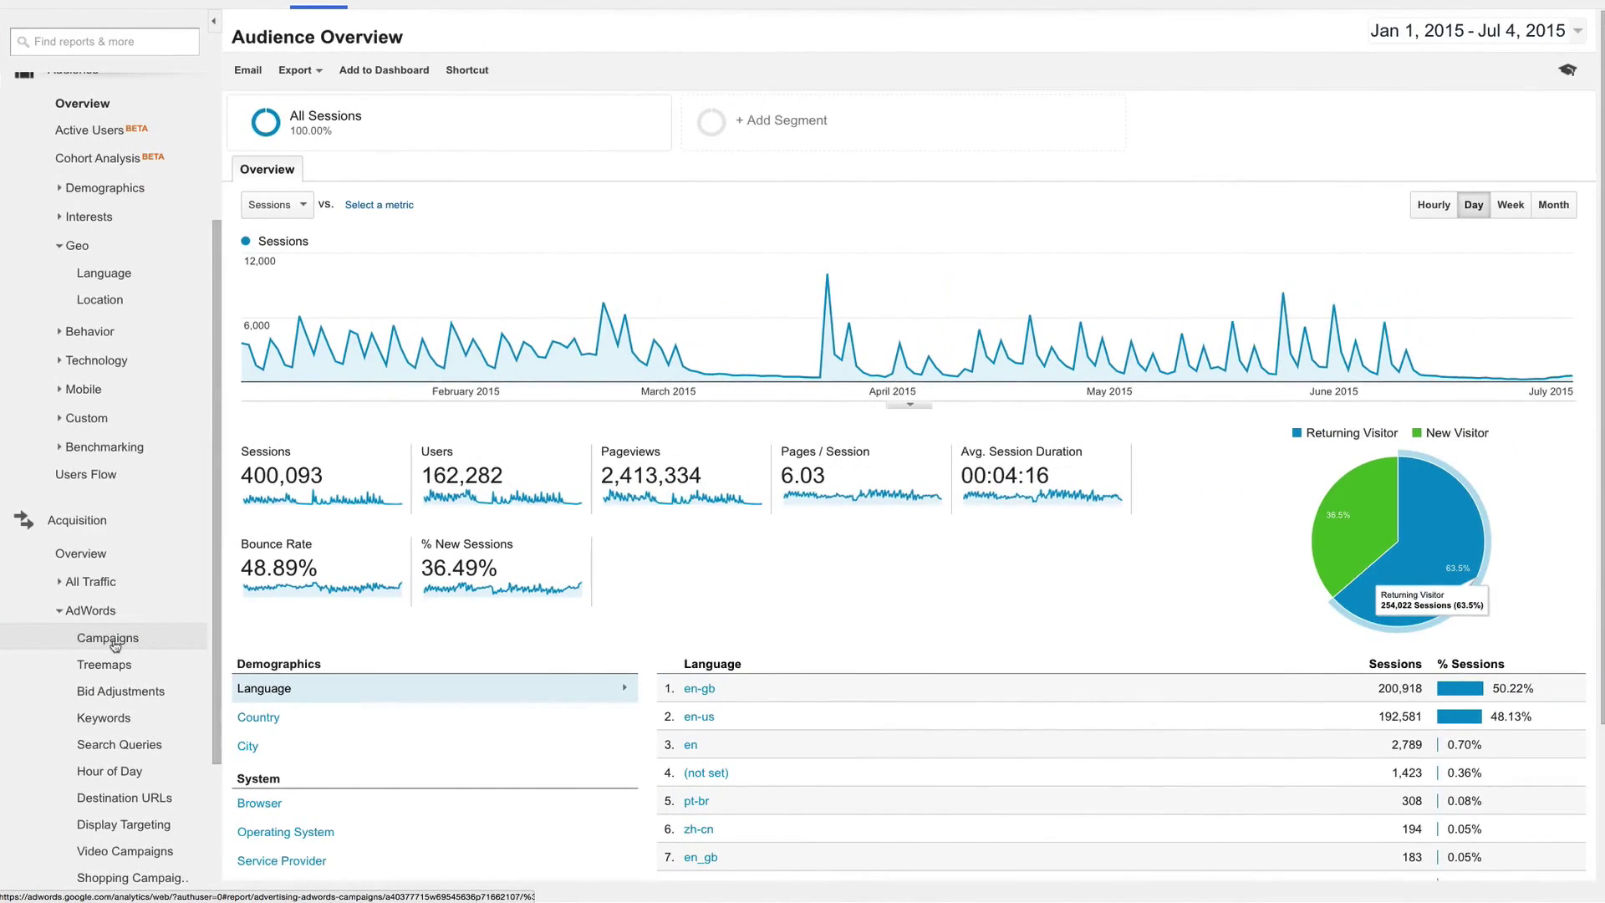
click(106, 638)
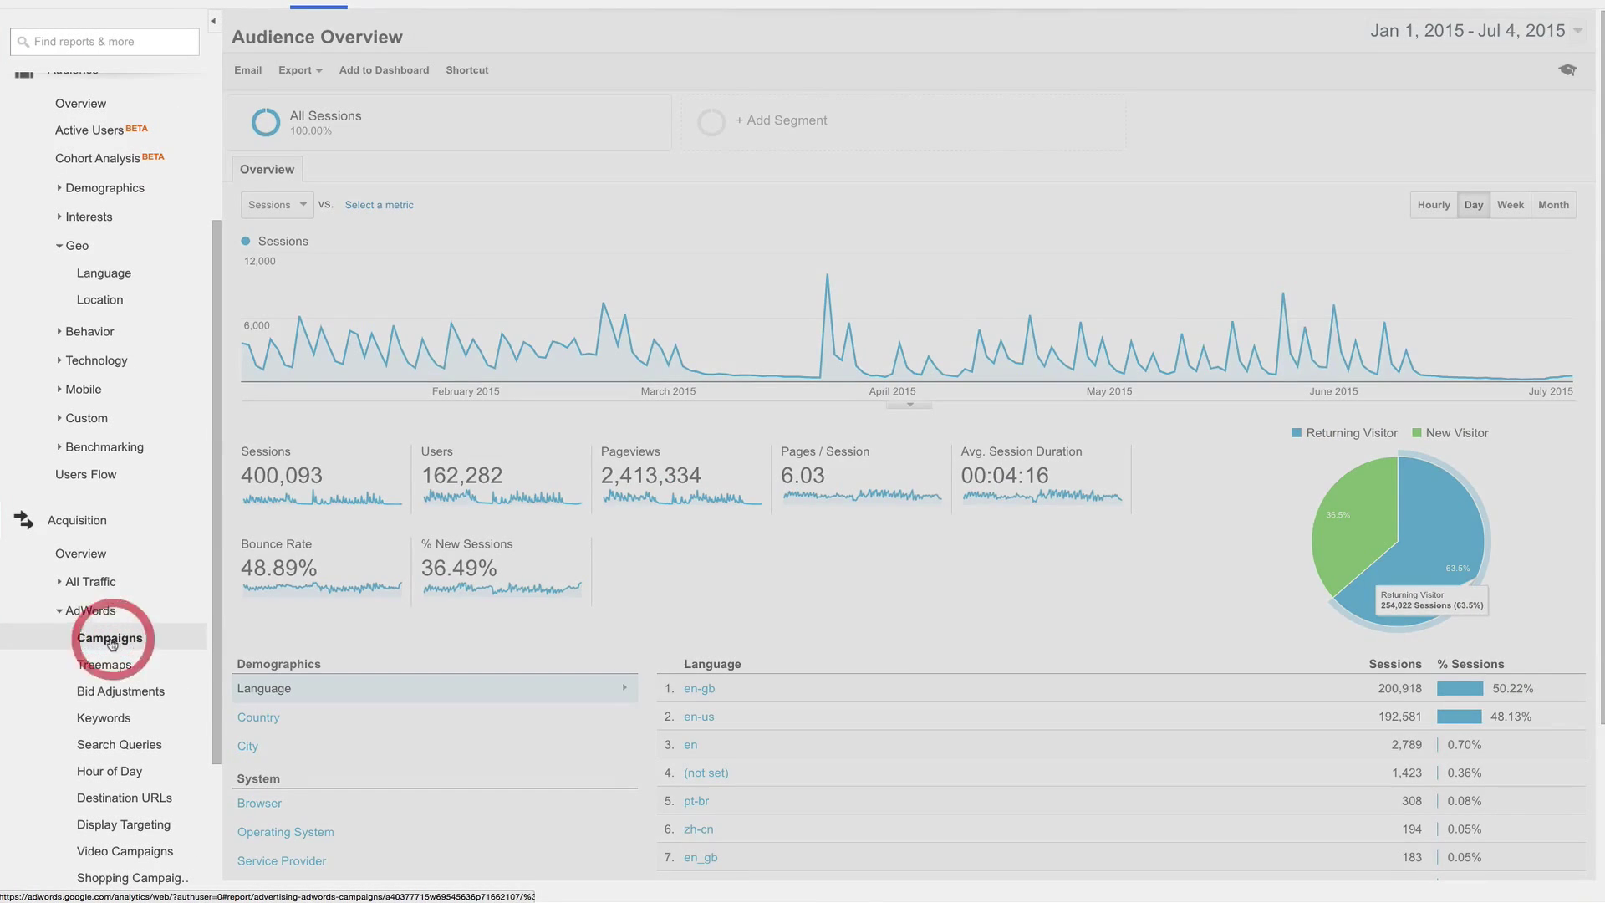
Step: Load the AdWords Campaigns report and narrow the dates to Jan 1 – Apr 1, 2015
click(109, 638)
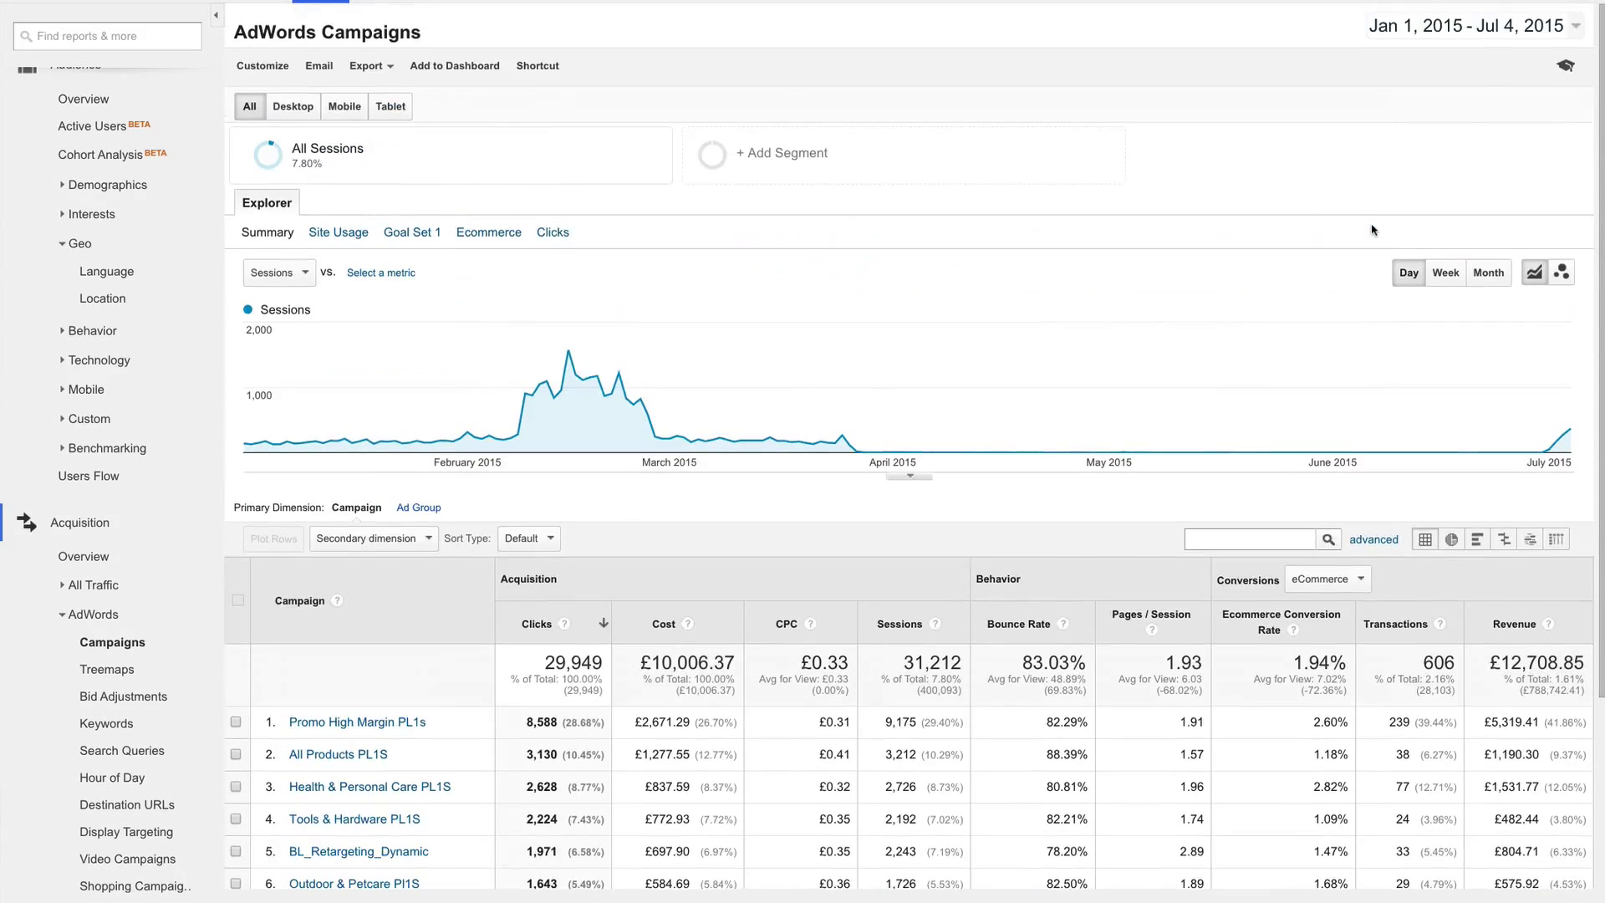
click(1472, 27)
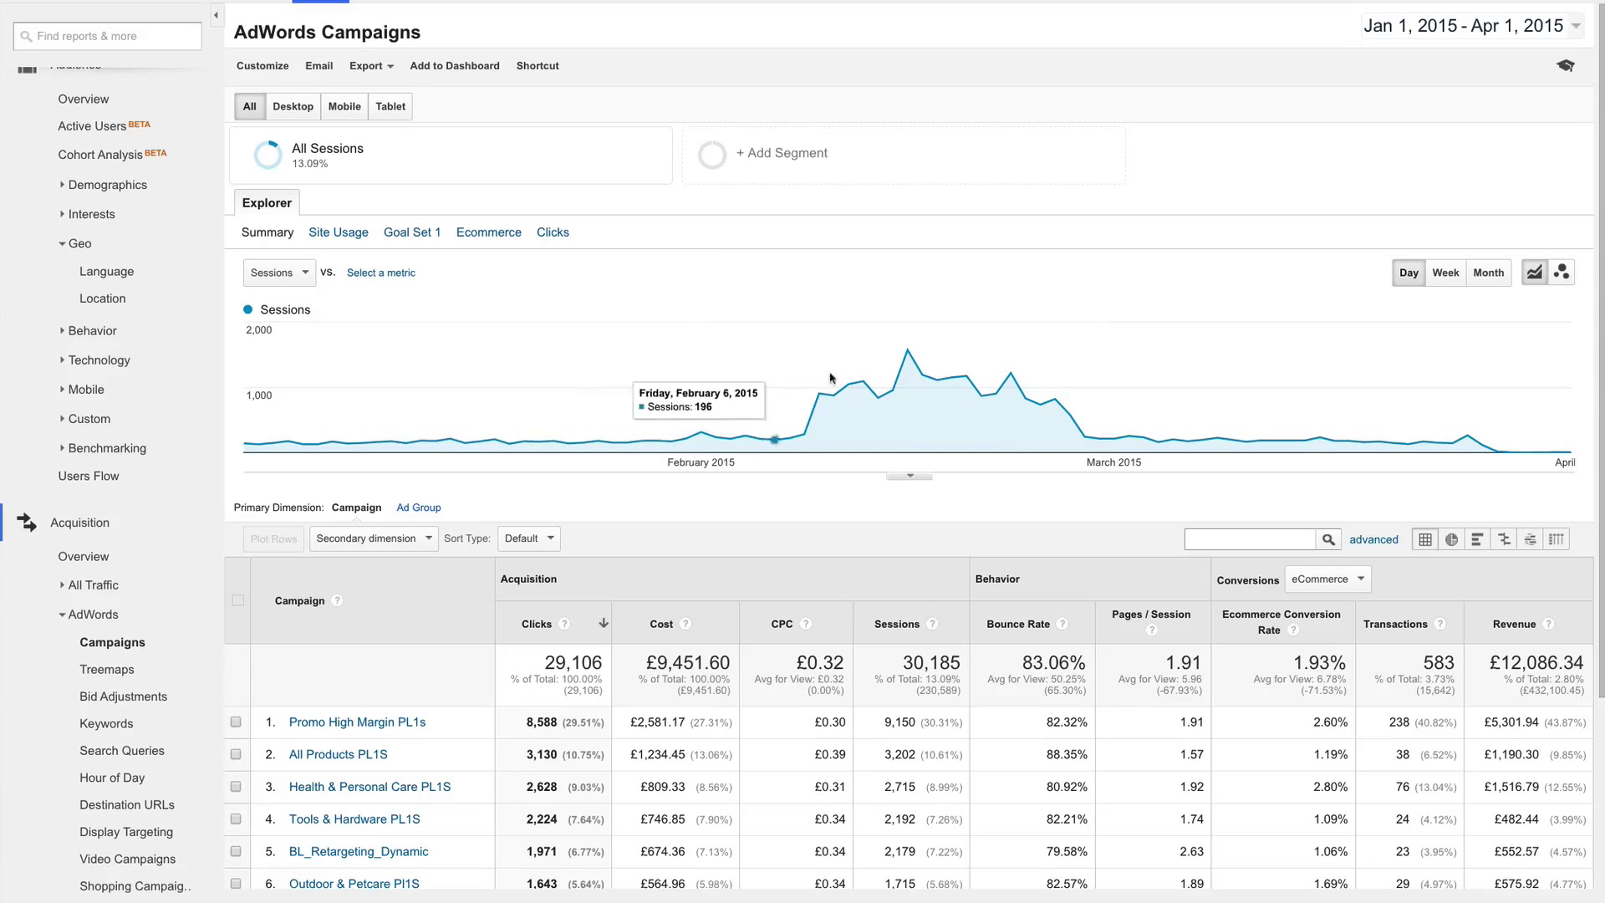
Step: Show 25 rows in the Campaigns table, revealing Footwear, Watches & Clocks and Clearance
scroll(down, 3)
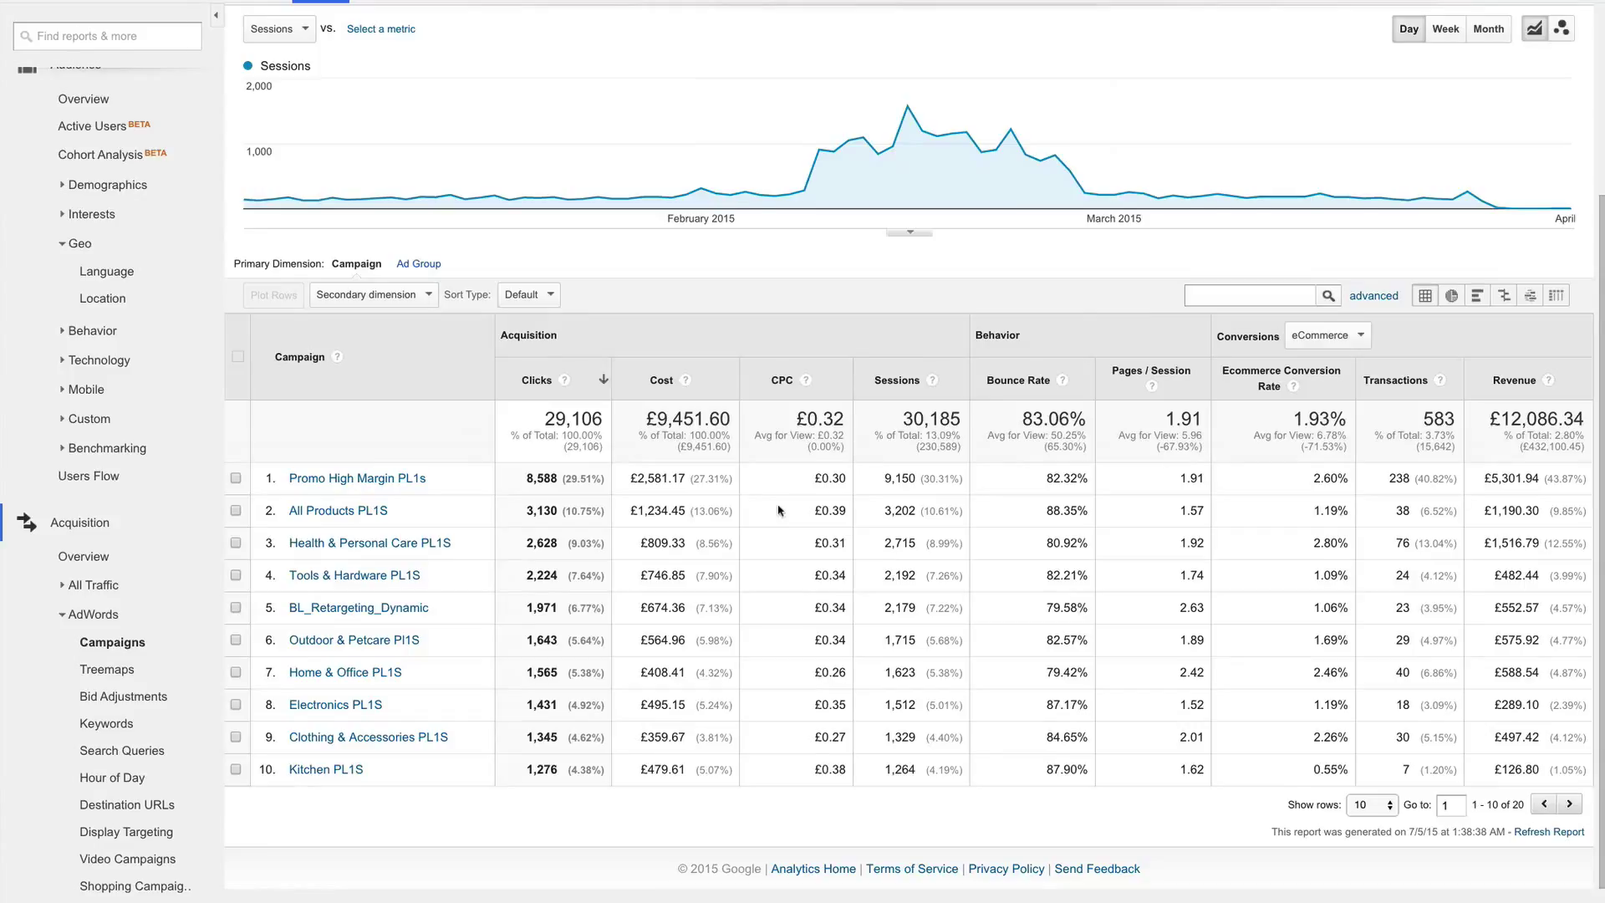
mouse_move(757, 519)
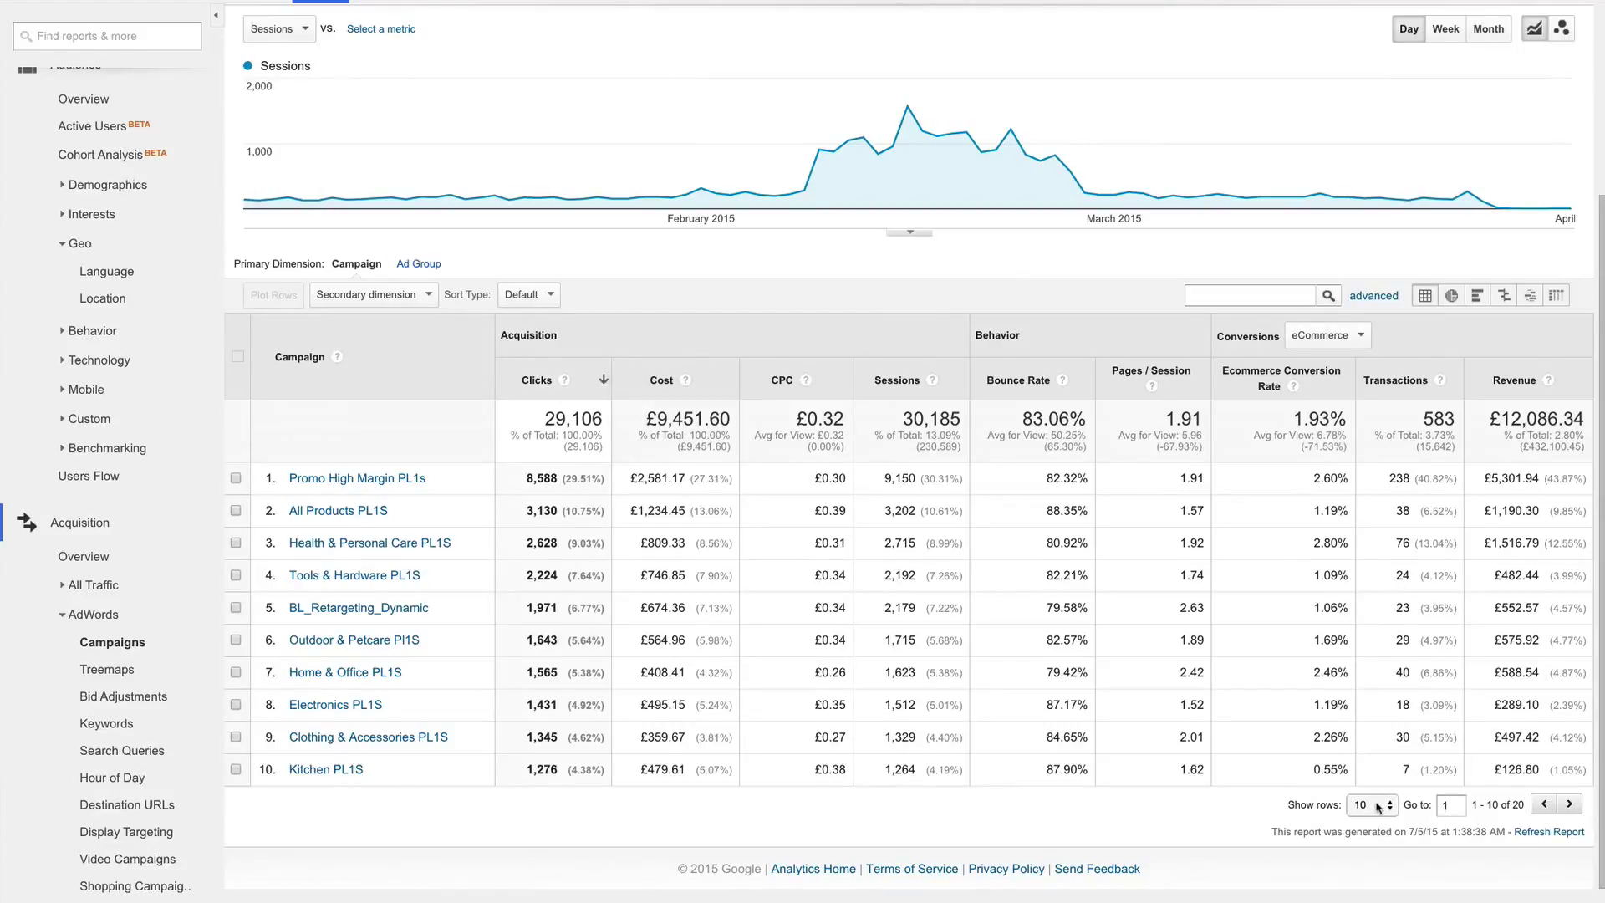
click(1372, 804)
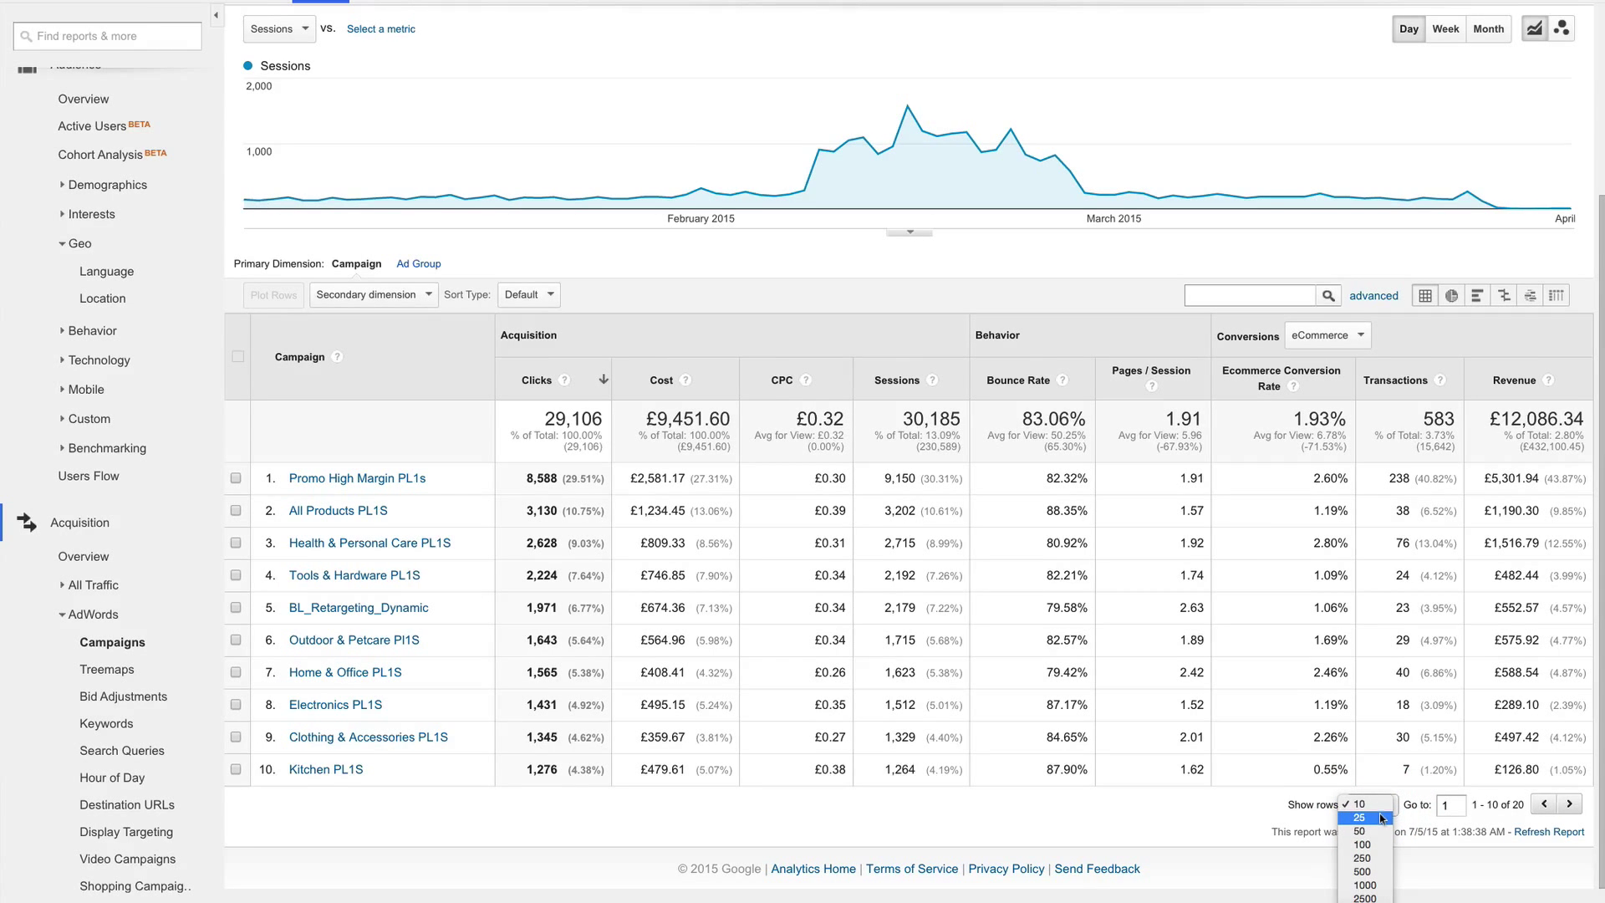
click(1360, 816)
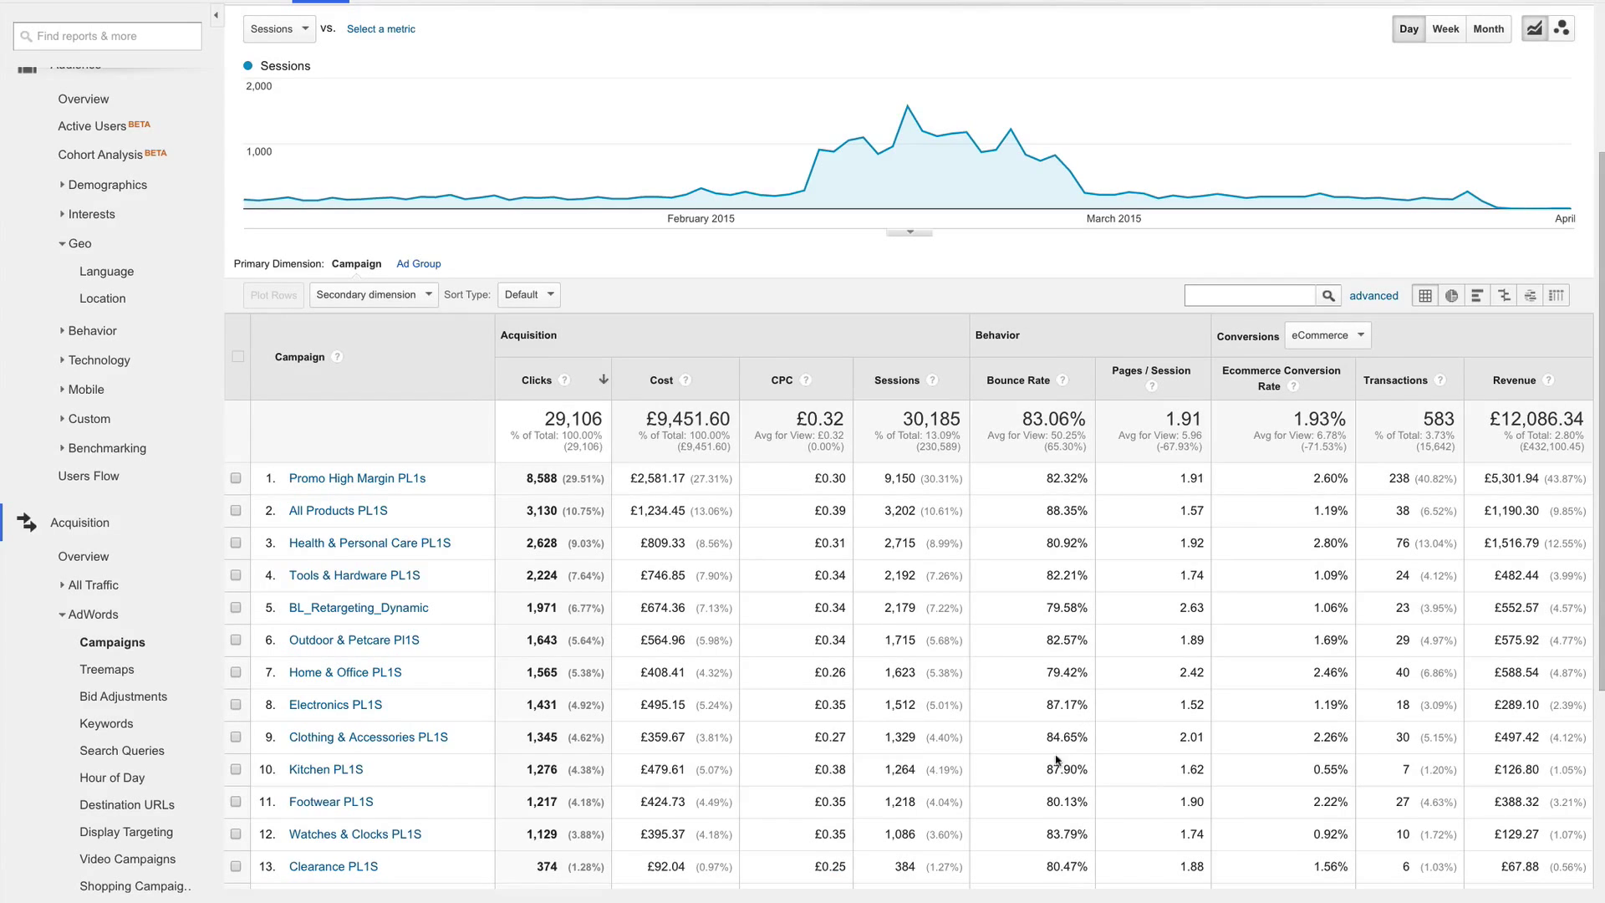
scroll(down, 3)
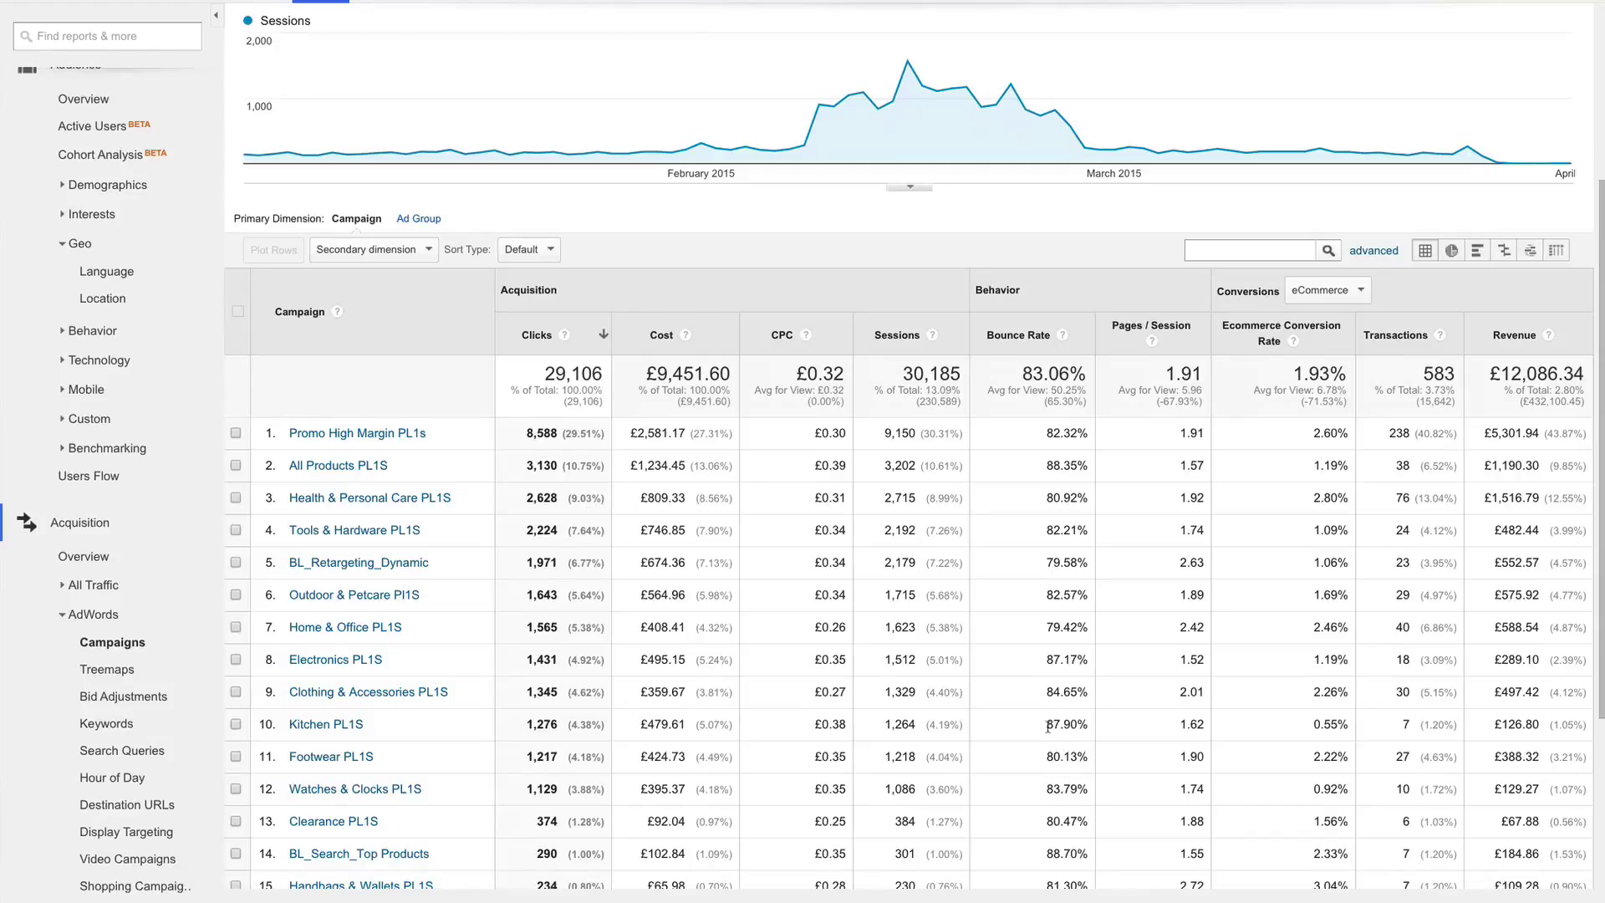
mouse_move(1058, 720)
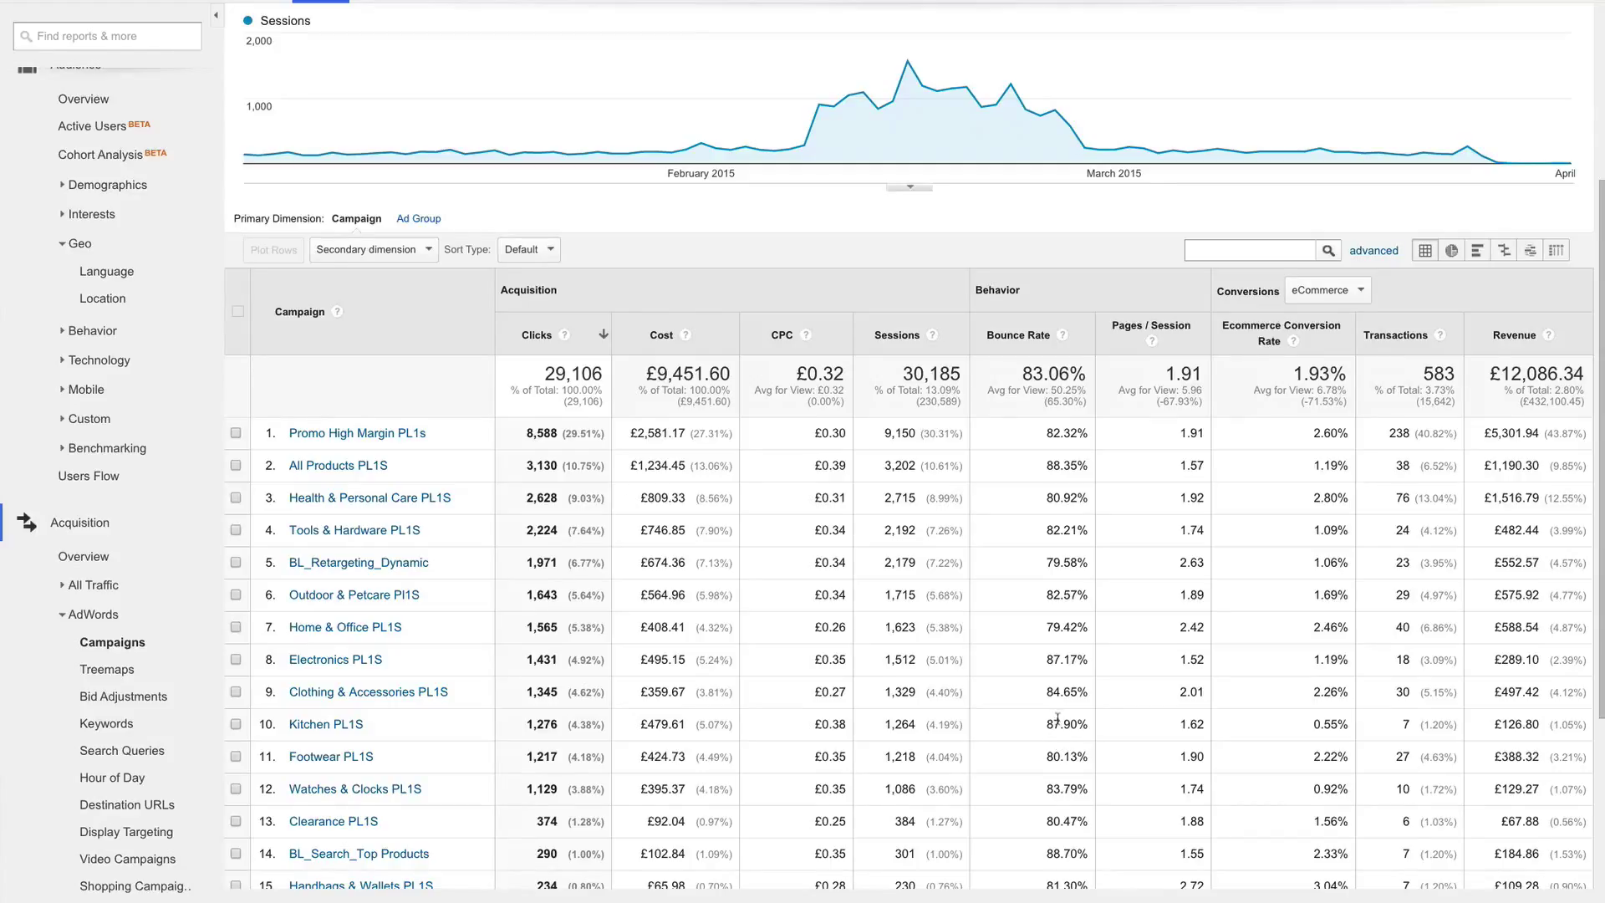
mouse_move(1059, 688)
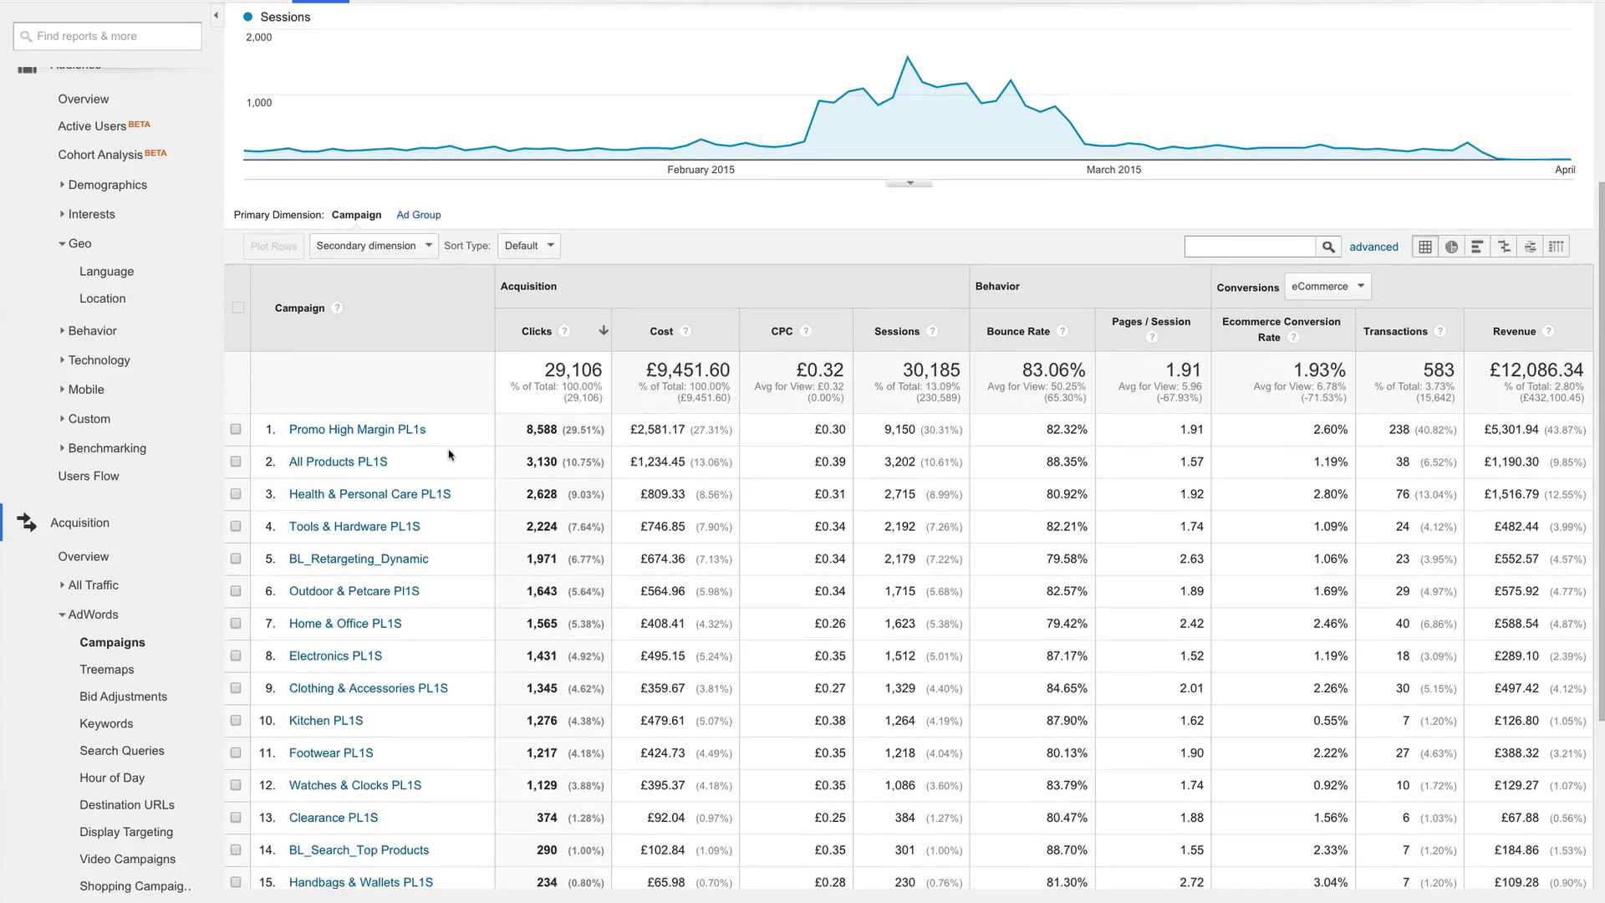
mouse_move(381, 443)
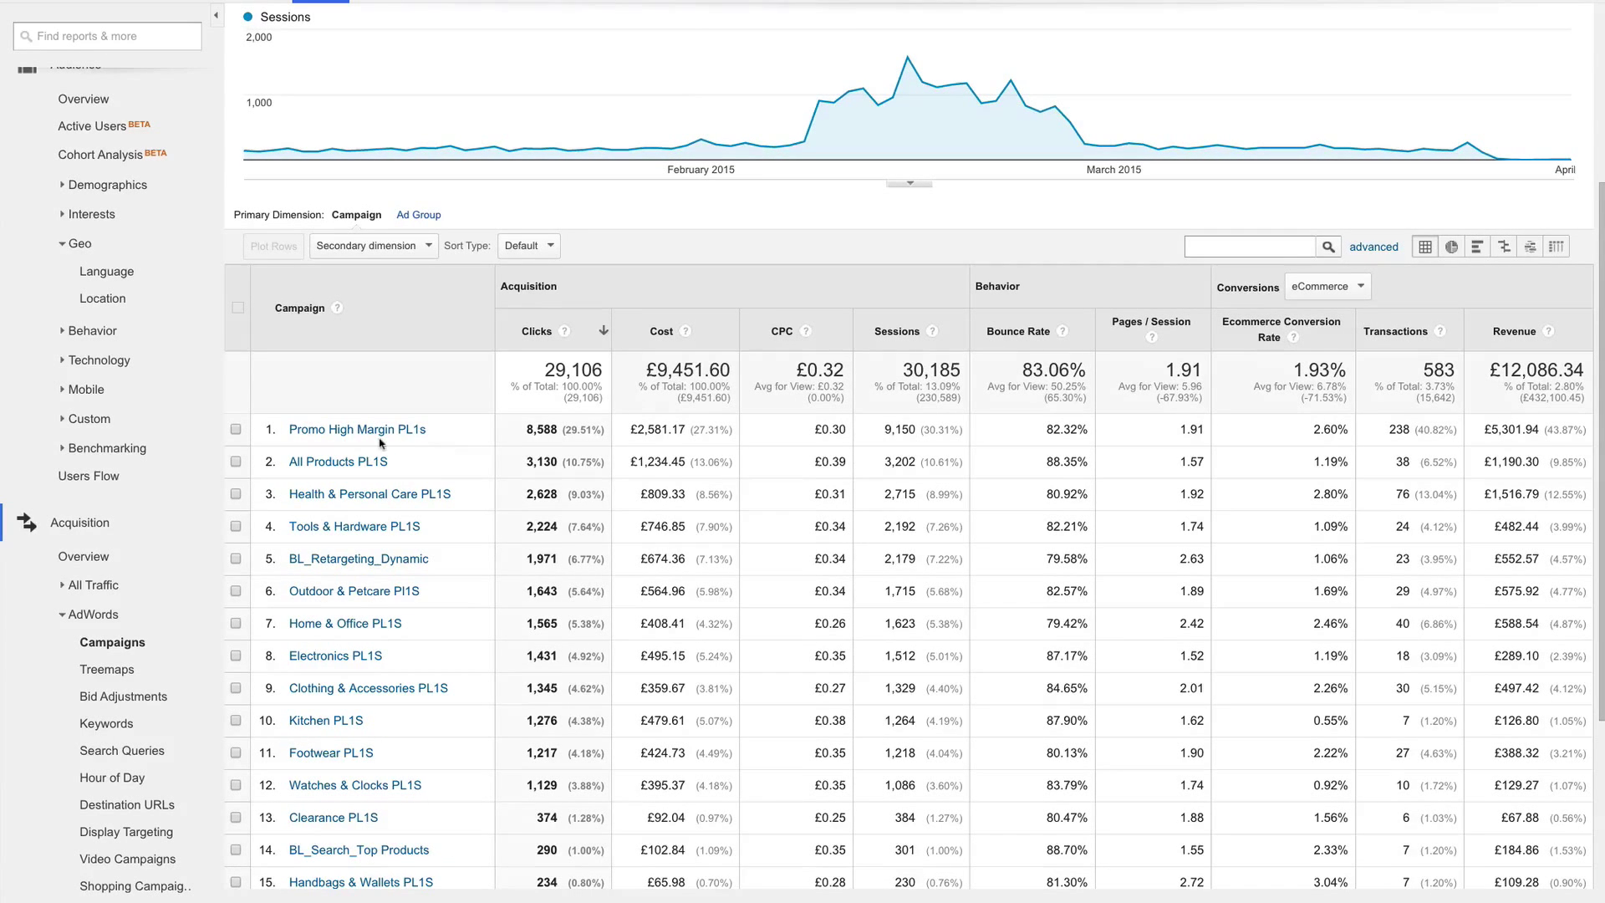
Step: Drill into Promo High Margin PL1S keywords and note that shopping campaigns are called 'keywords' in Analytics
click(356, 429)
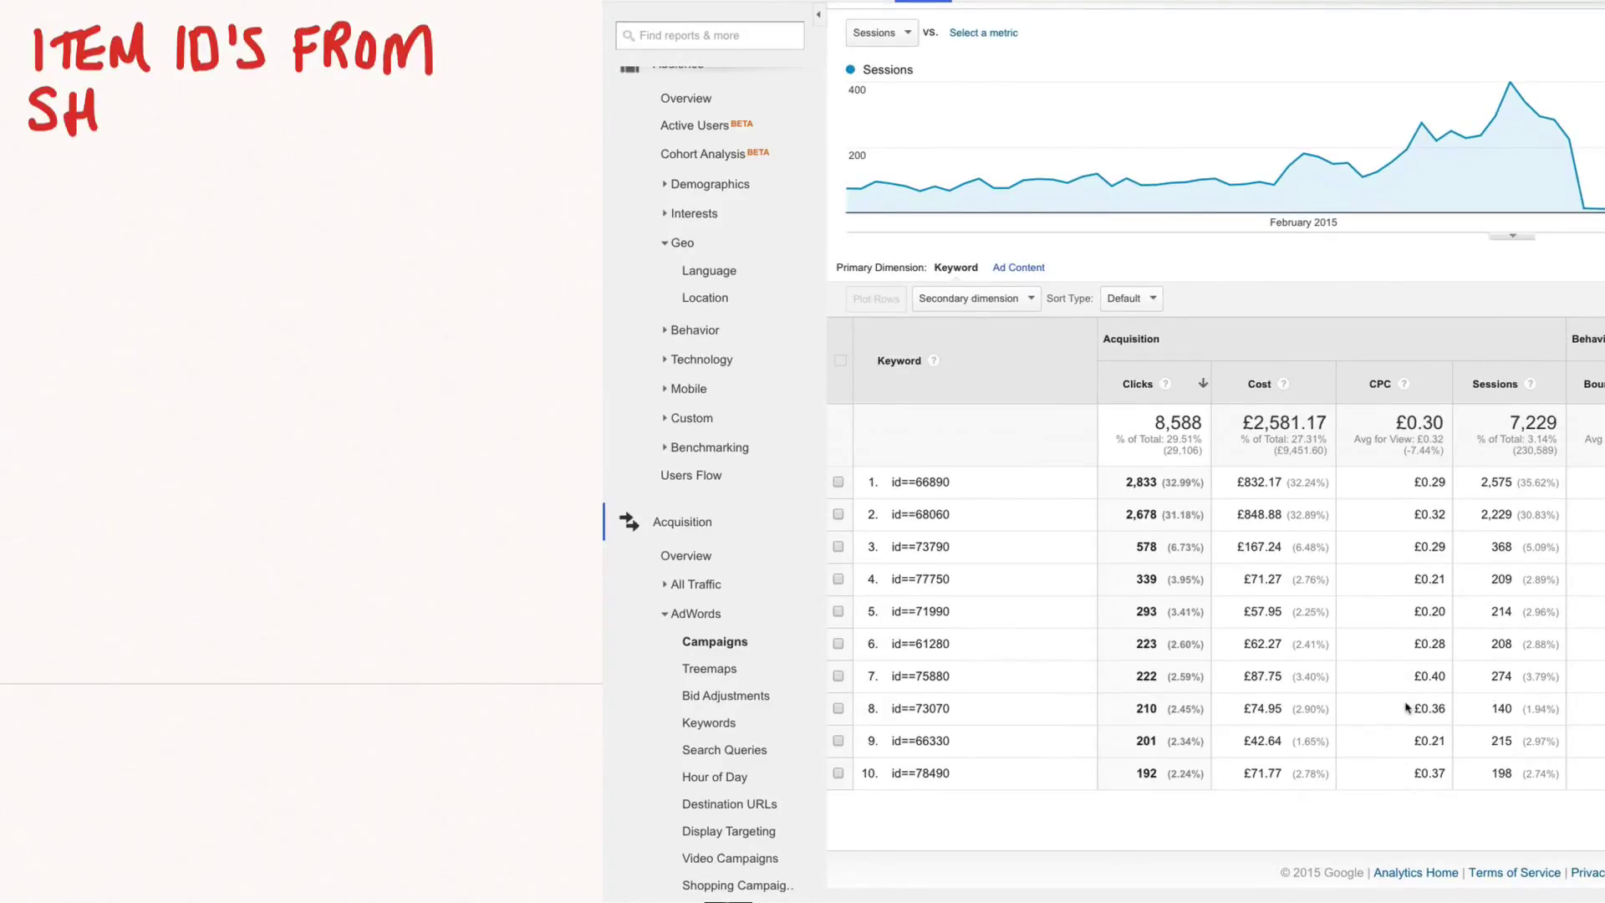
text(SHOPPING CAMPAIGNS ARE)
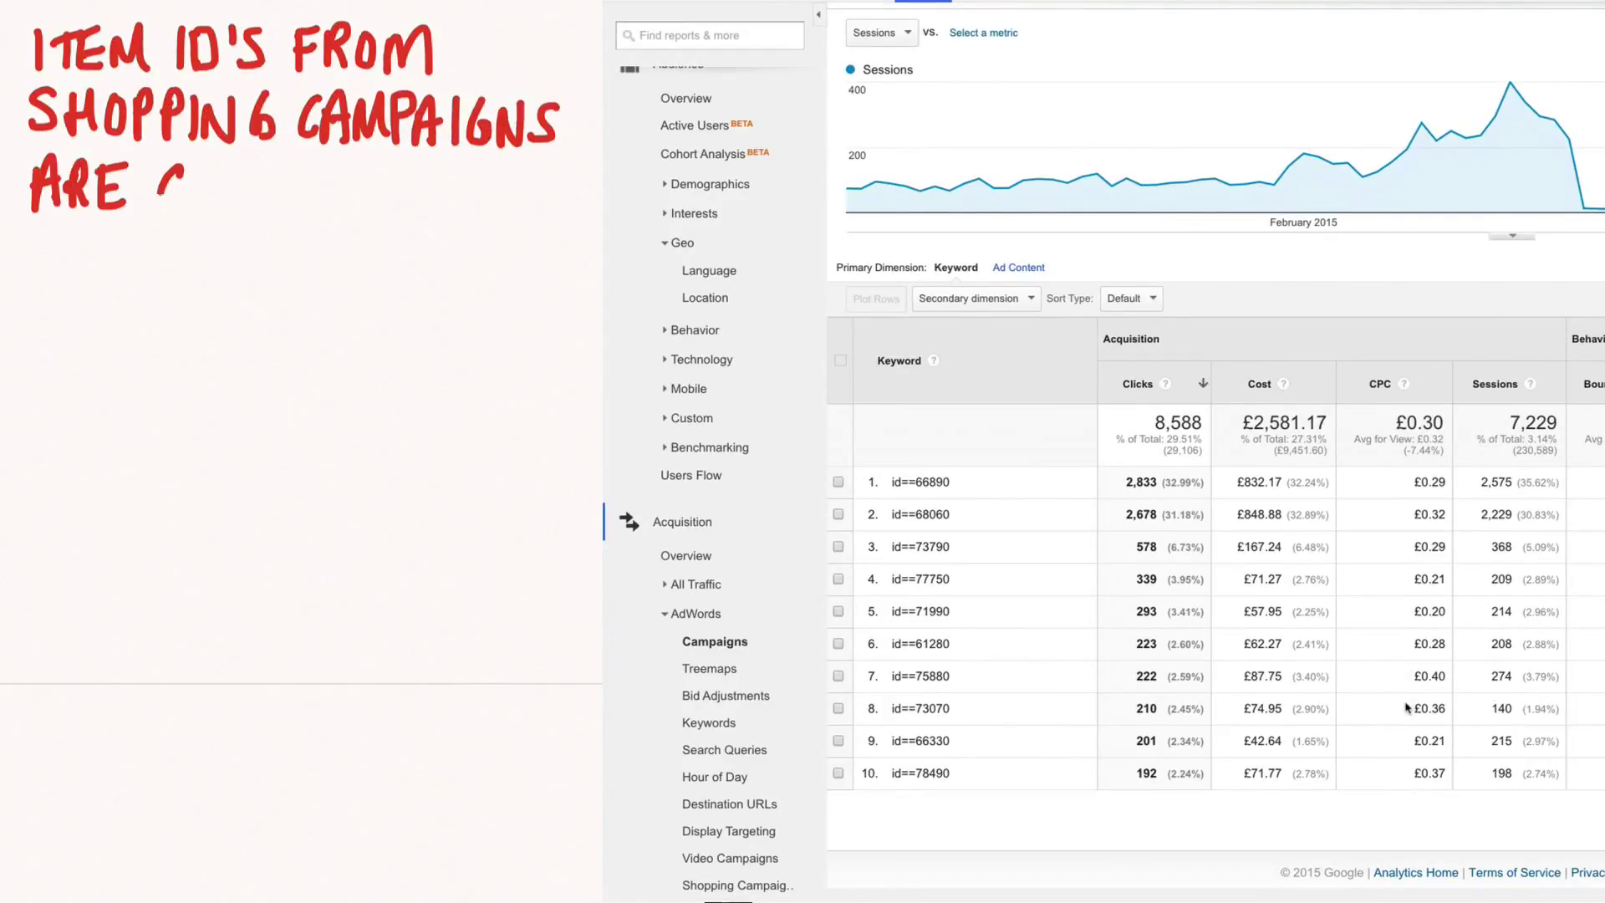
text(CALLED "KEYWORDS")
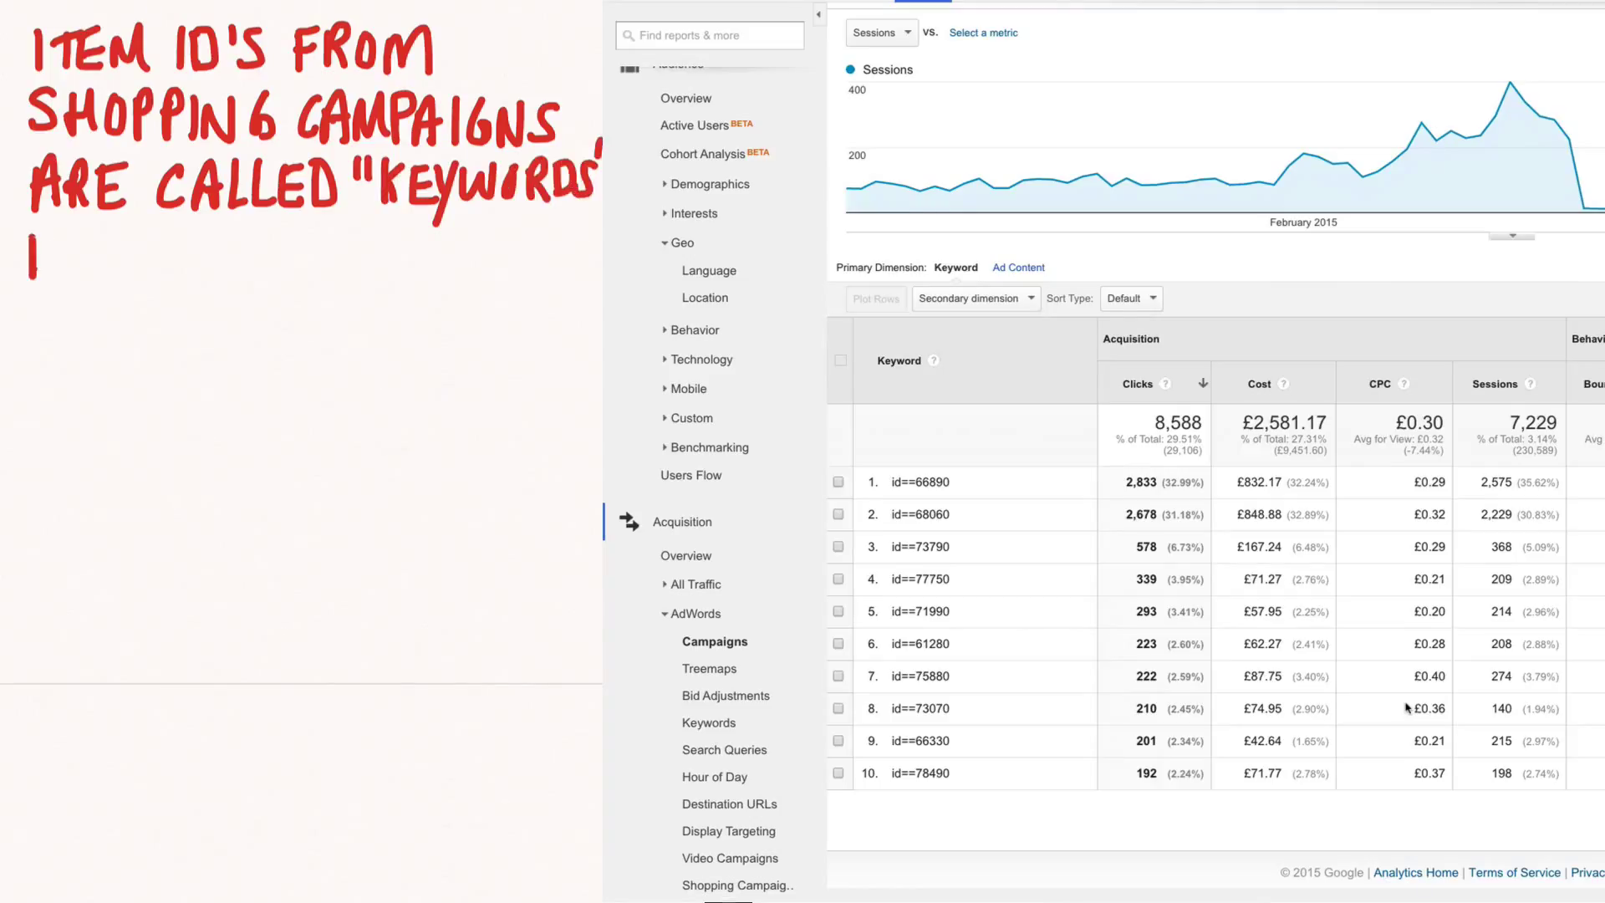
text(IN ANALYTICS ...)
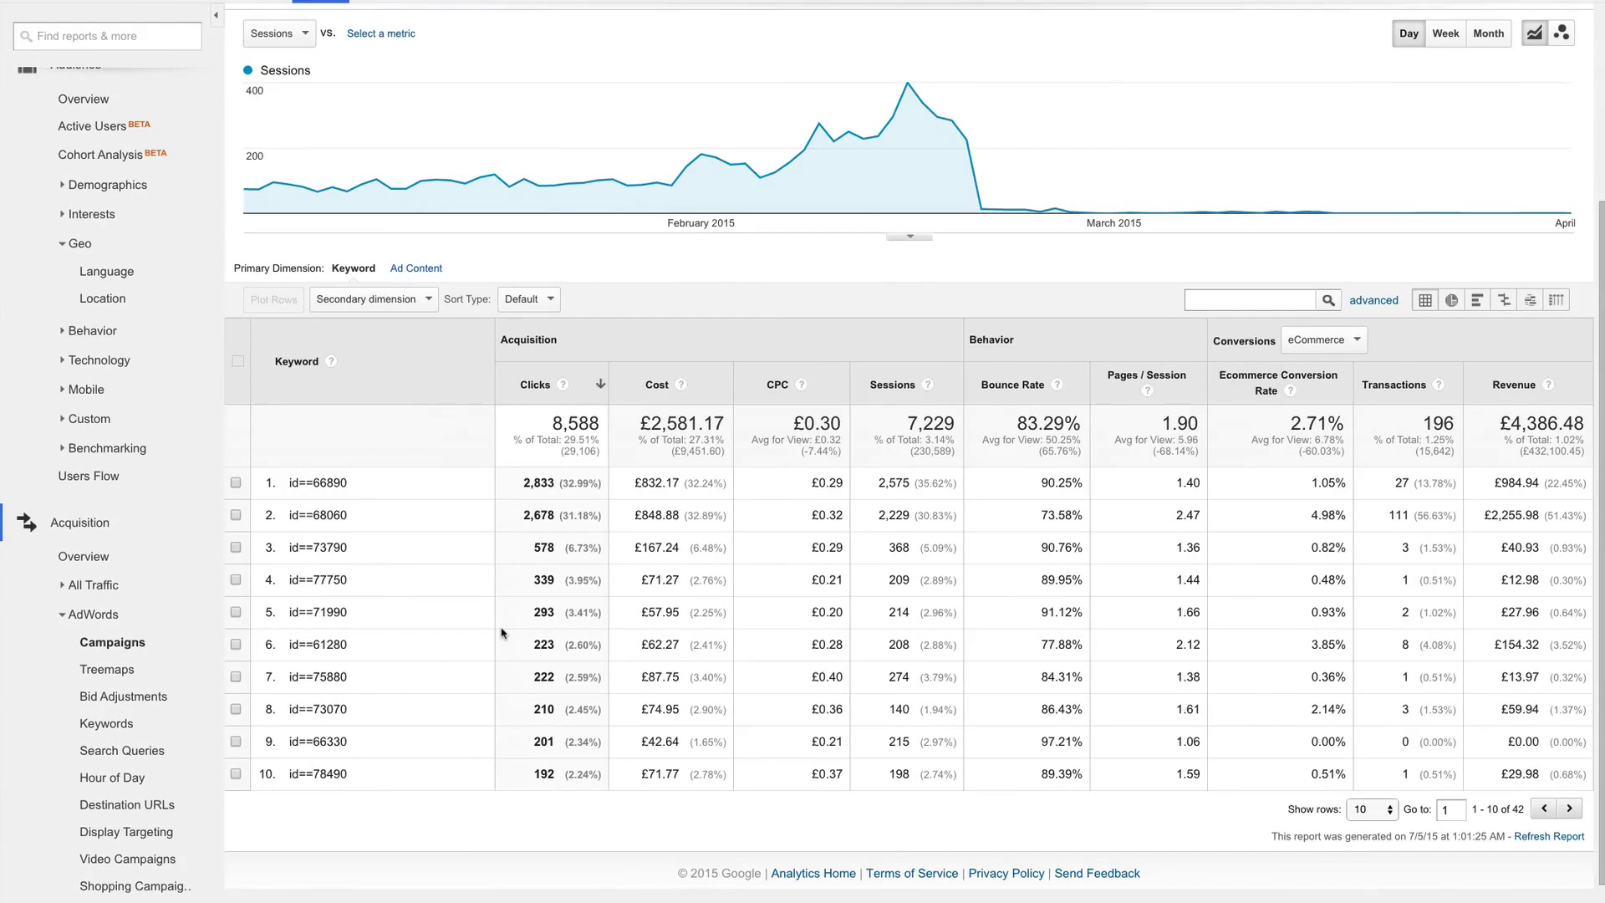
mouse_move(477, 646)
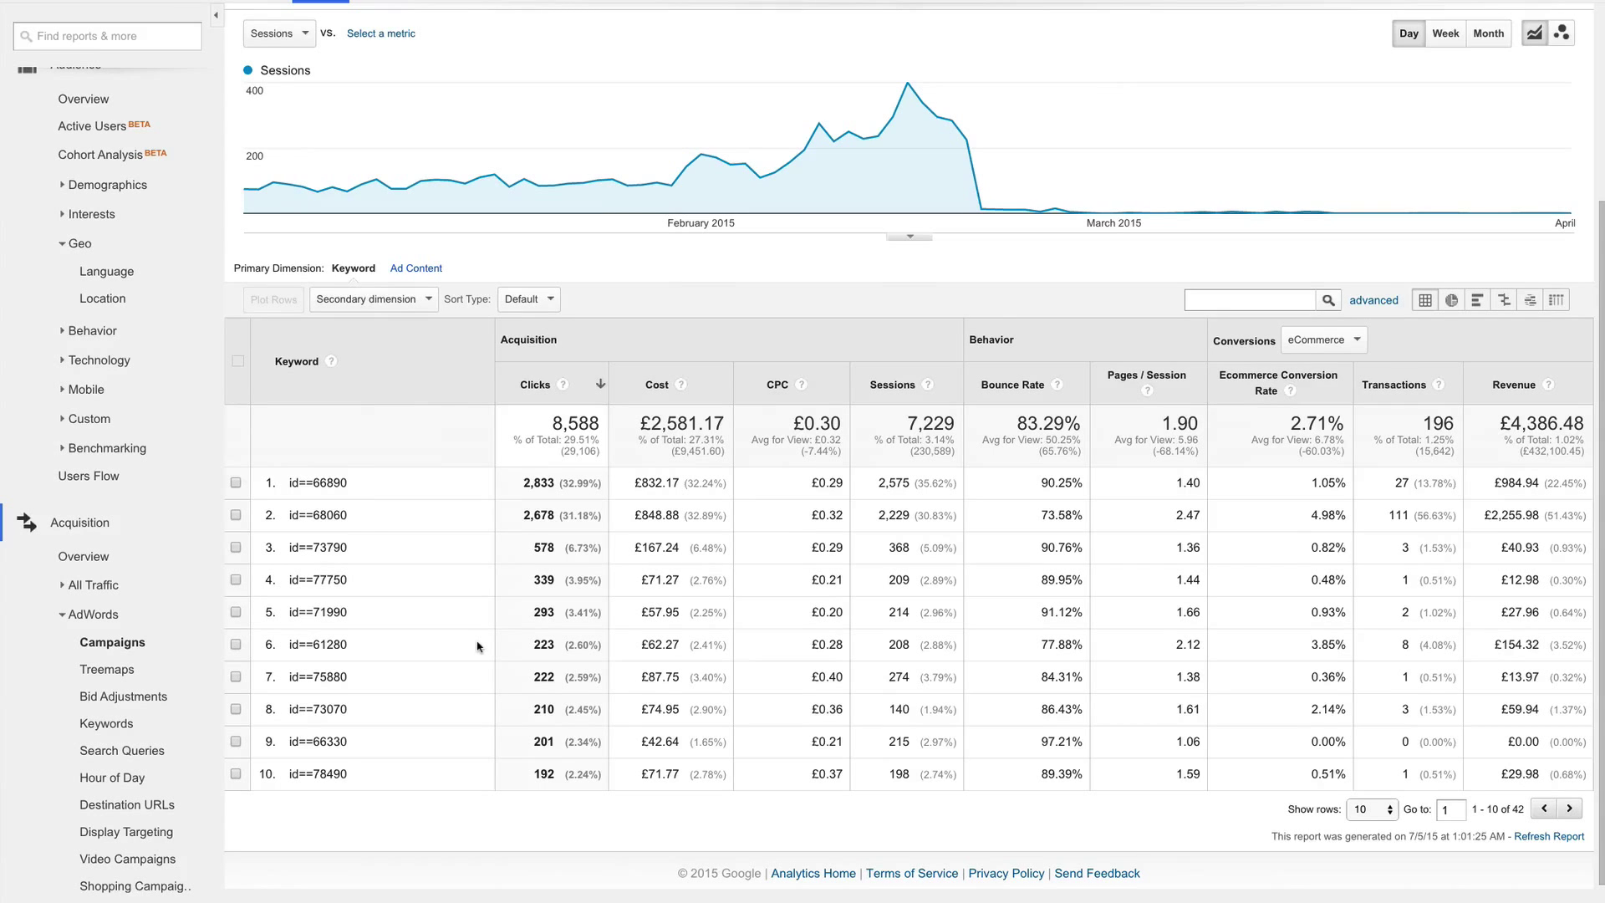
Step: Sort the keyword table by Transactions descending, putting id==68060 on top at 111
click(1394, 383)
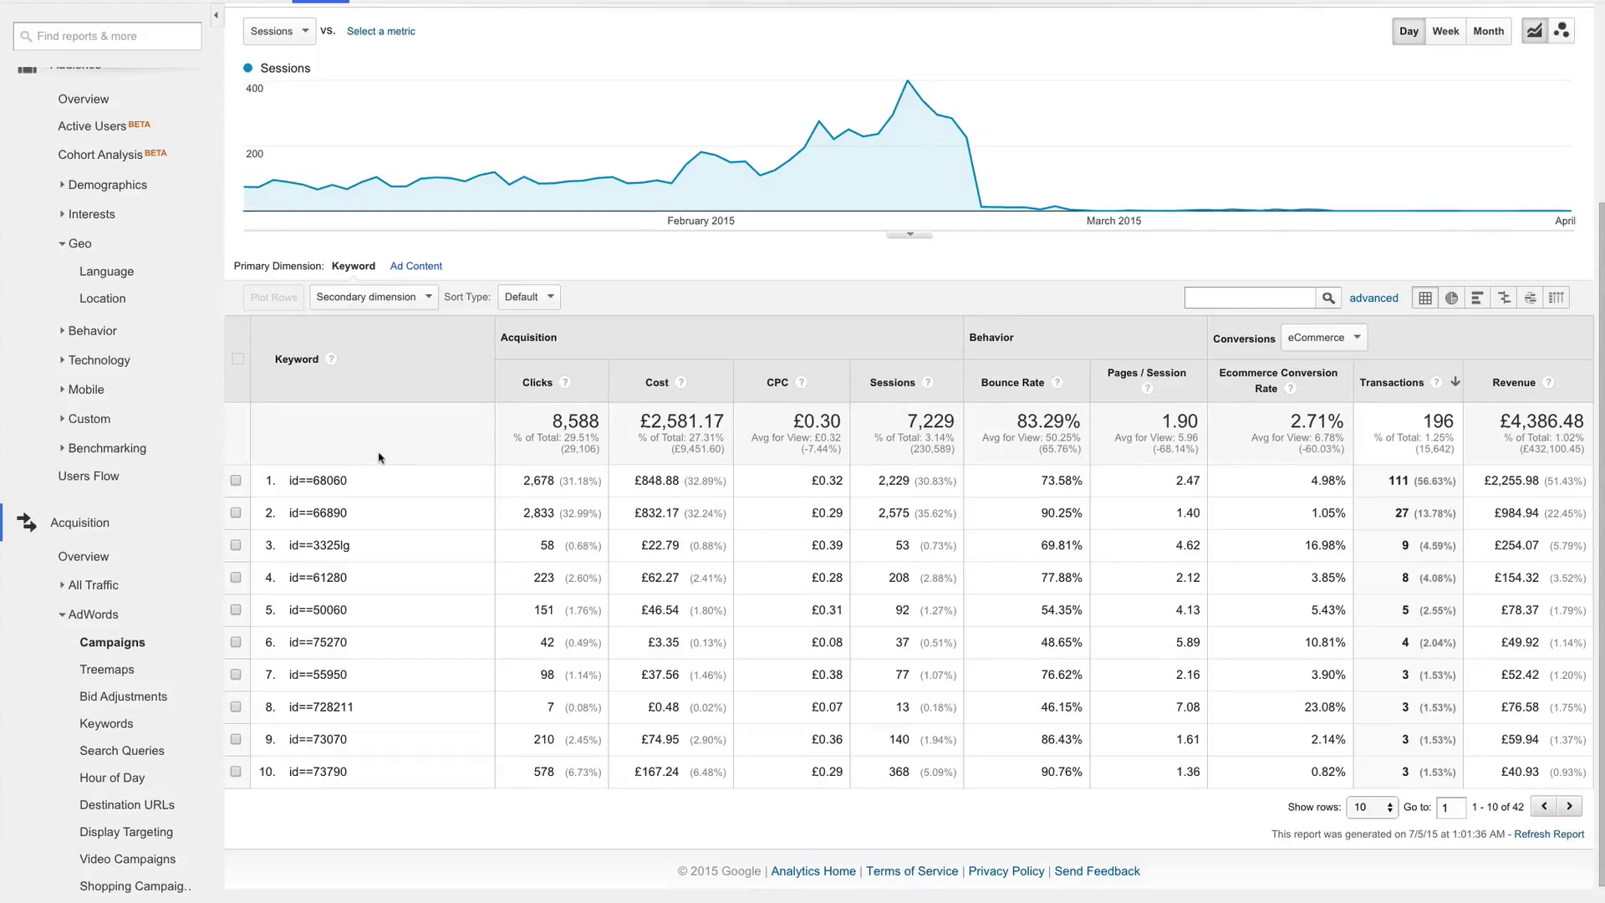
mouse_move(387, 449)
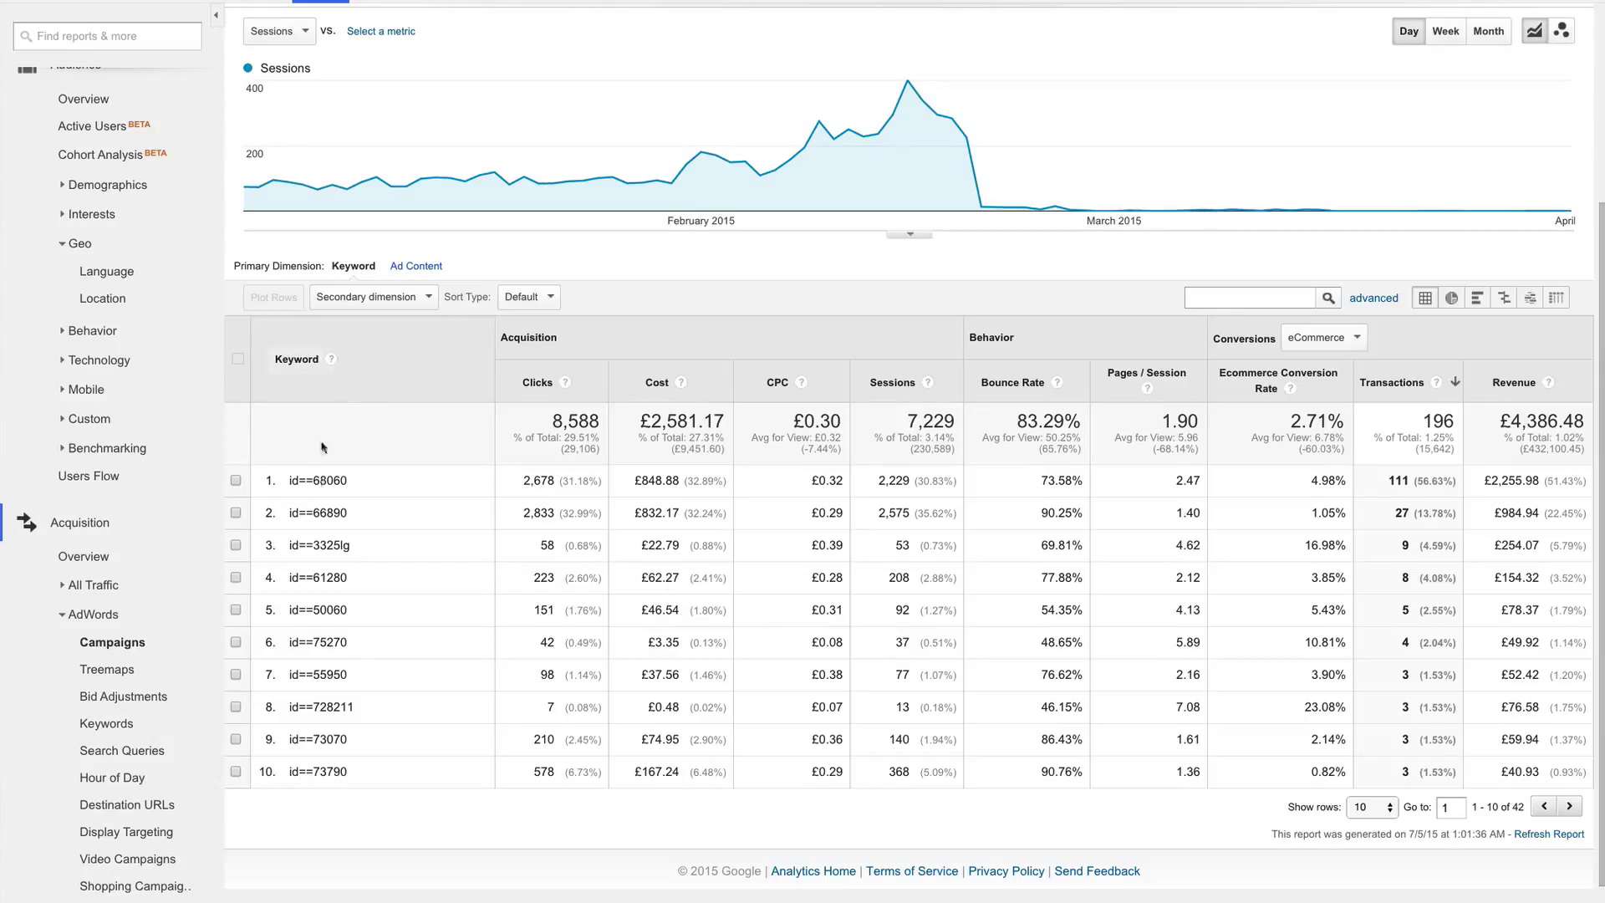
Step: Search the BrightLife site for item 68060, the £24.99 Thermal Fleecy Pet Cave
double_click(329, 479)
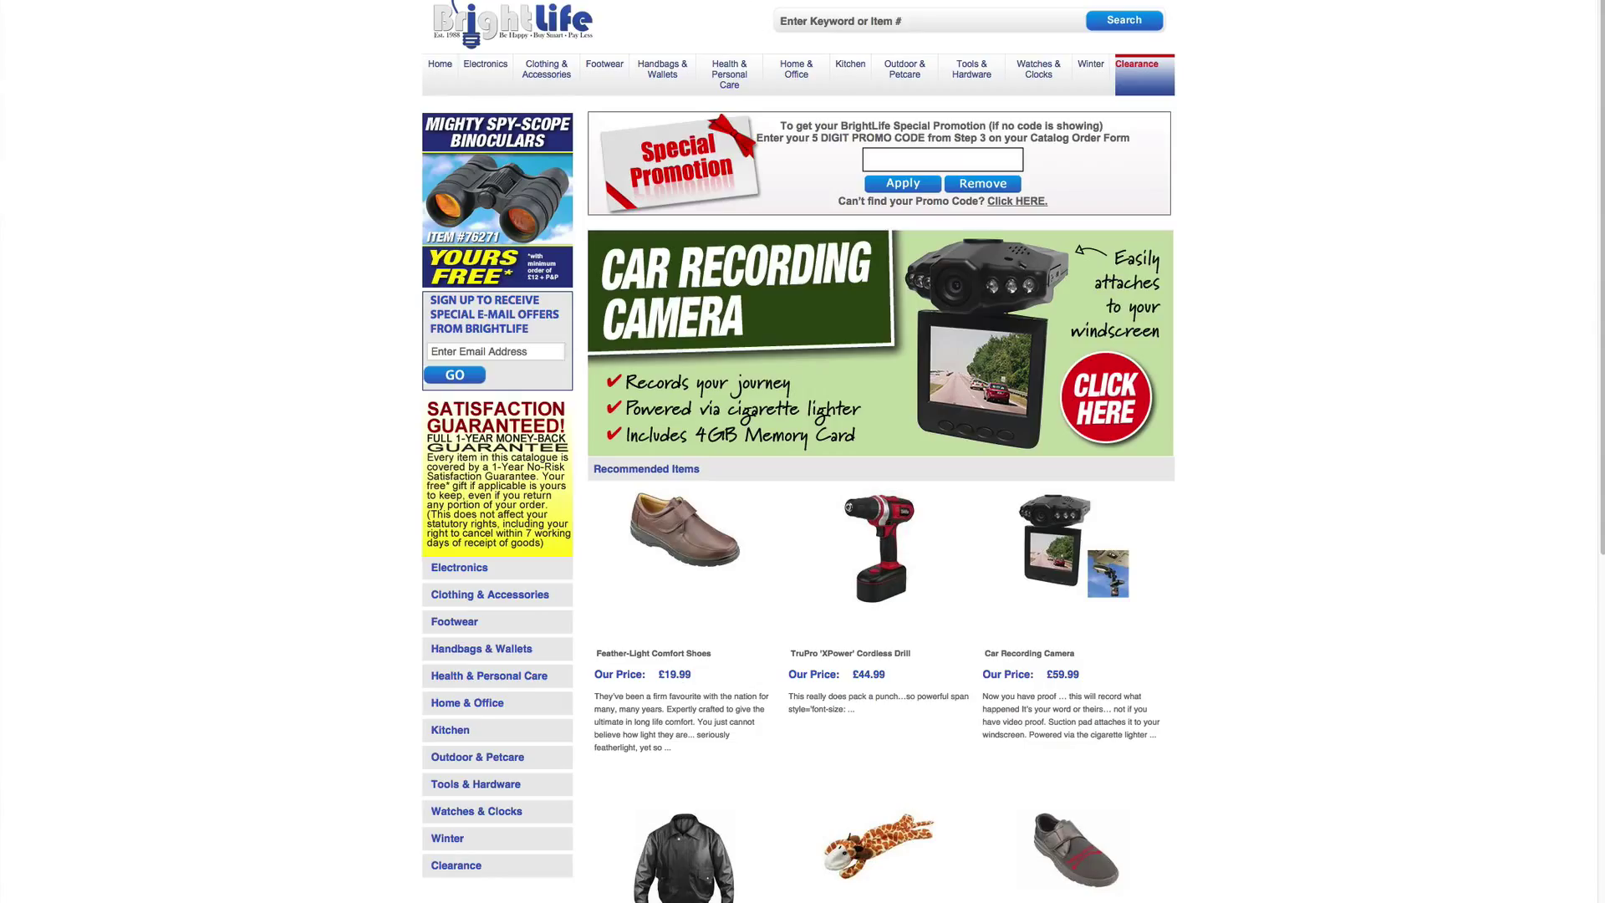
click(931, 20)
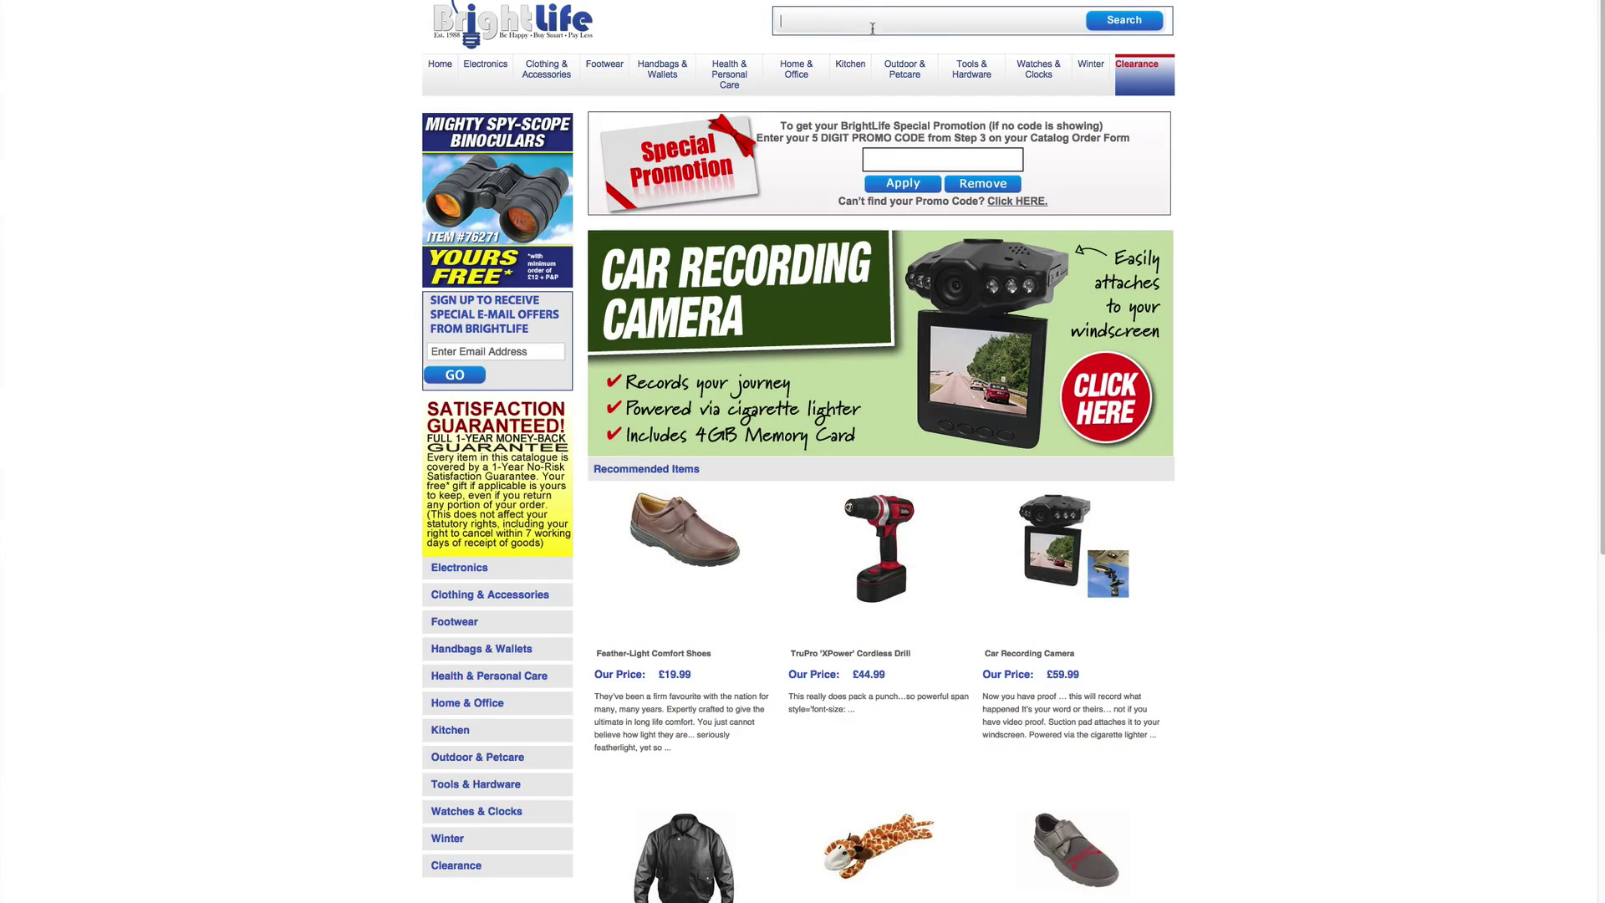
text(68060)
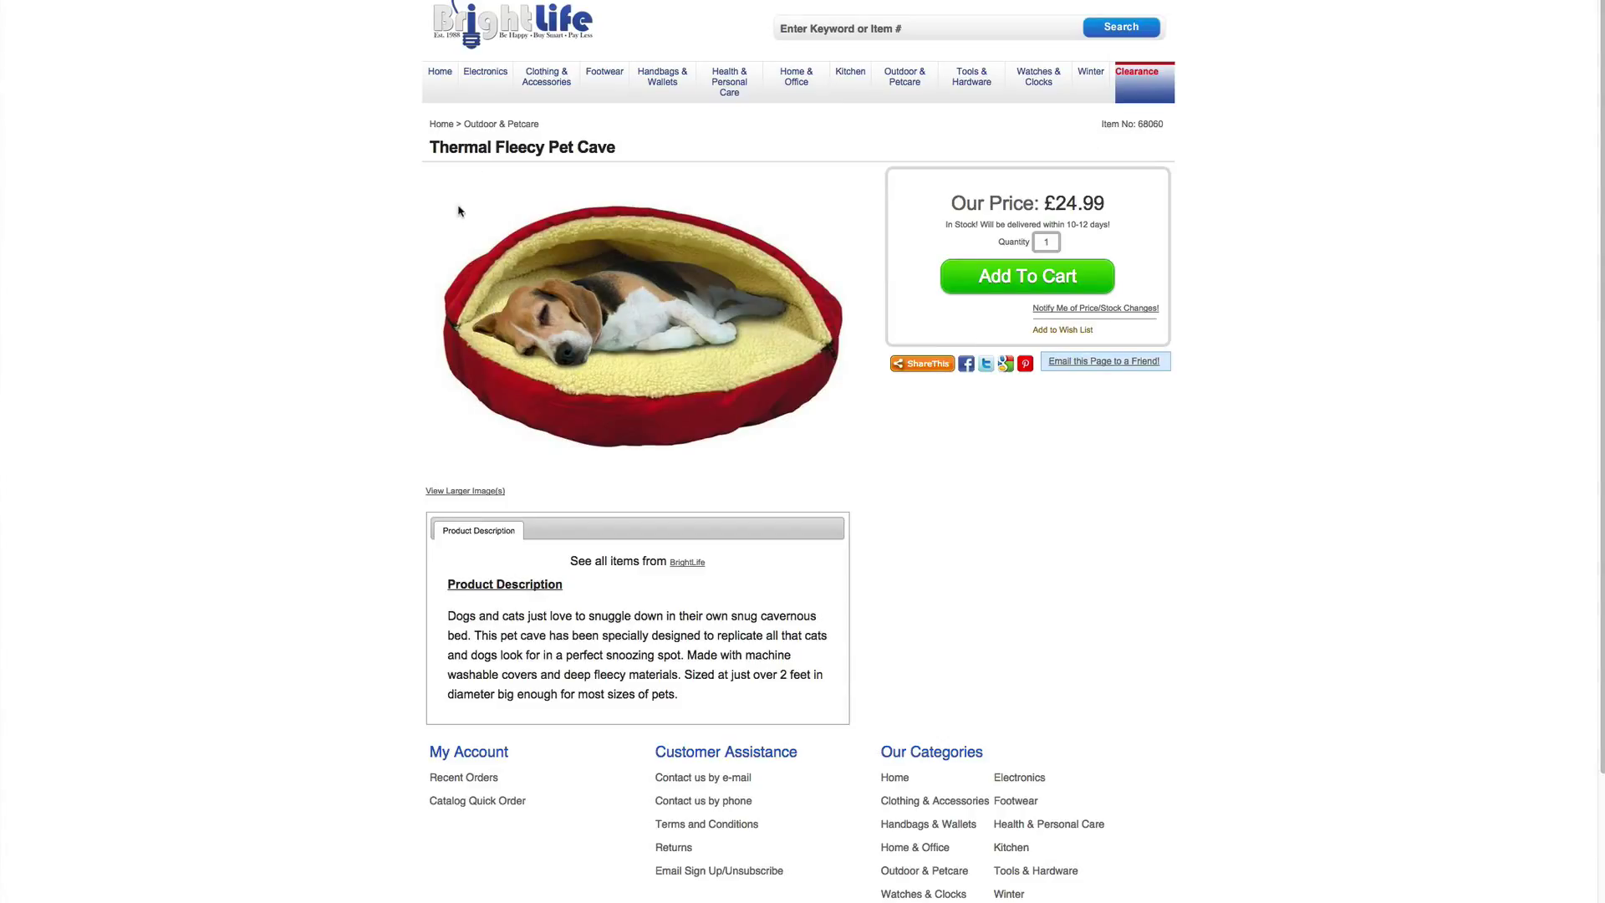
mouse_move(409, 147)
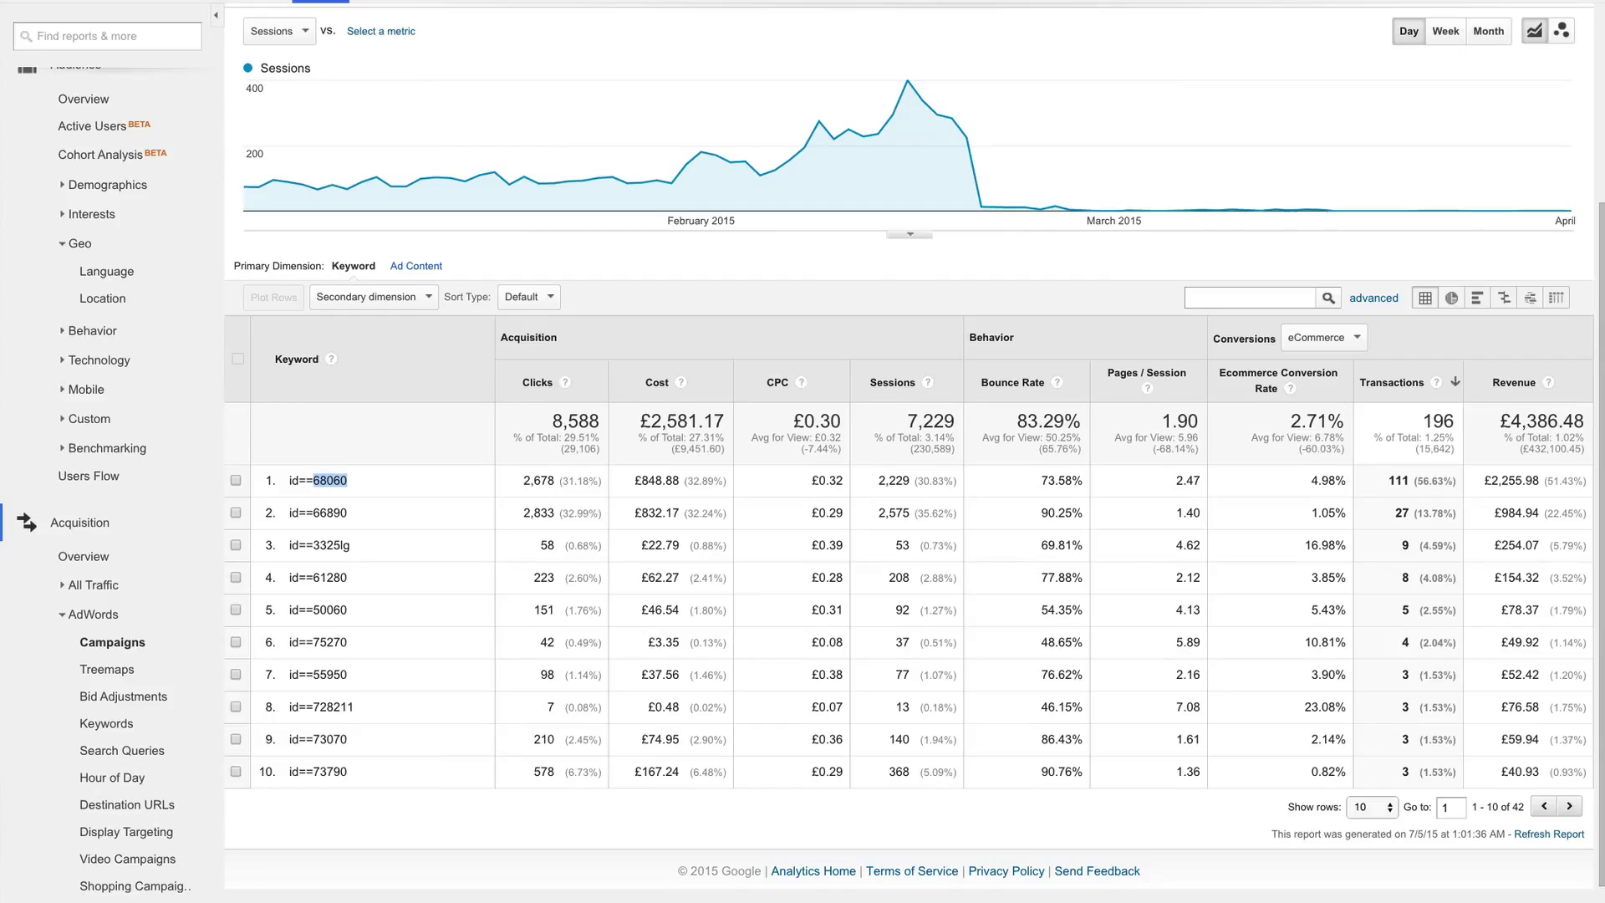
mouse_move(434, 64)
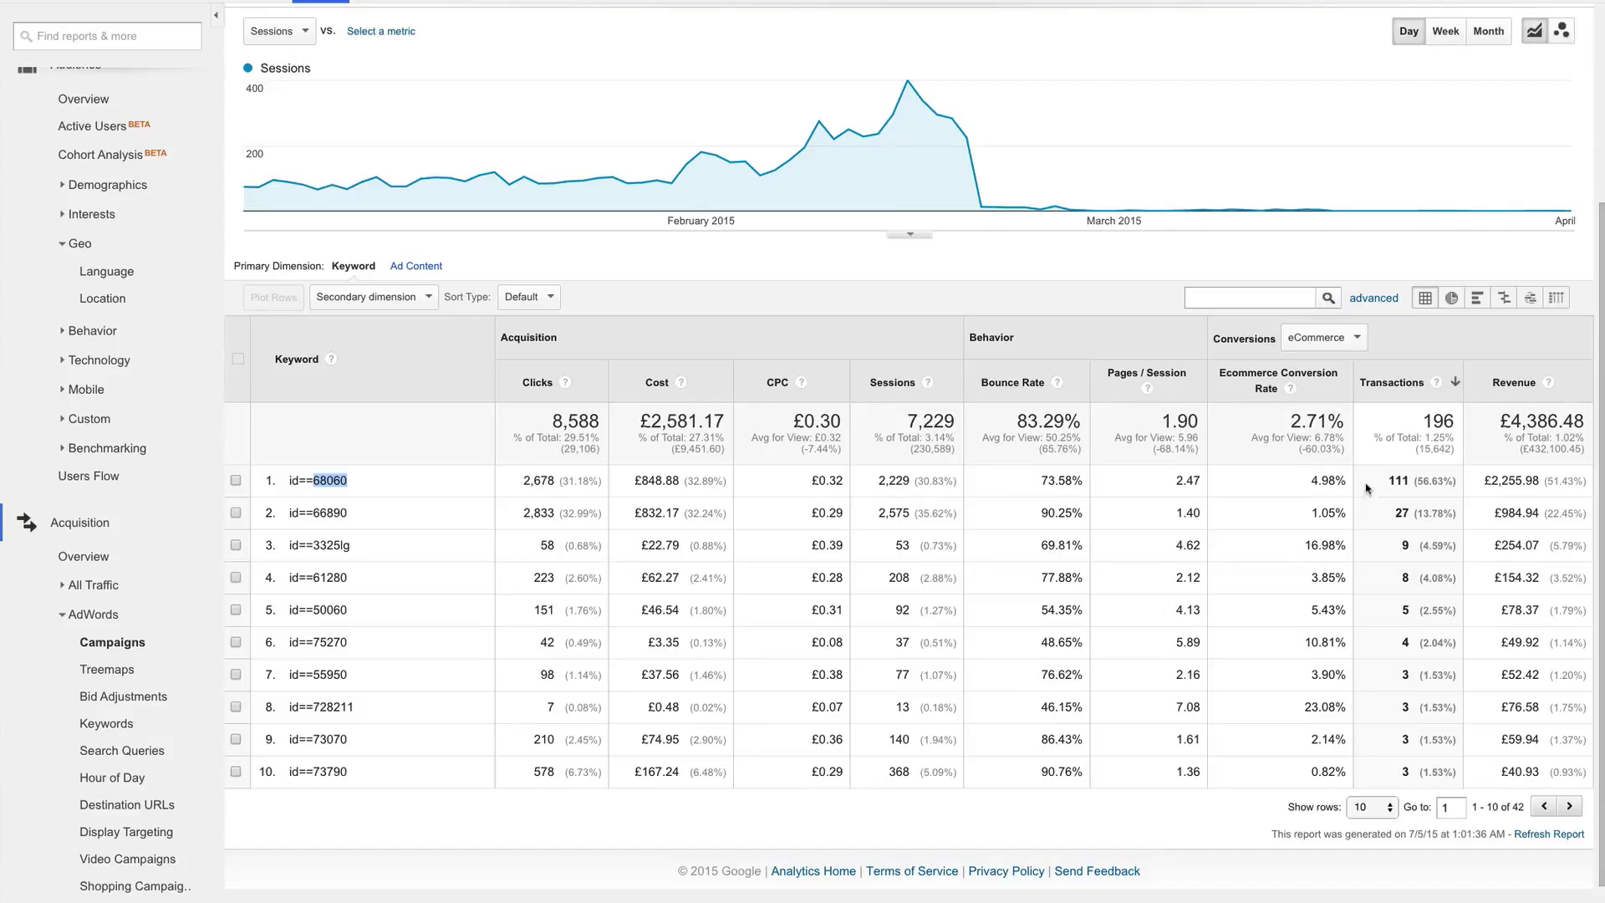
mouse_move(1363, 489)
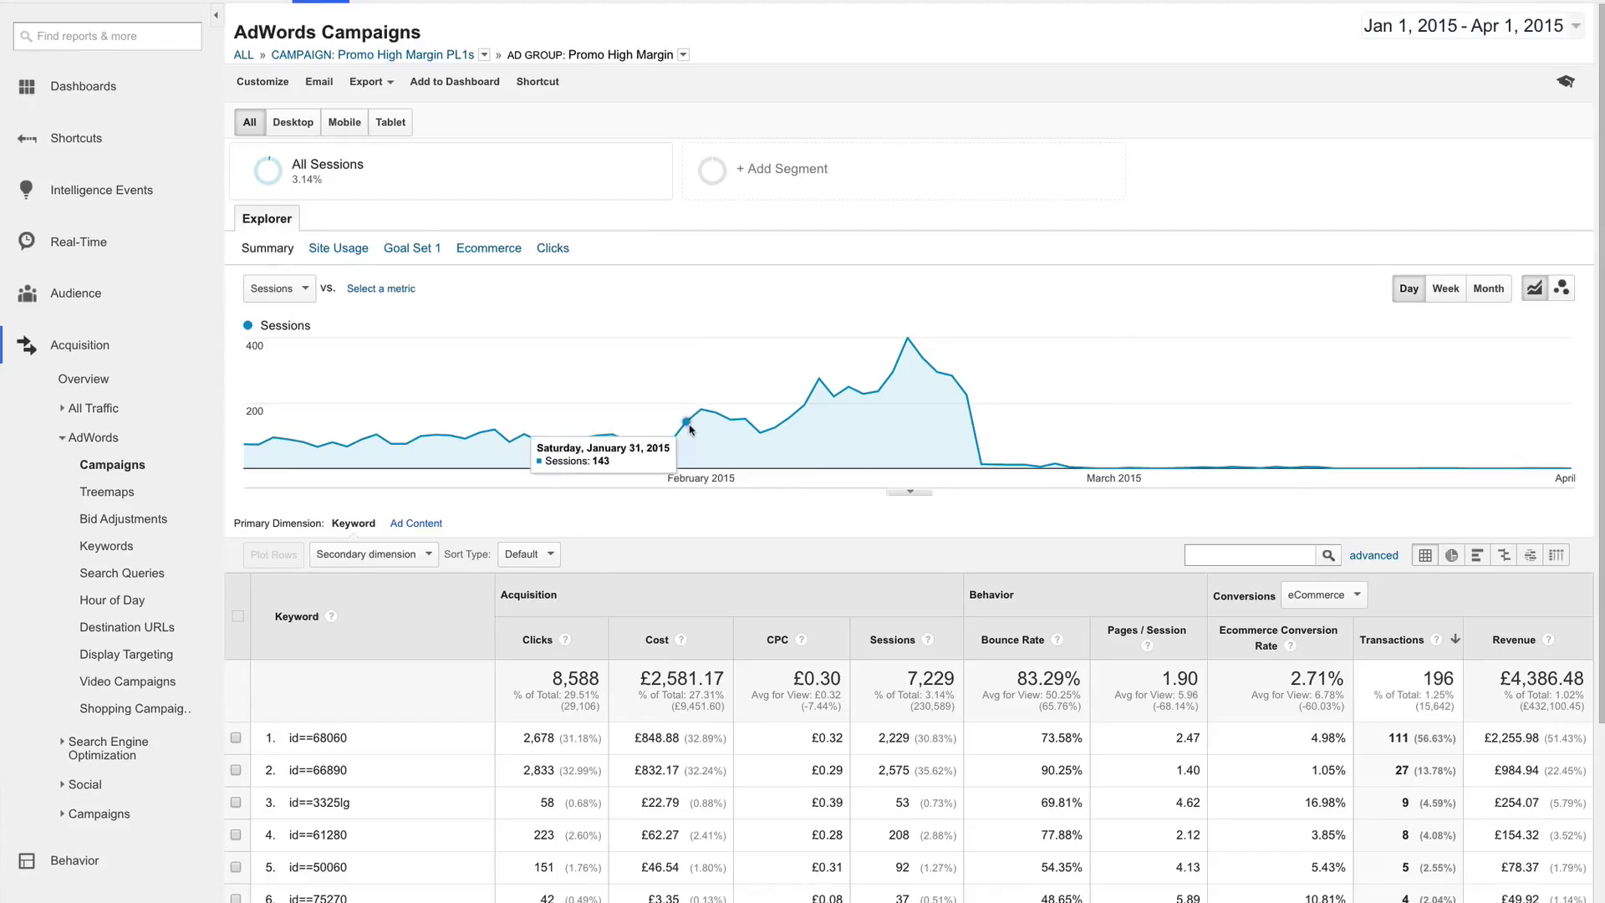
mouse_move(113, 599)
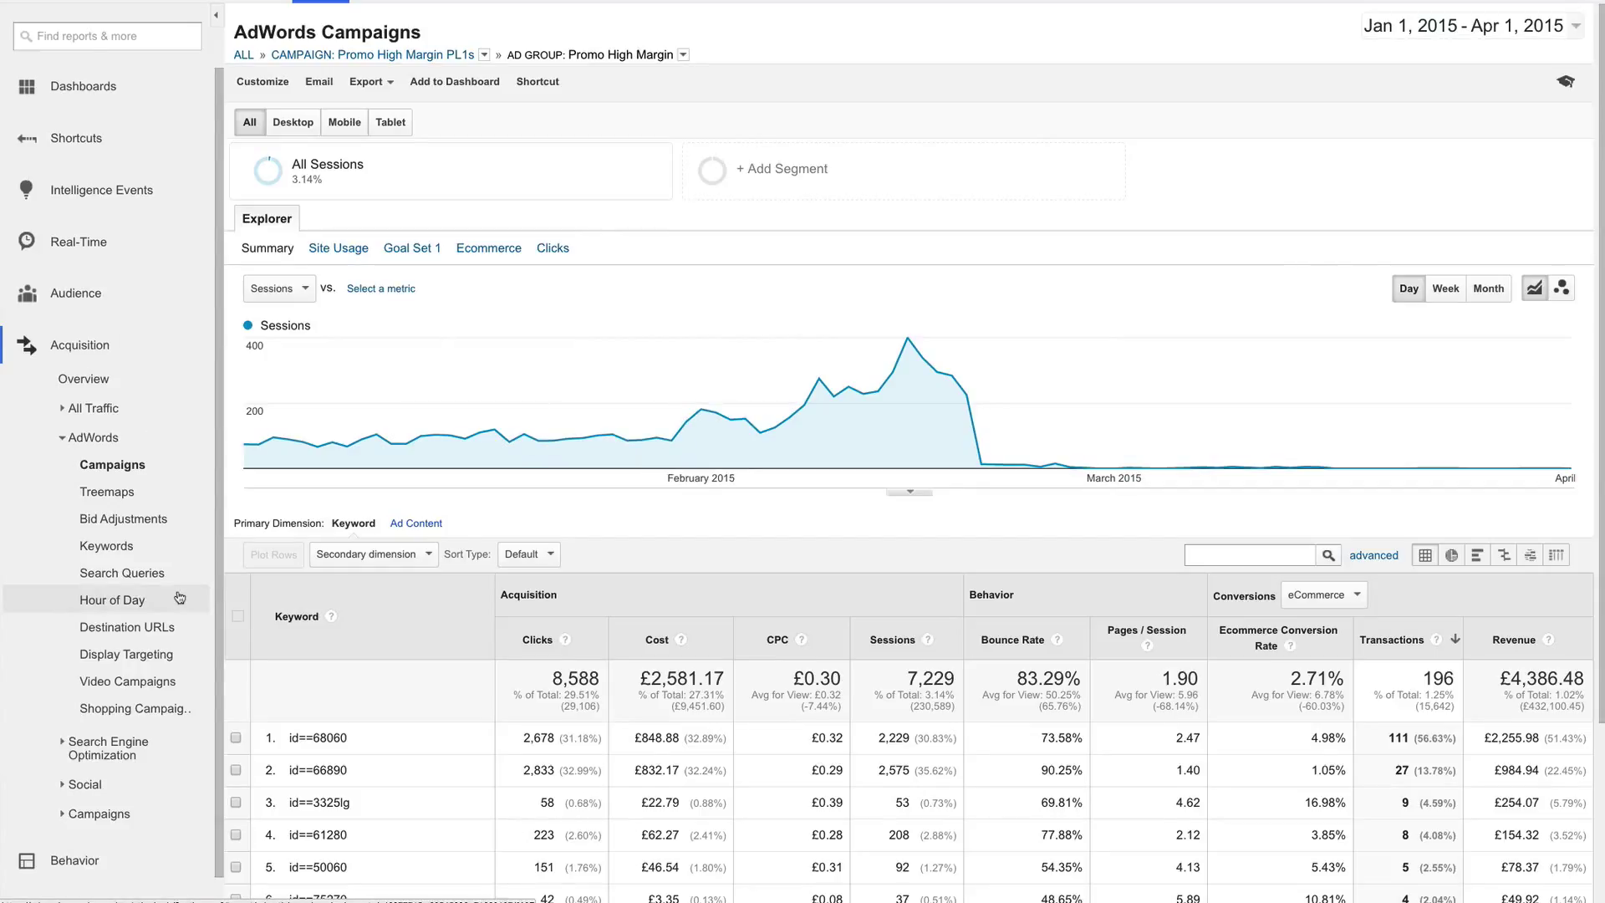
Step: Open Conversions > Ecommerce > Product Performance, listing 738 products
scroll(down, 3)
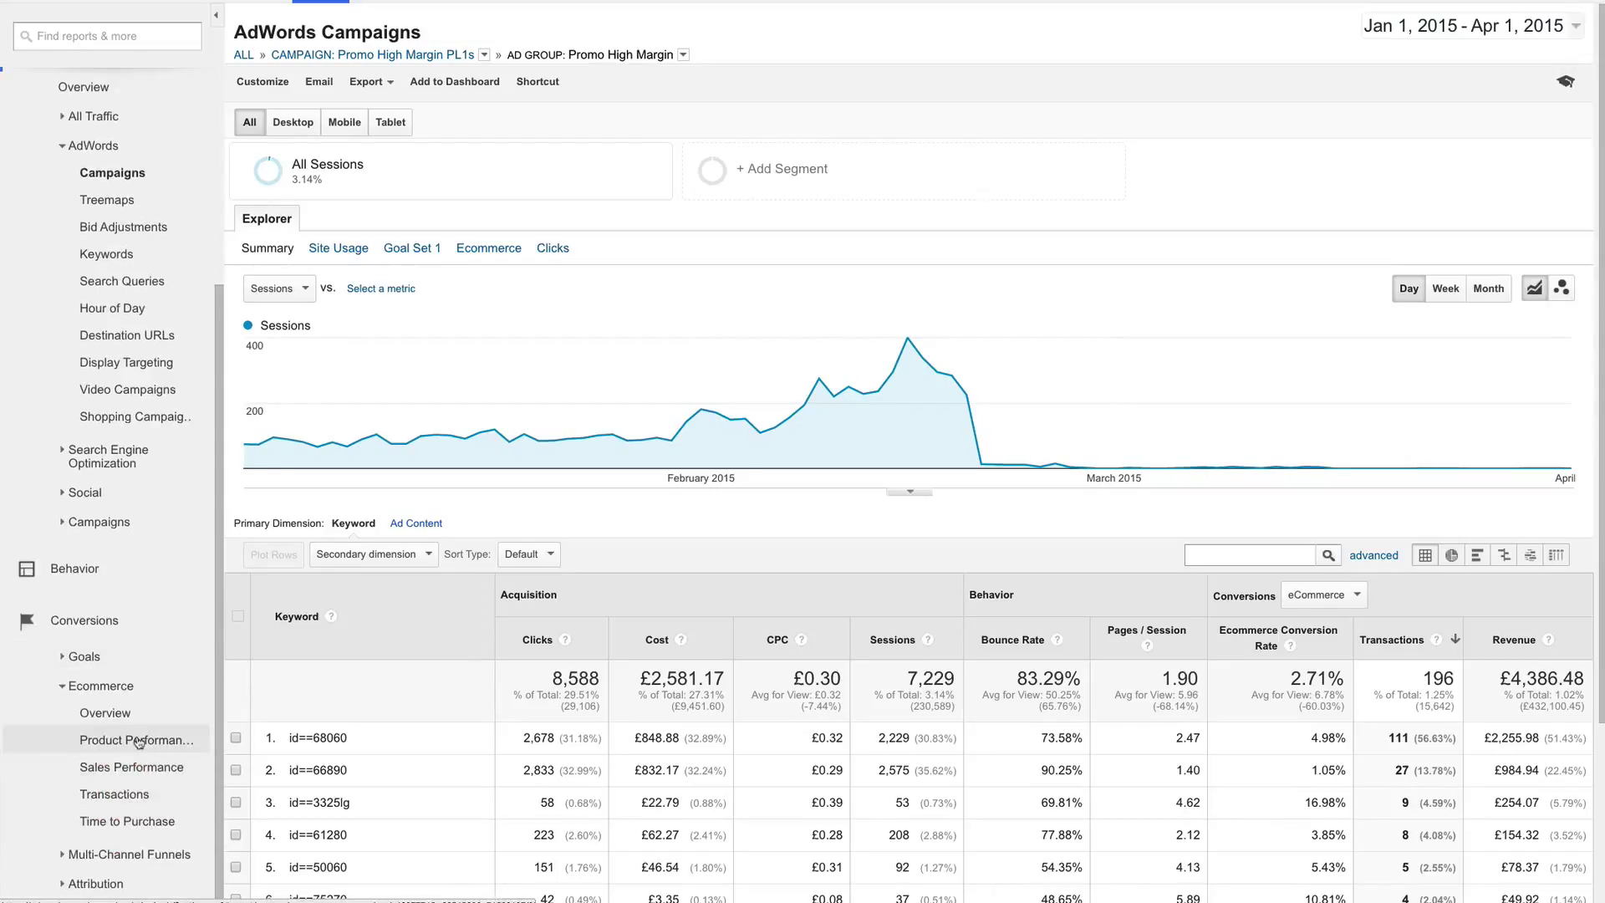
click(136, 739)
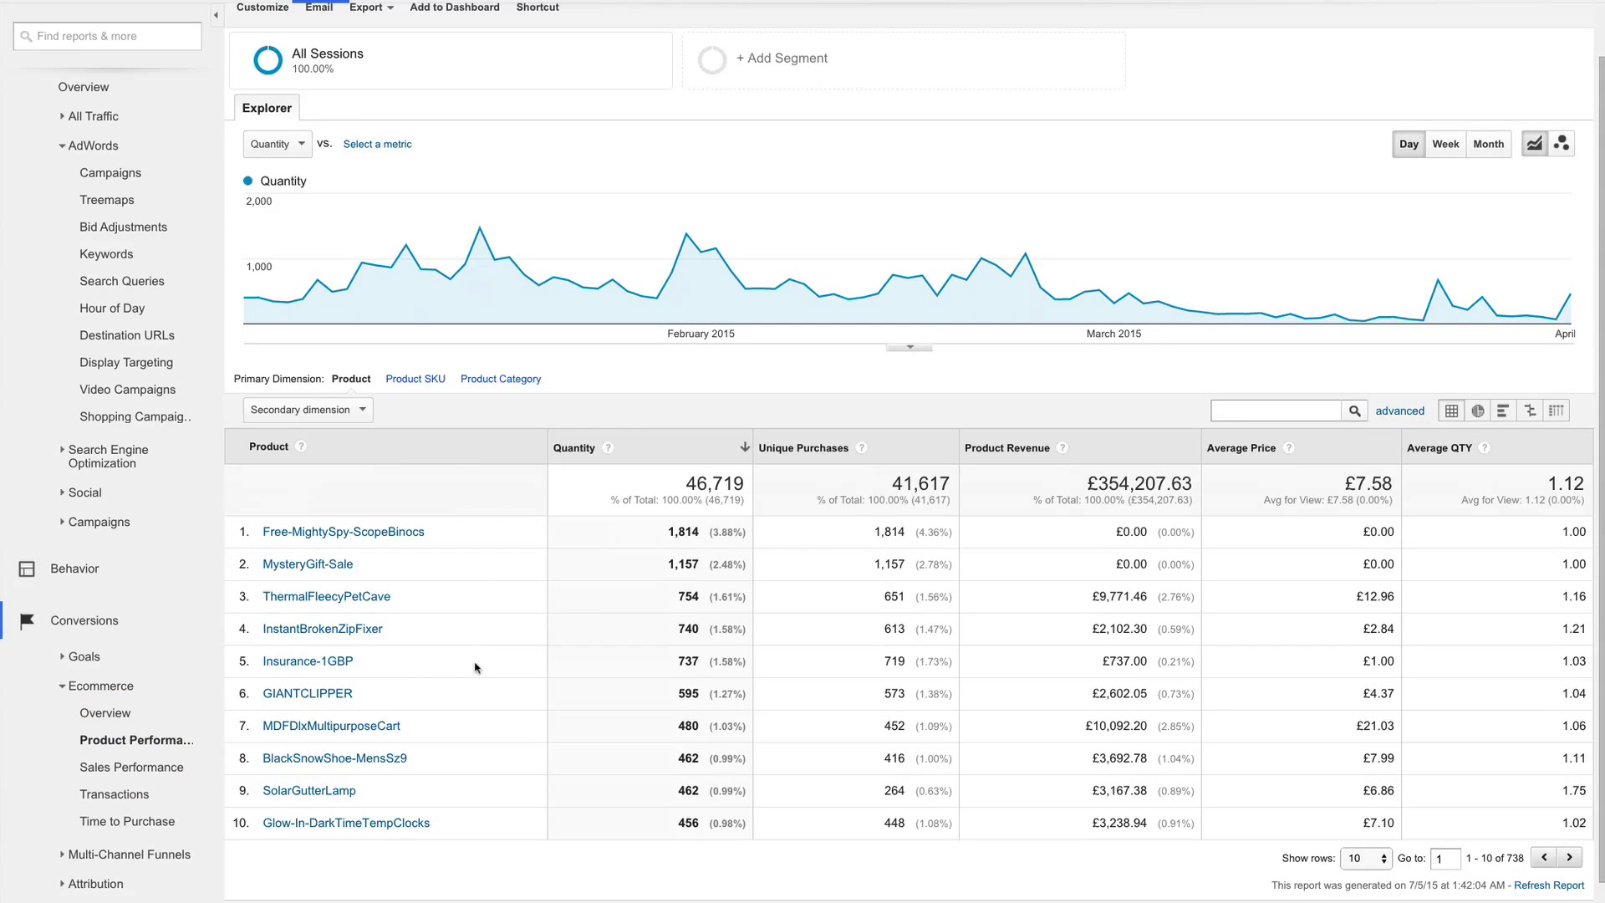
mouse_move(662, 448)
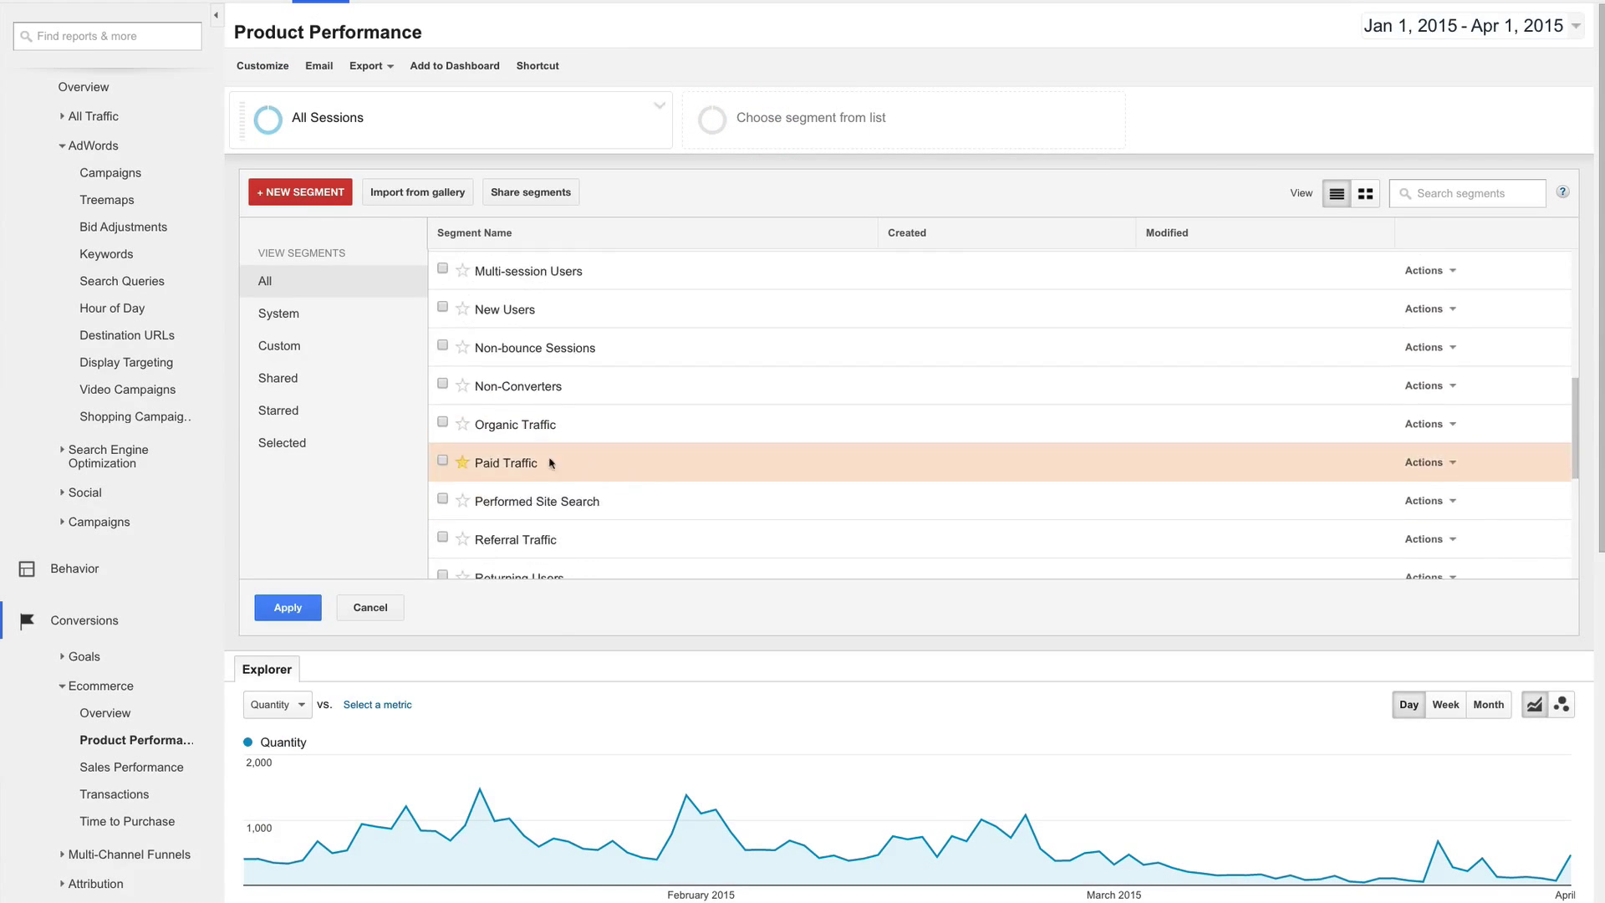
Step: Tick the Paid Traffic segment in the segment list
click(442, 462)
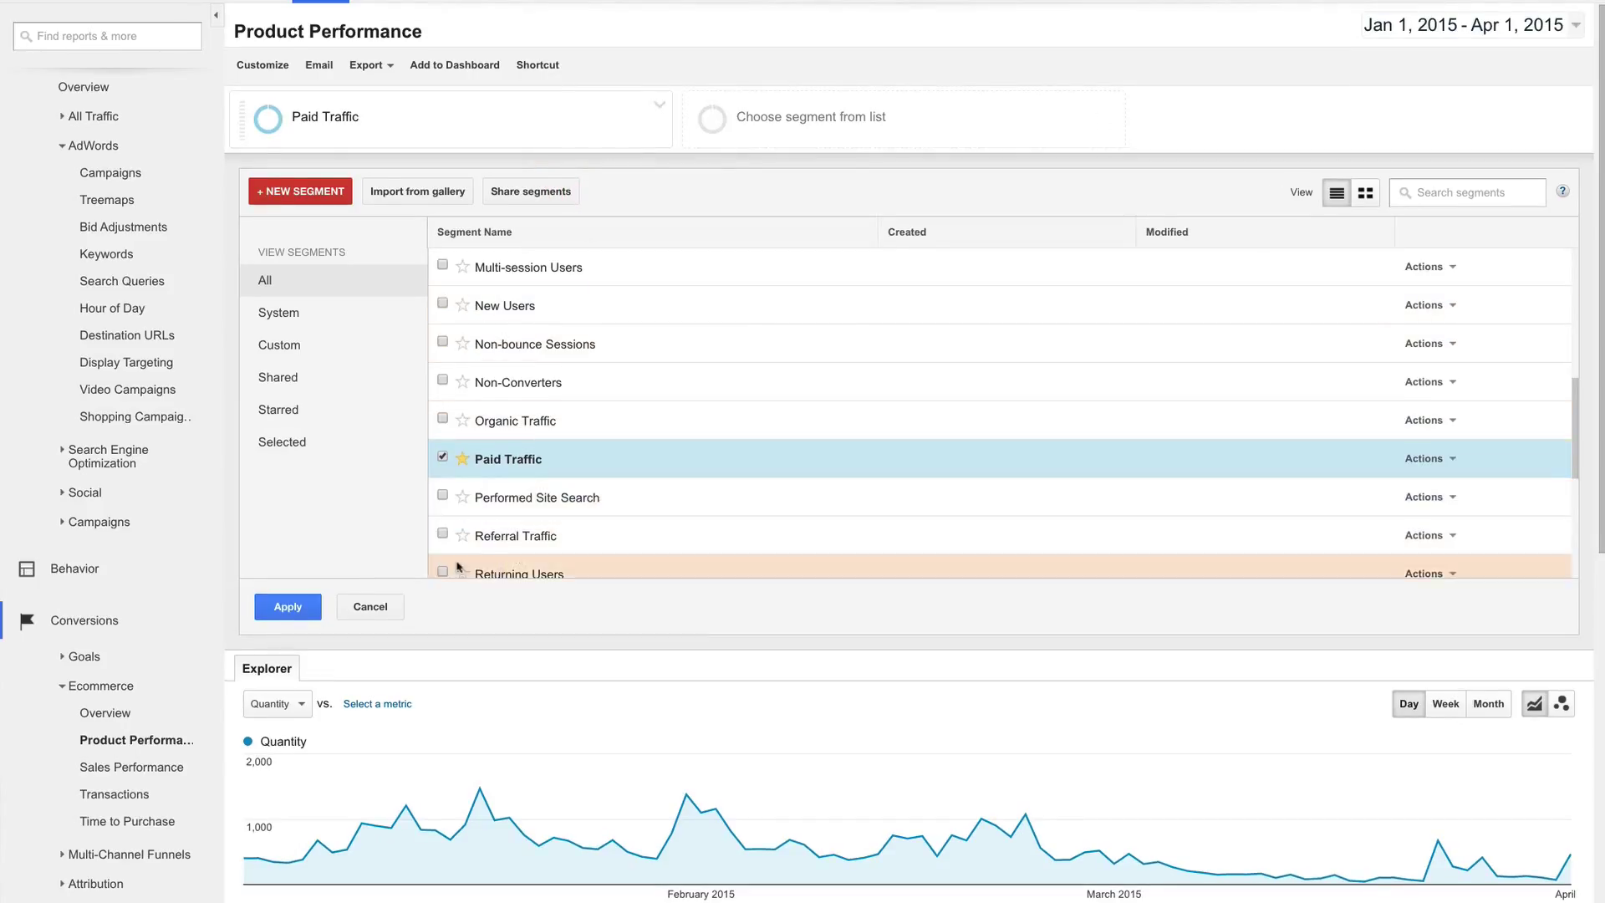
Step: Apply the Paid Traffic segment and switch the primary dimension to Product SKU
click(287, 606)
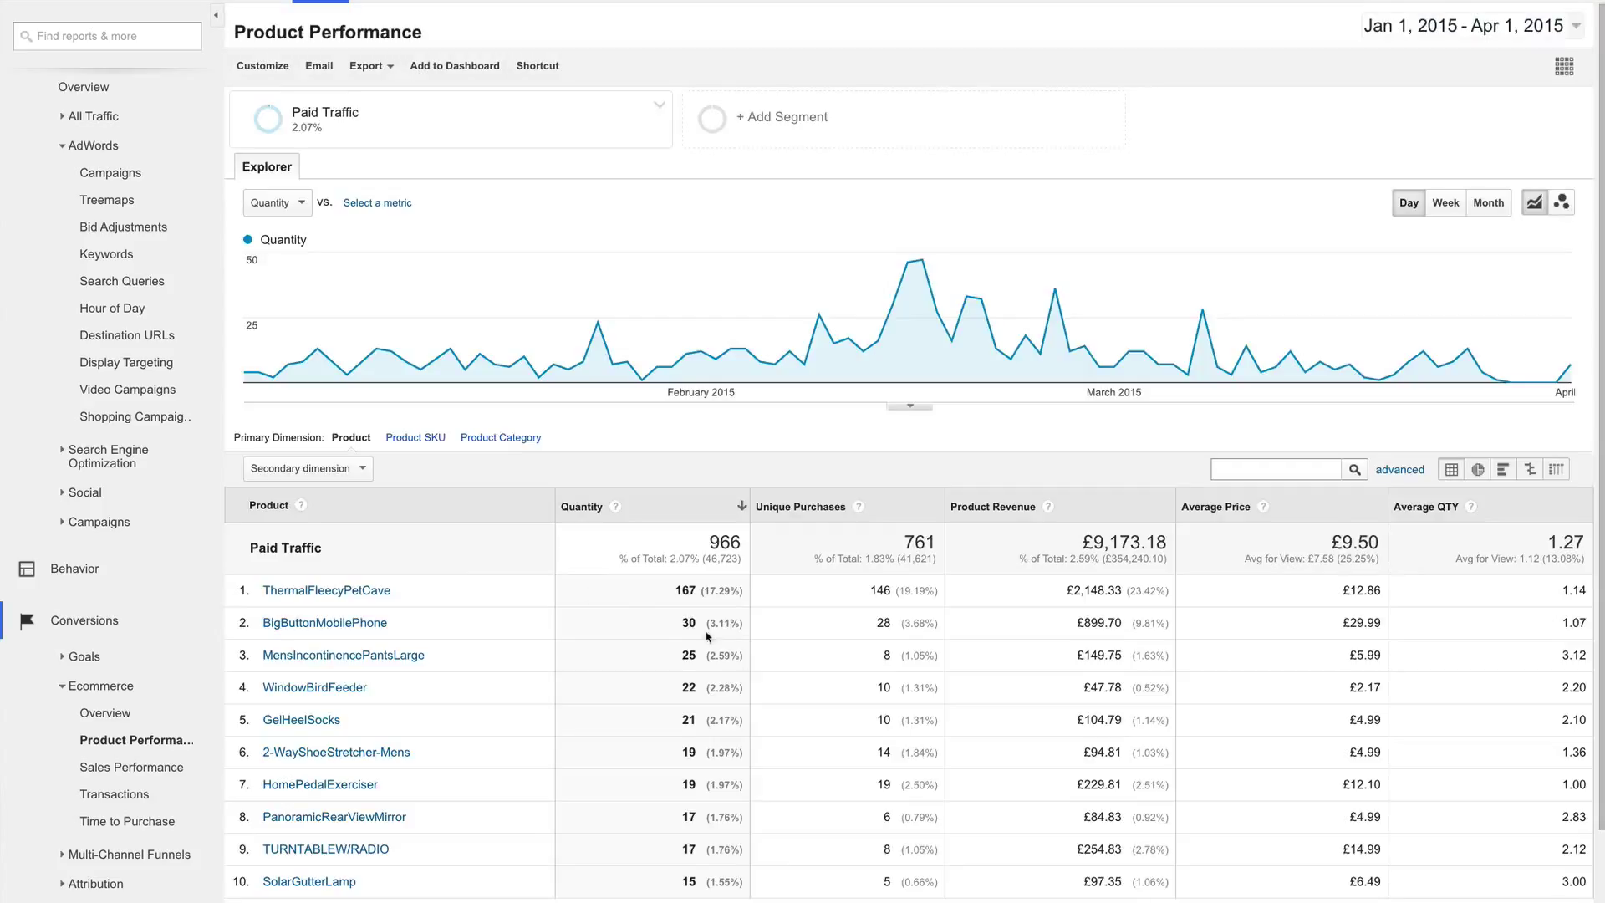
mouse_move(814, 715)
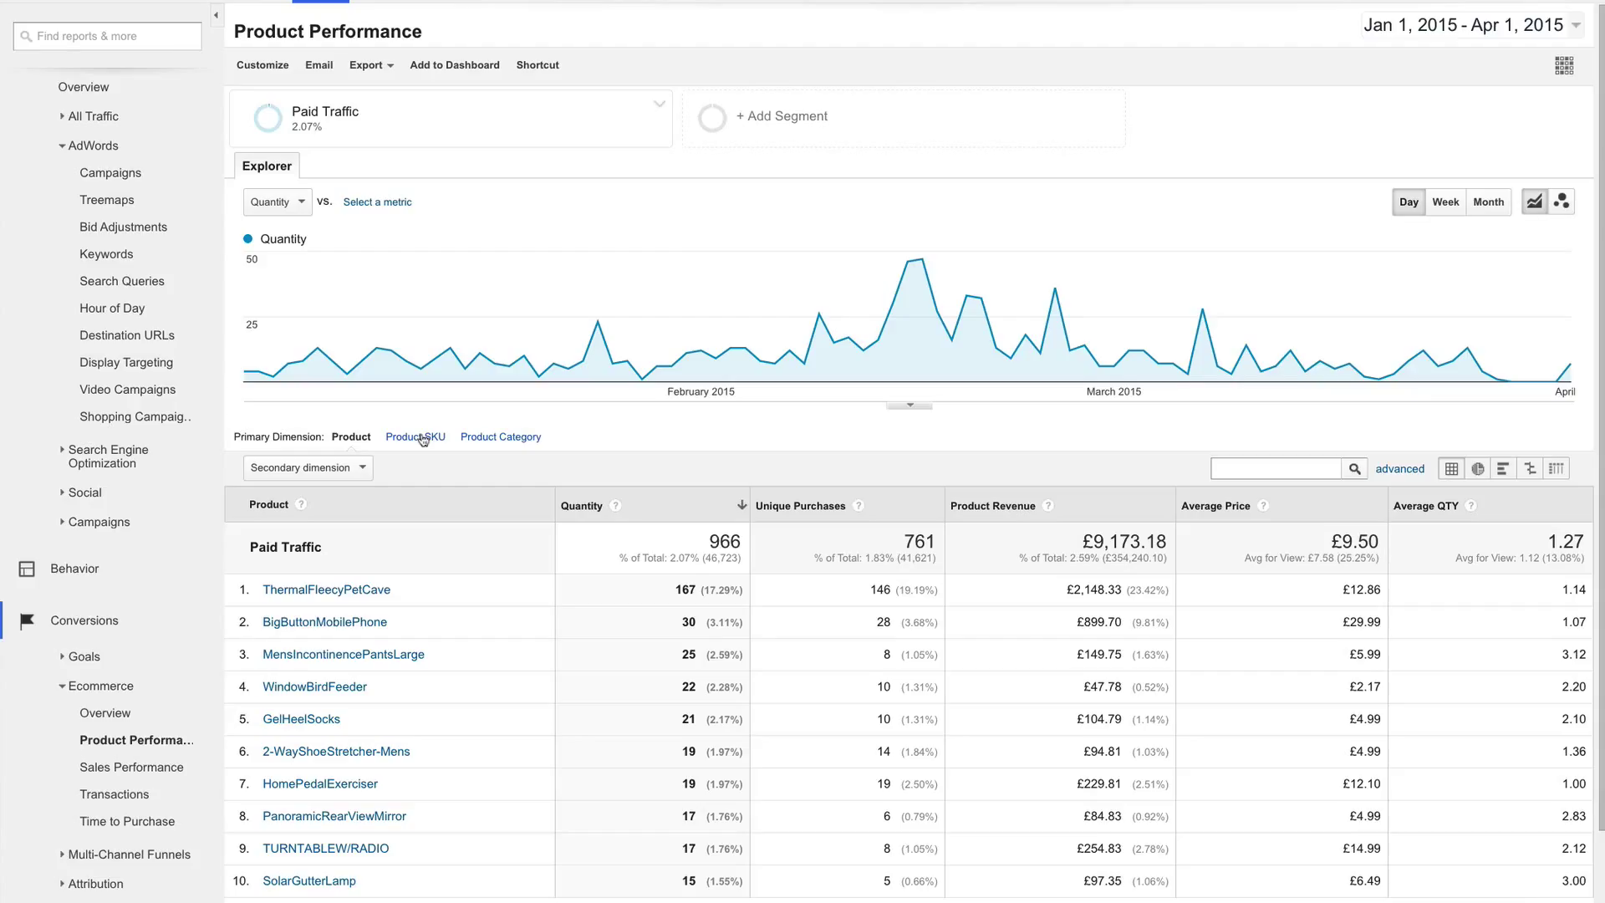
click(416, 436)
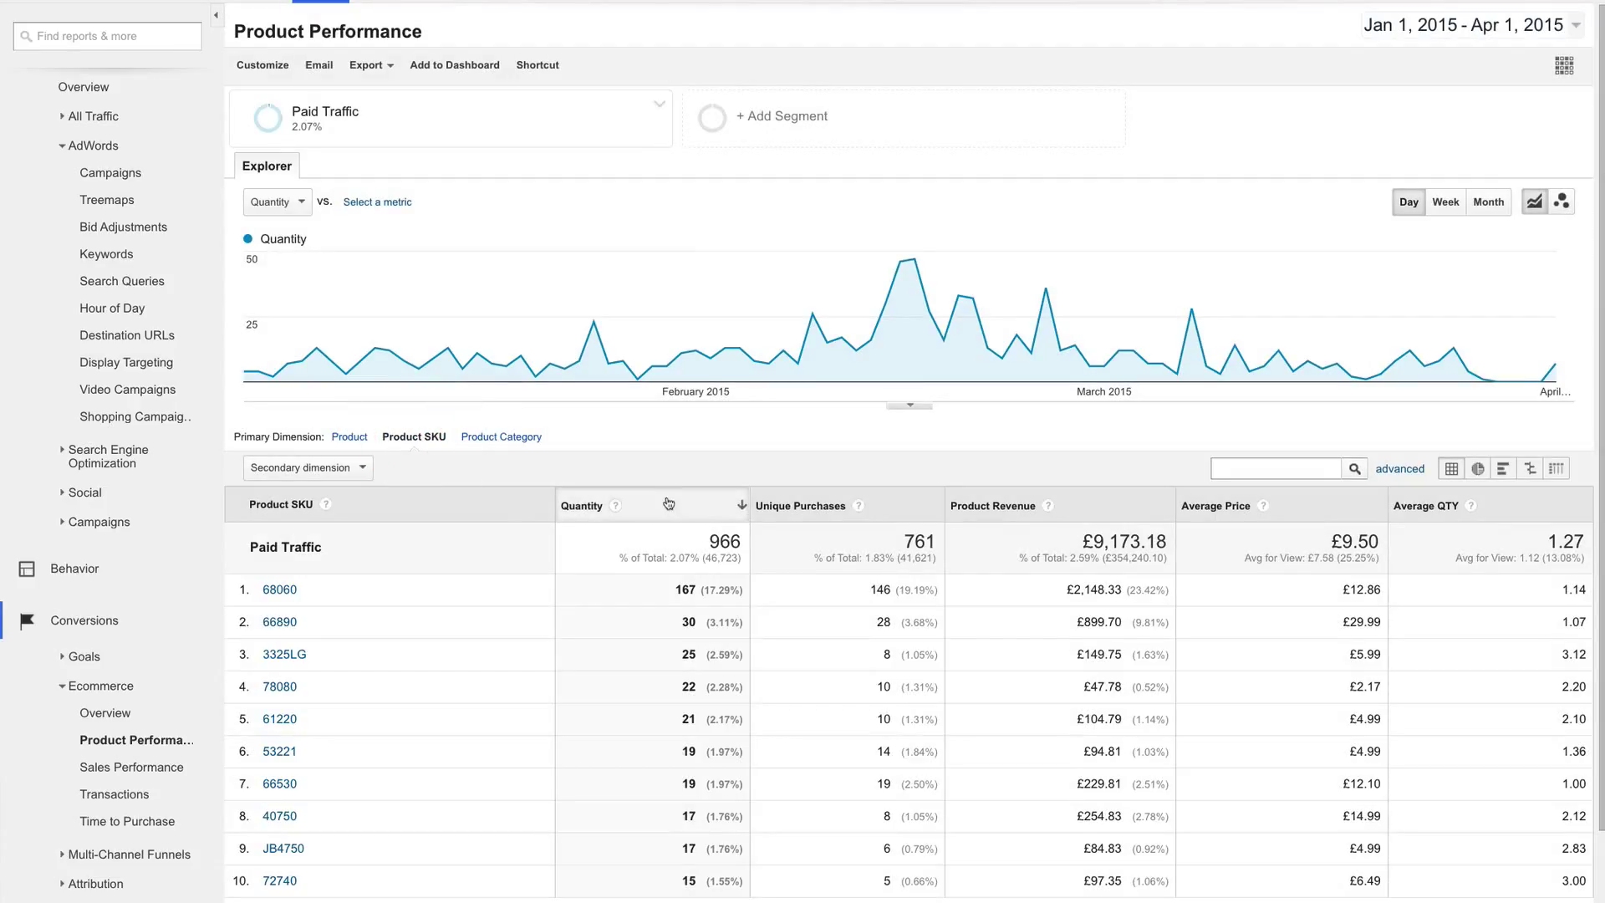
mouse_move(665, 503)
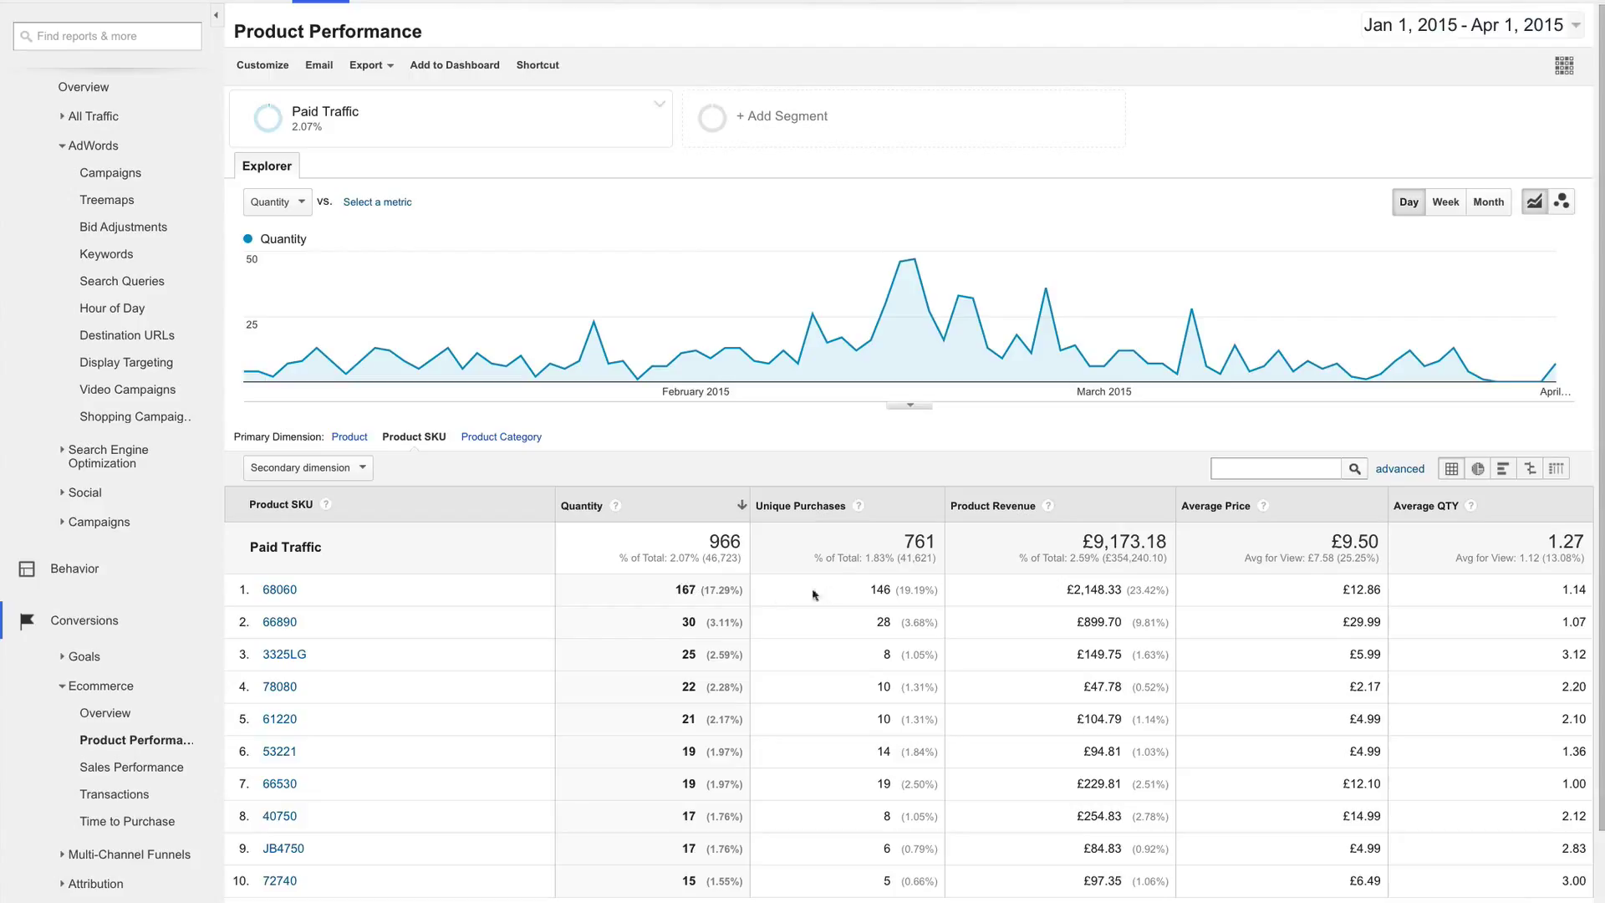
mouse_move(861, 587)
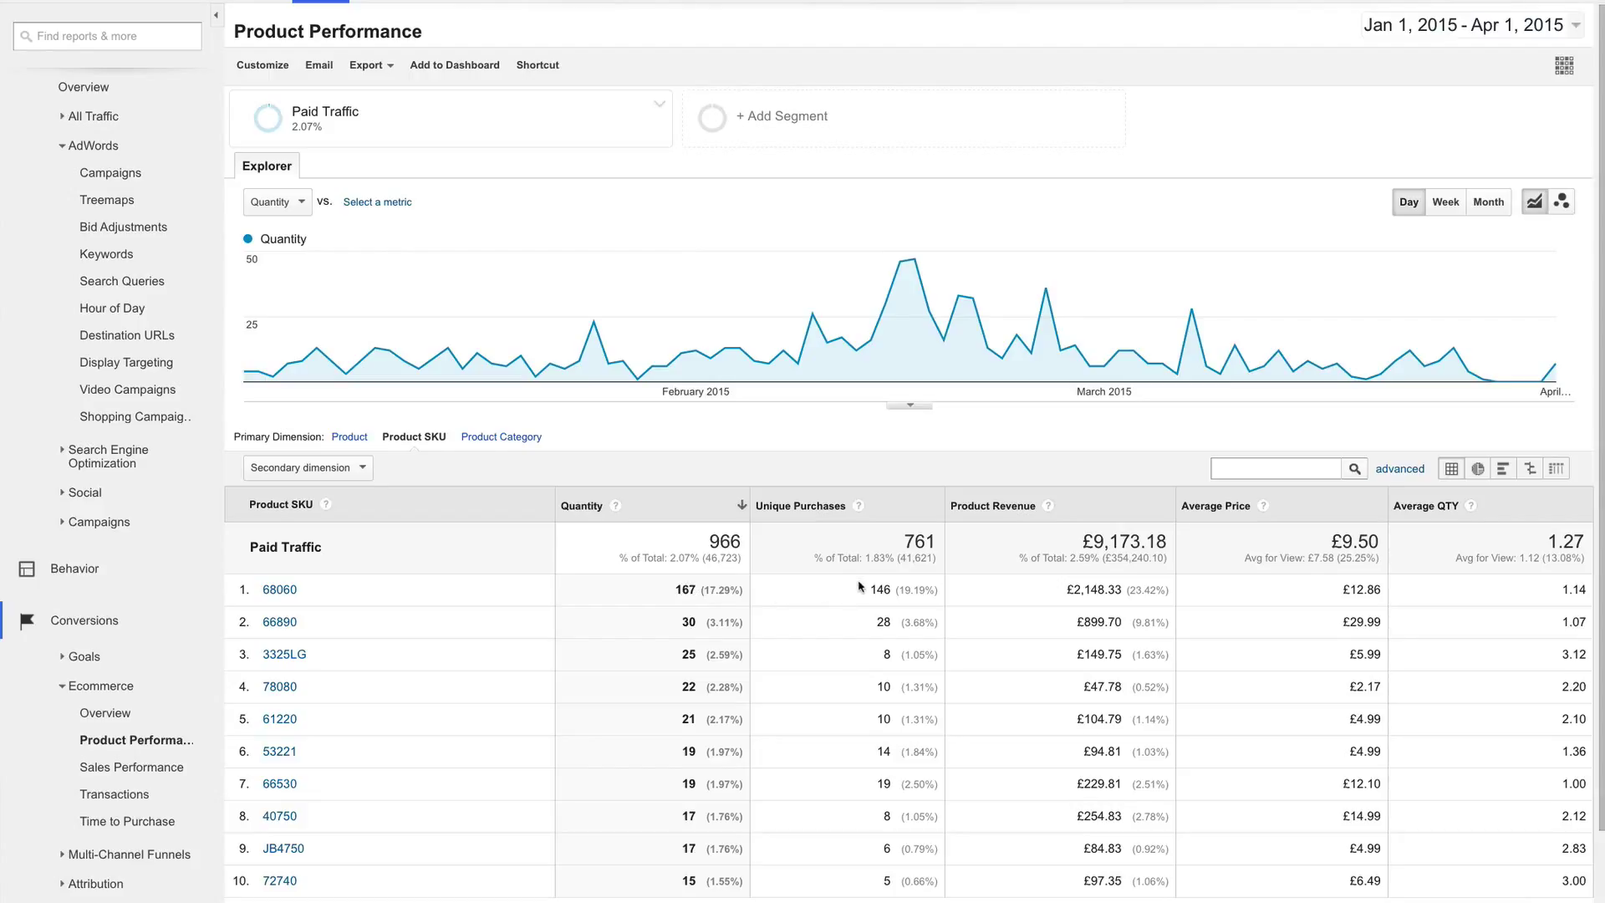
mouse_move(861, 585)
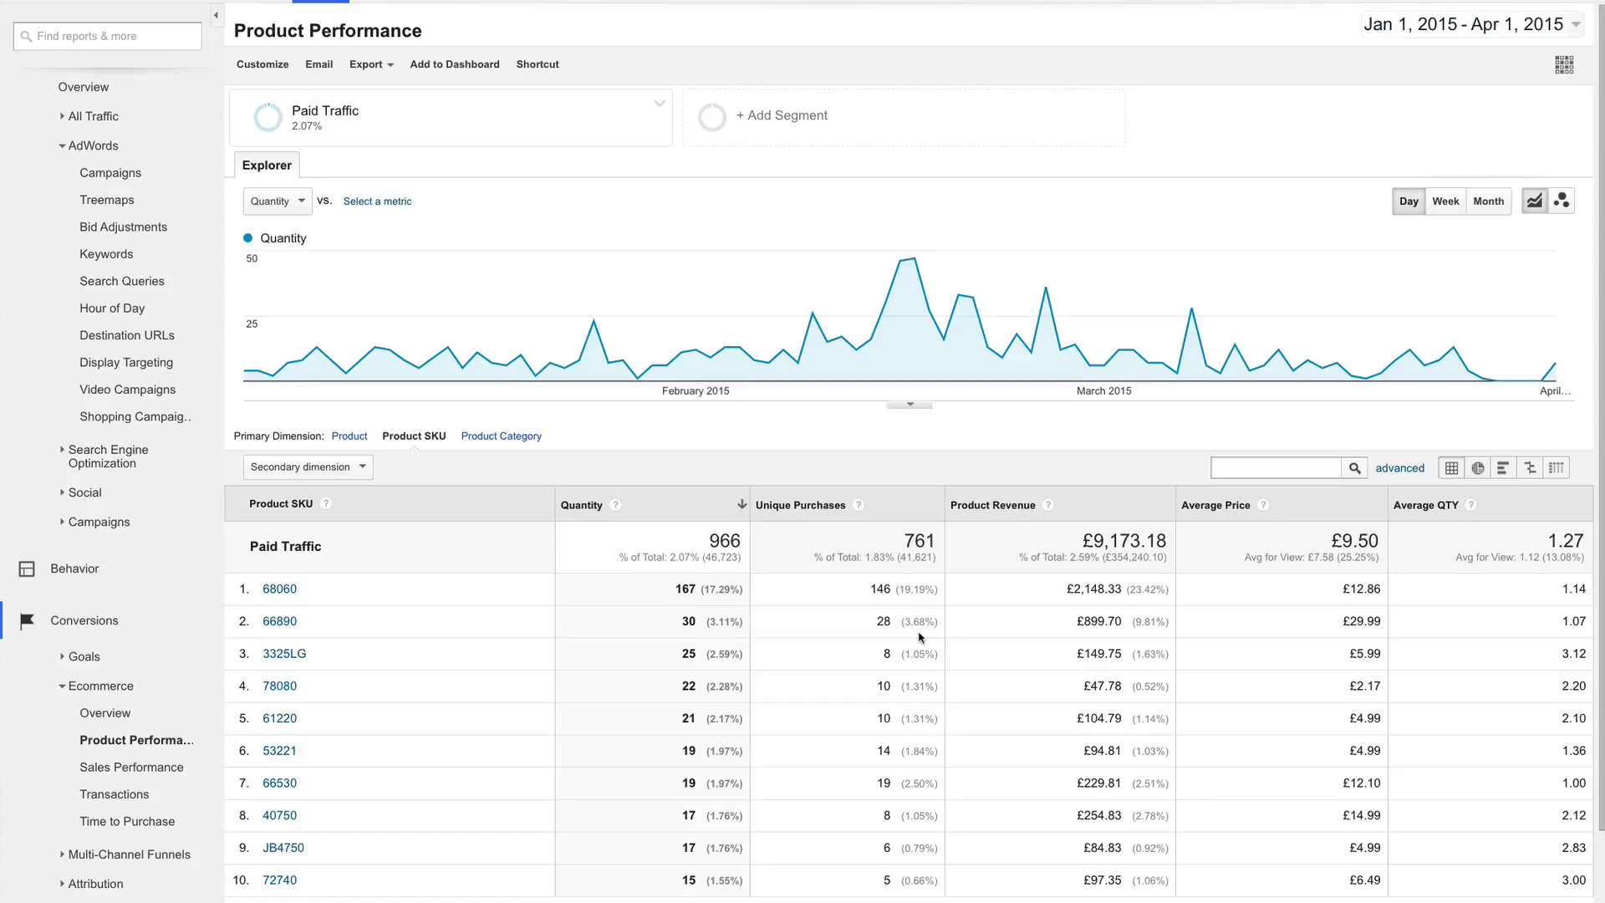
mouse_move(896, 617)
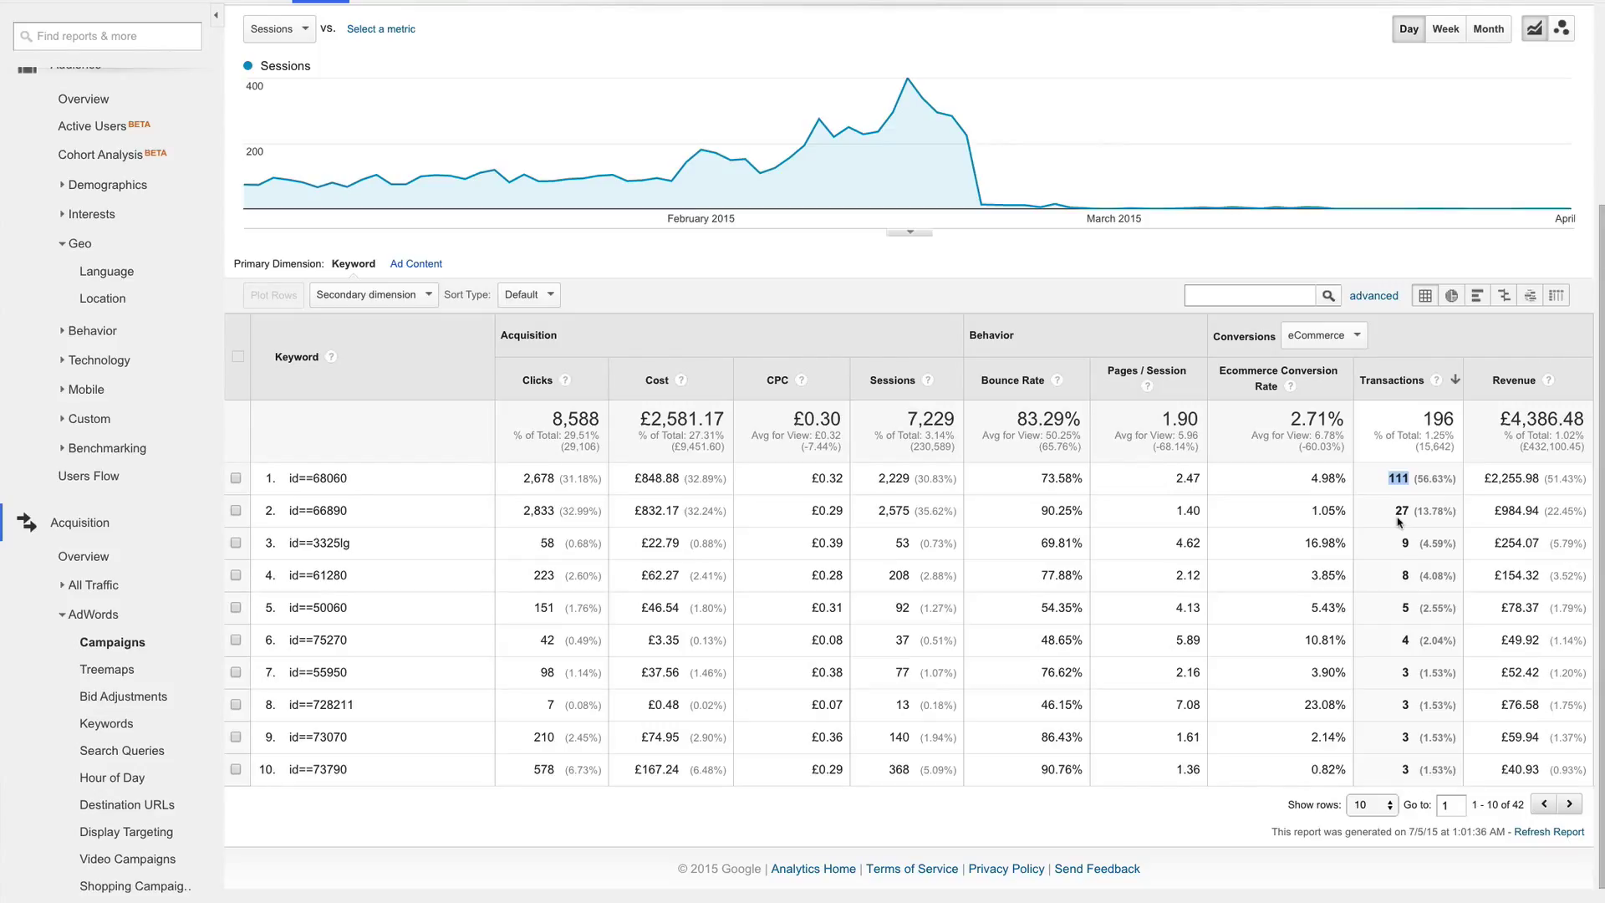
mouse_move(648, 17)
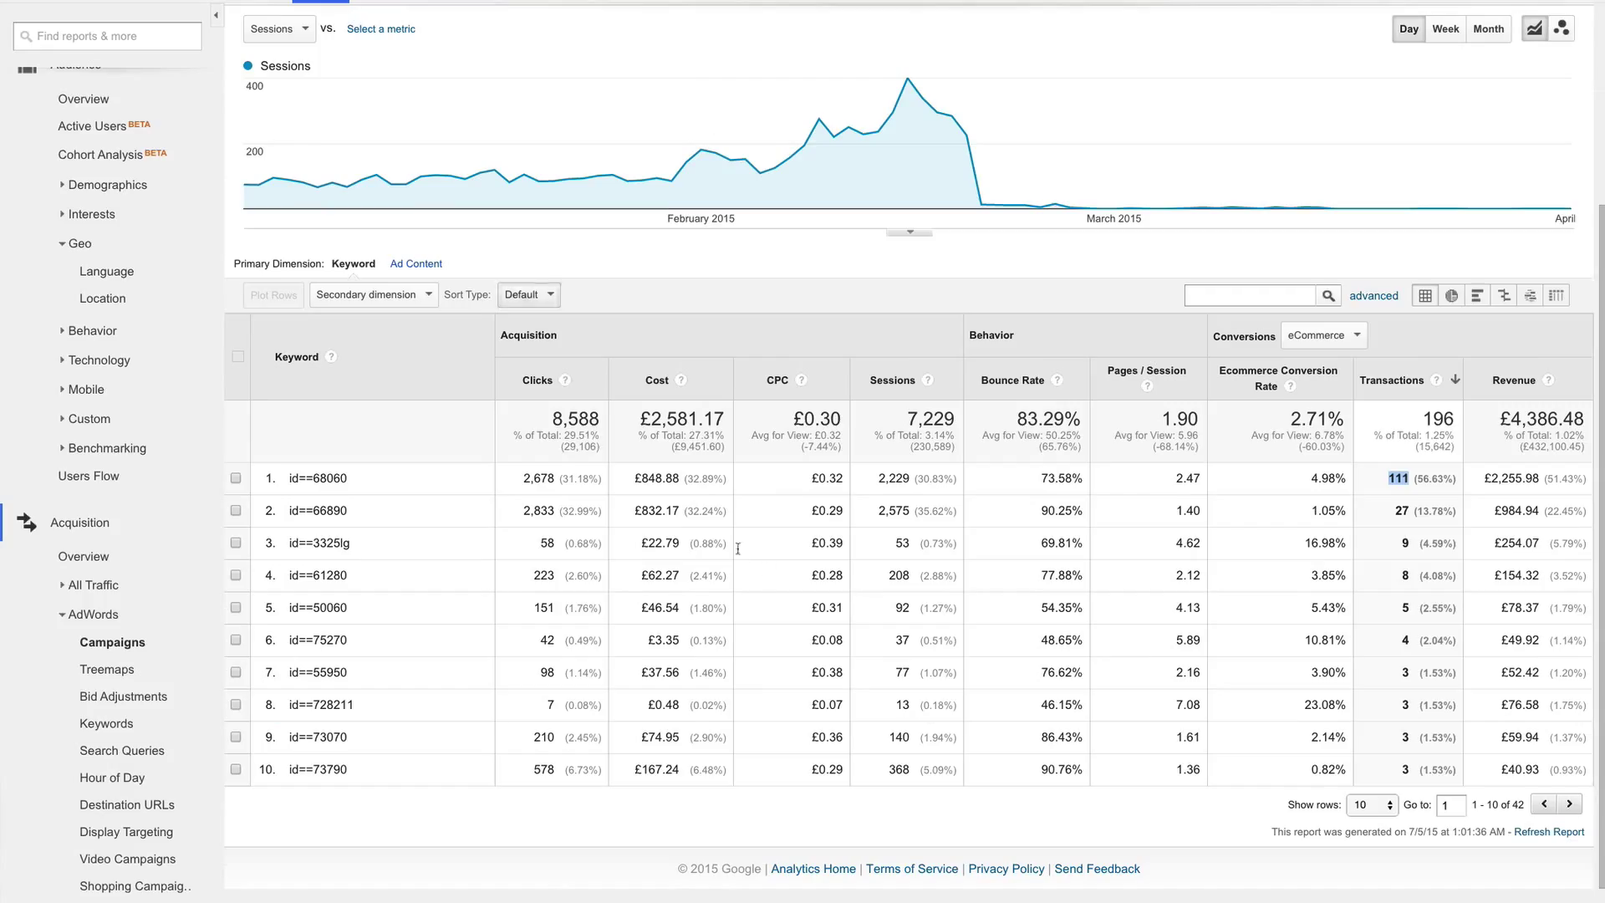
mouse_move(775, 567)
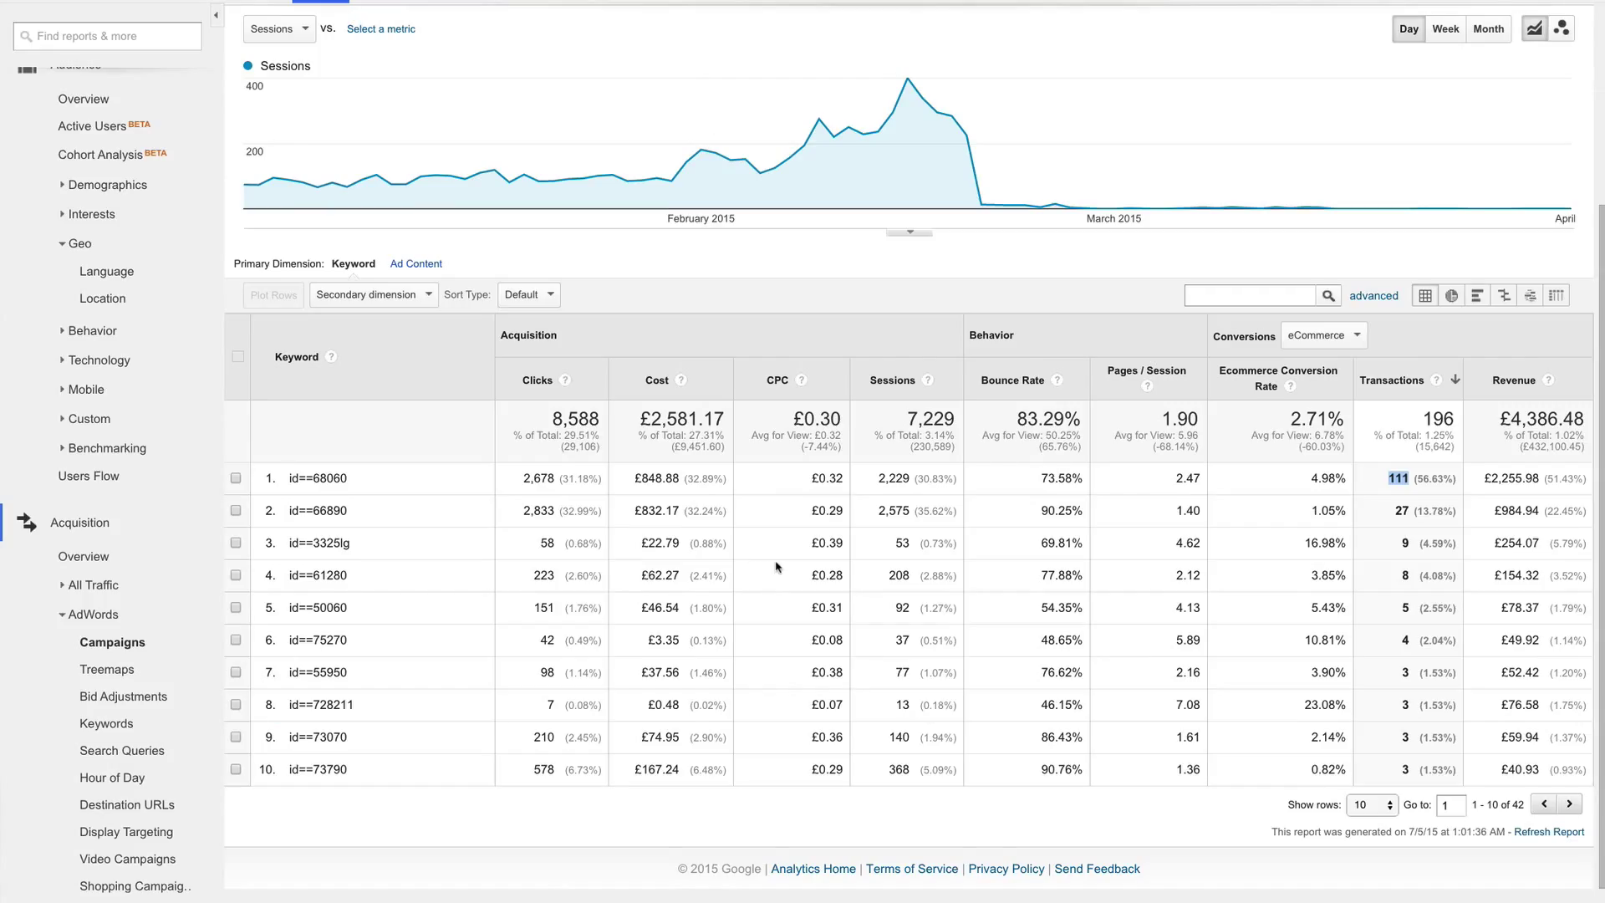
mouse_move(771, 579)
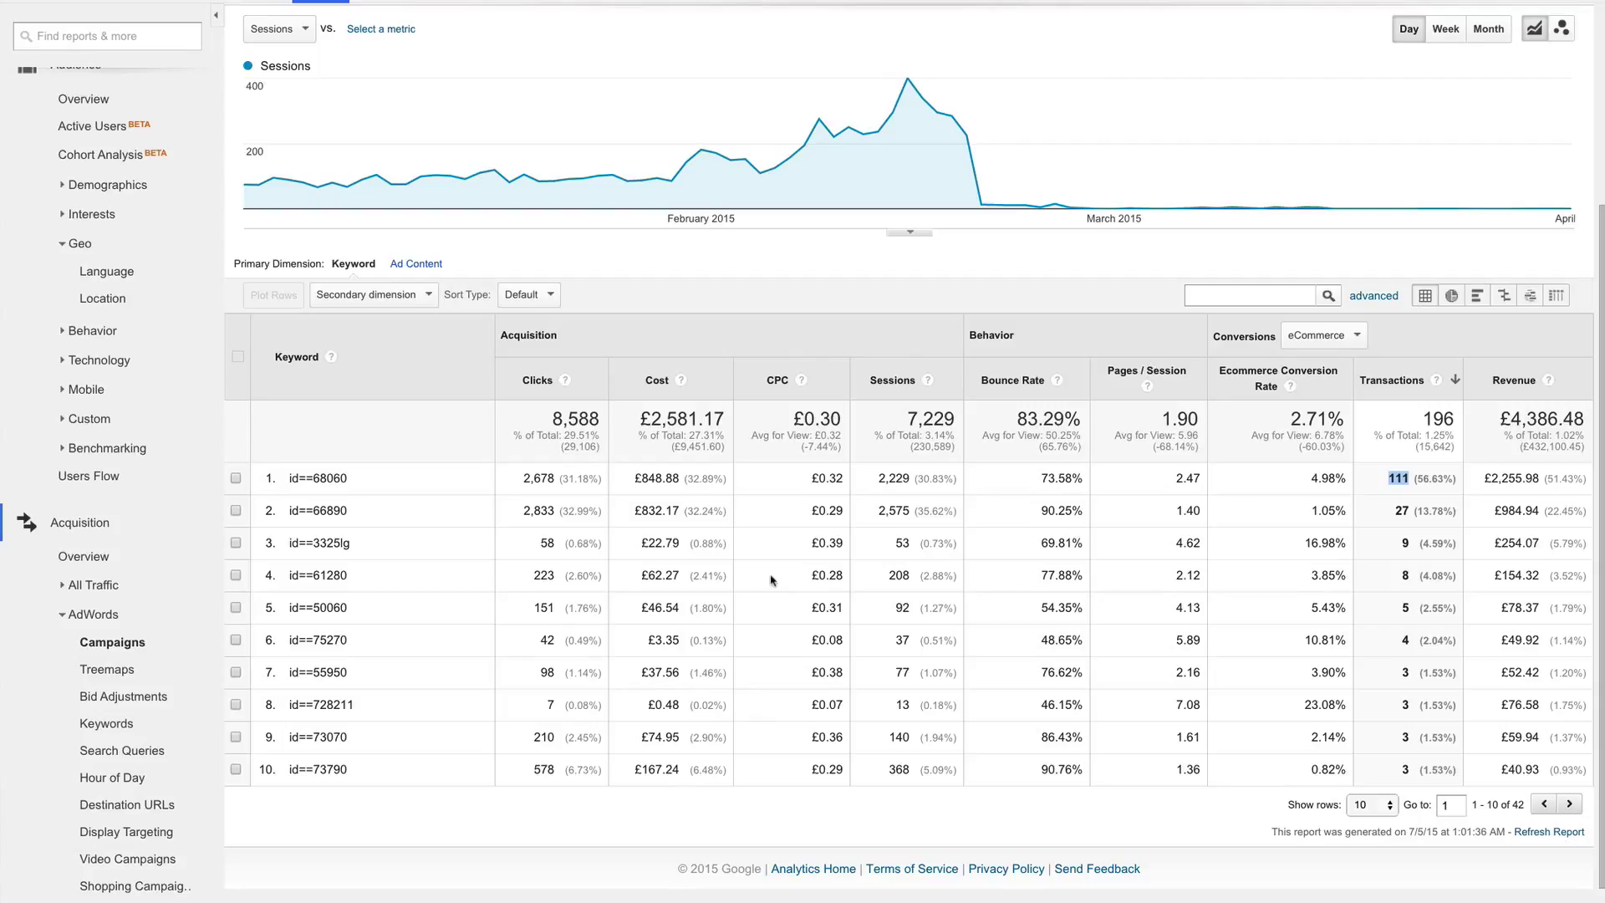
mouse_move(777, 568)
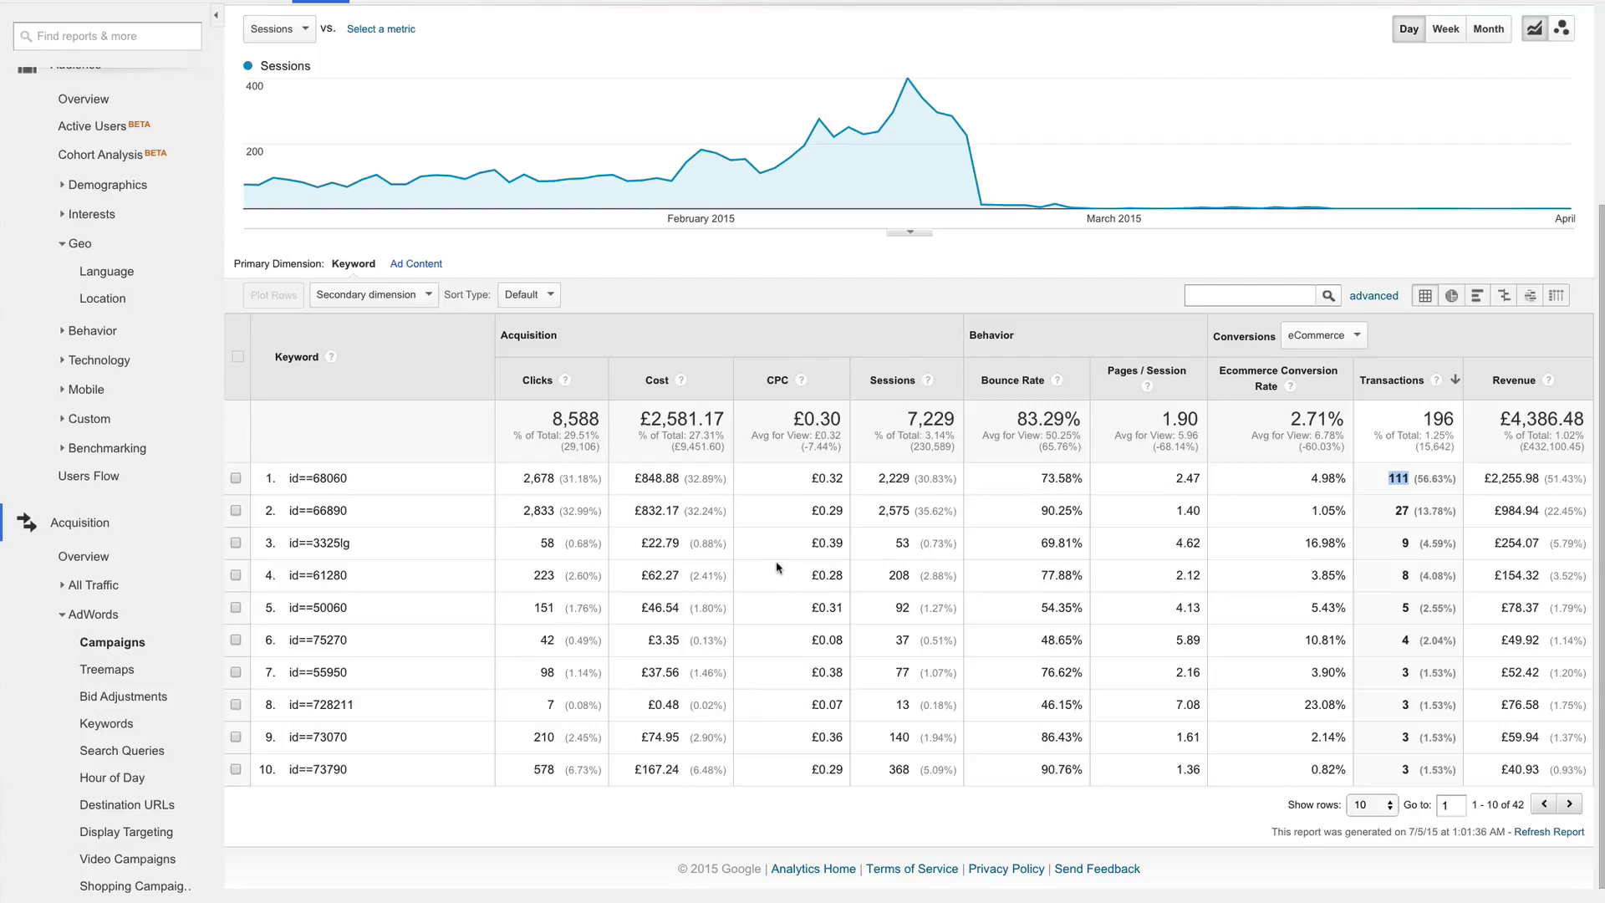
mouse_move(753, 658)
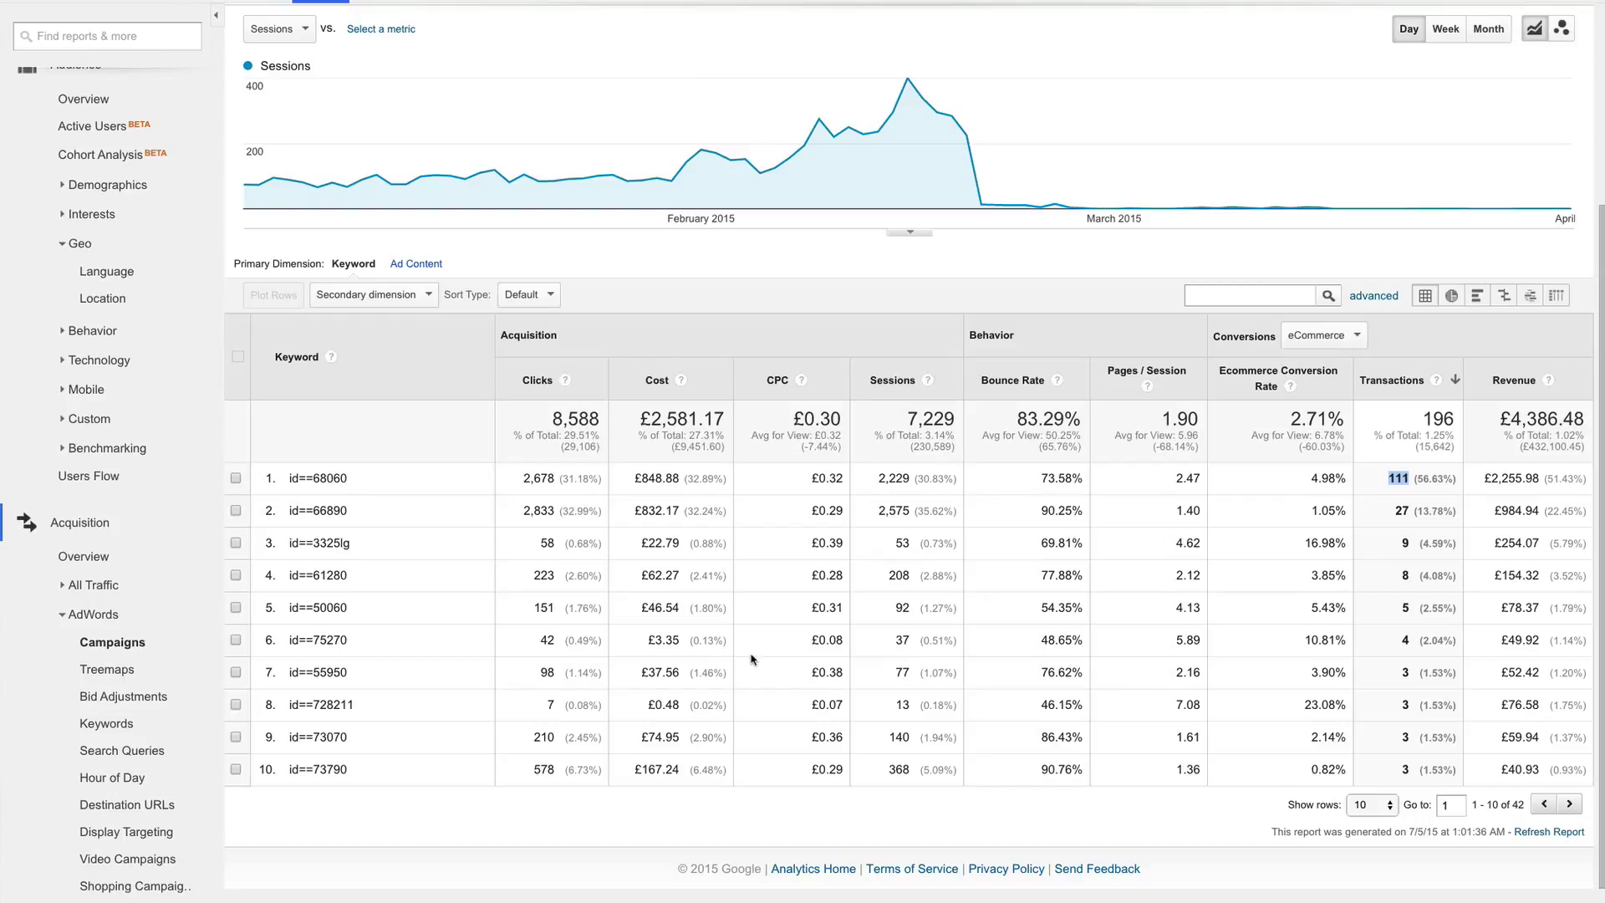
mouse_move(739, 676)
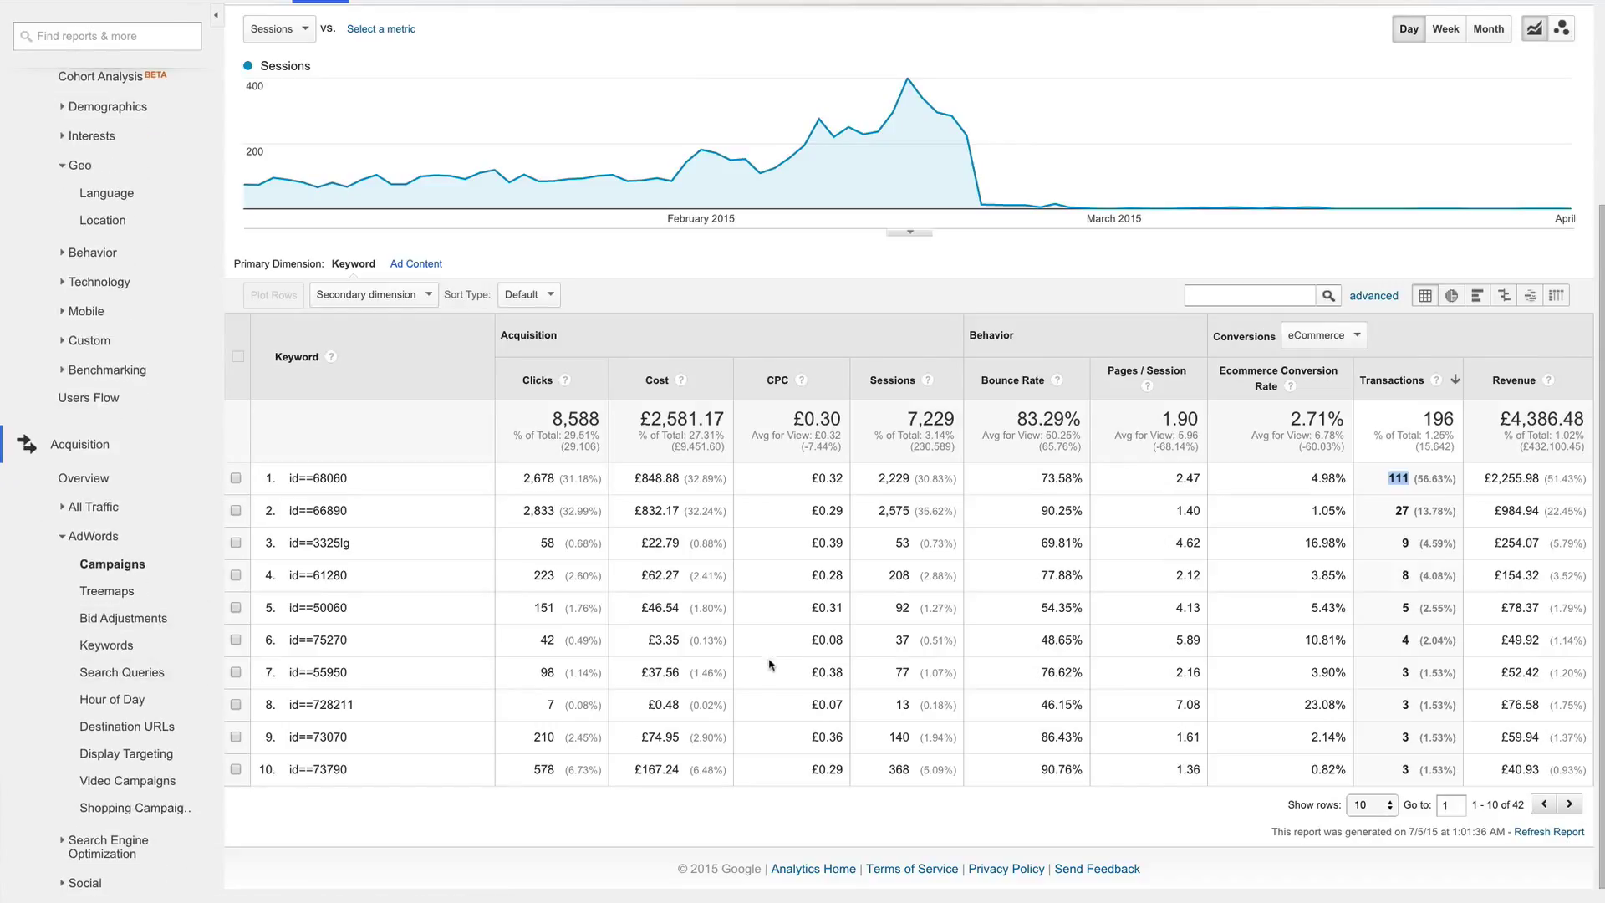
mouse_move(771, 655)
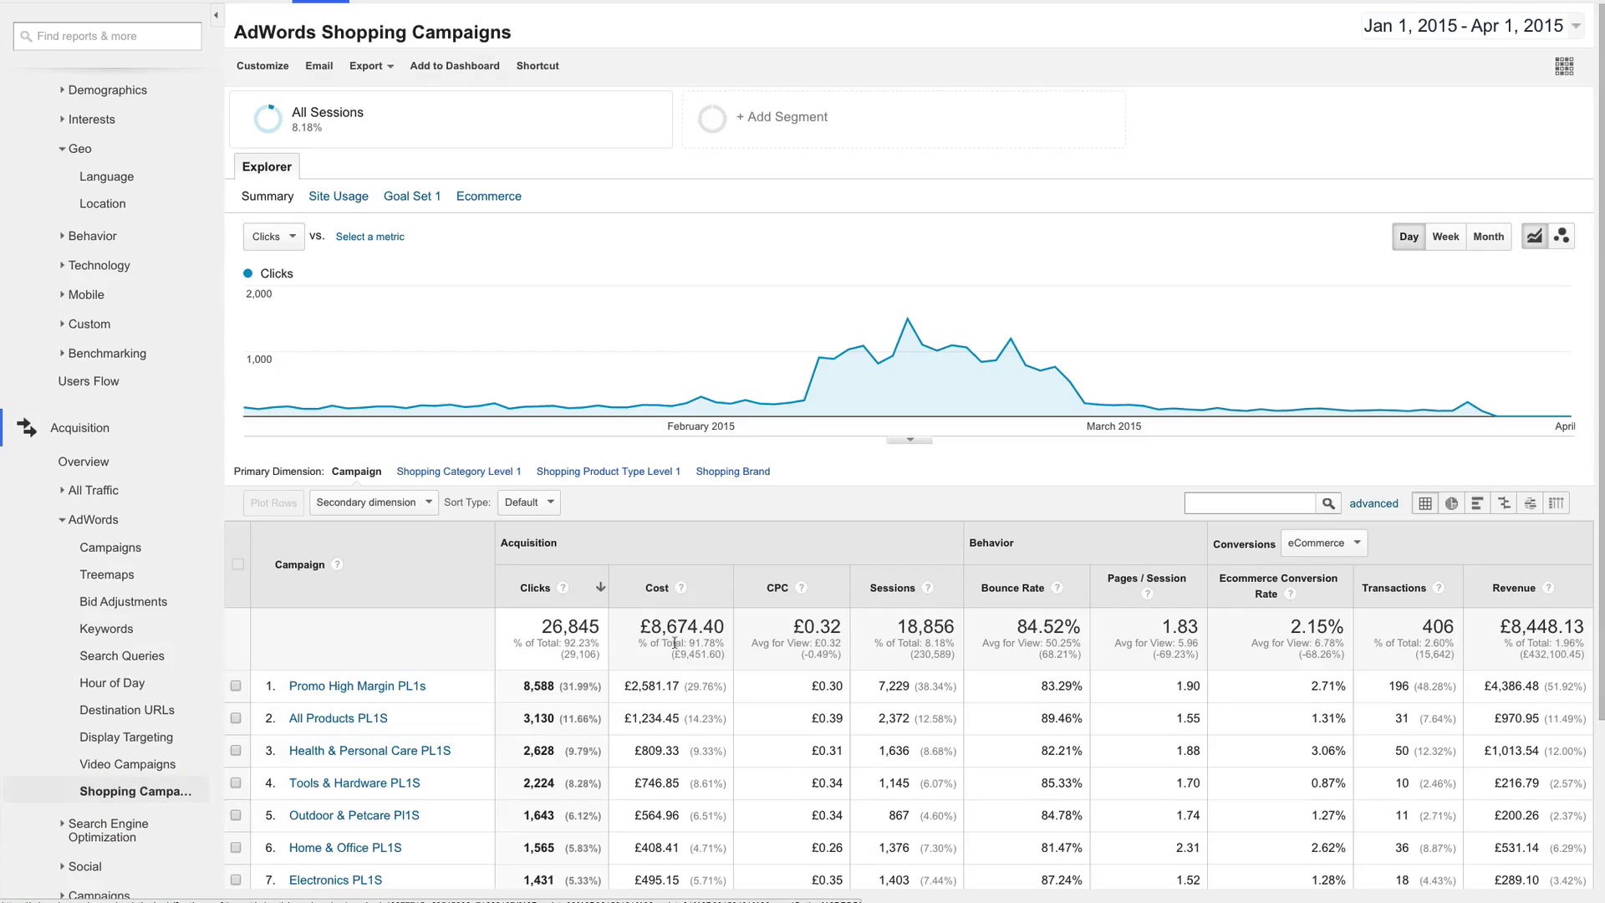
Step: Add Keyword (searched as 'keyw') as the secondary dimension, pairing campaigns with item IDs
scroll(down, 3)
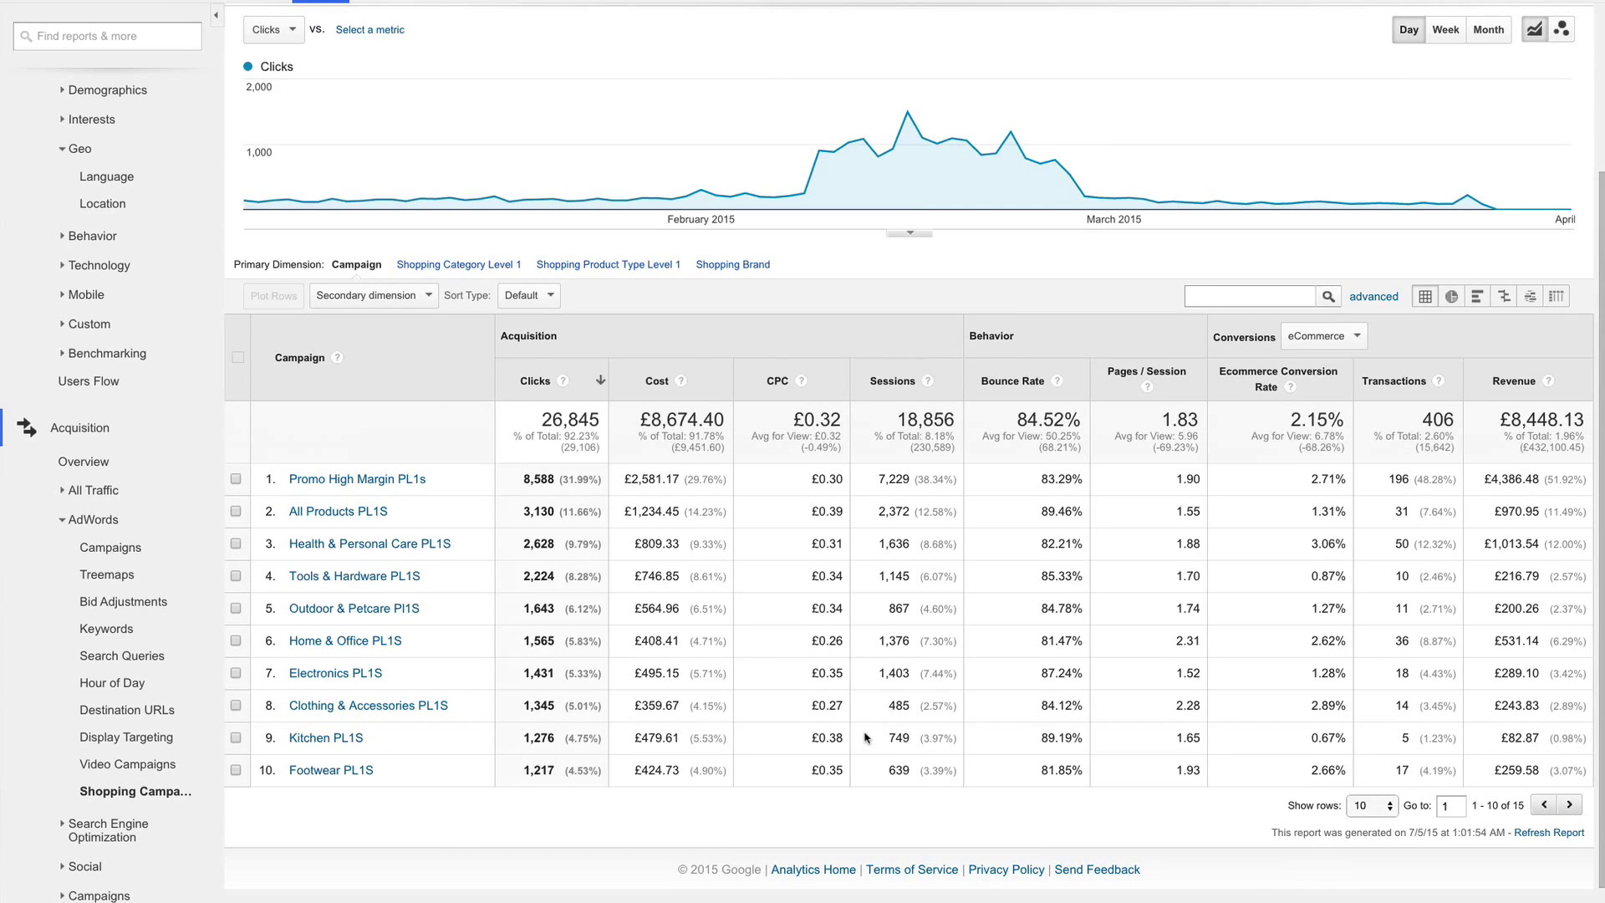
mouse_move(793, 695)
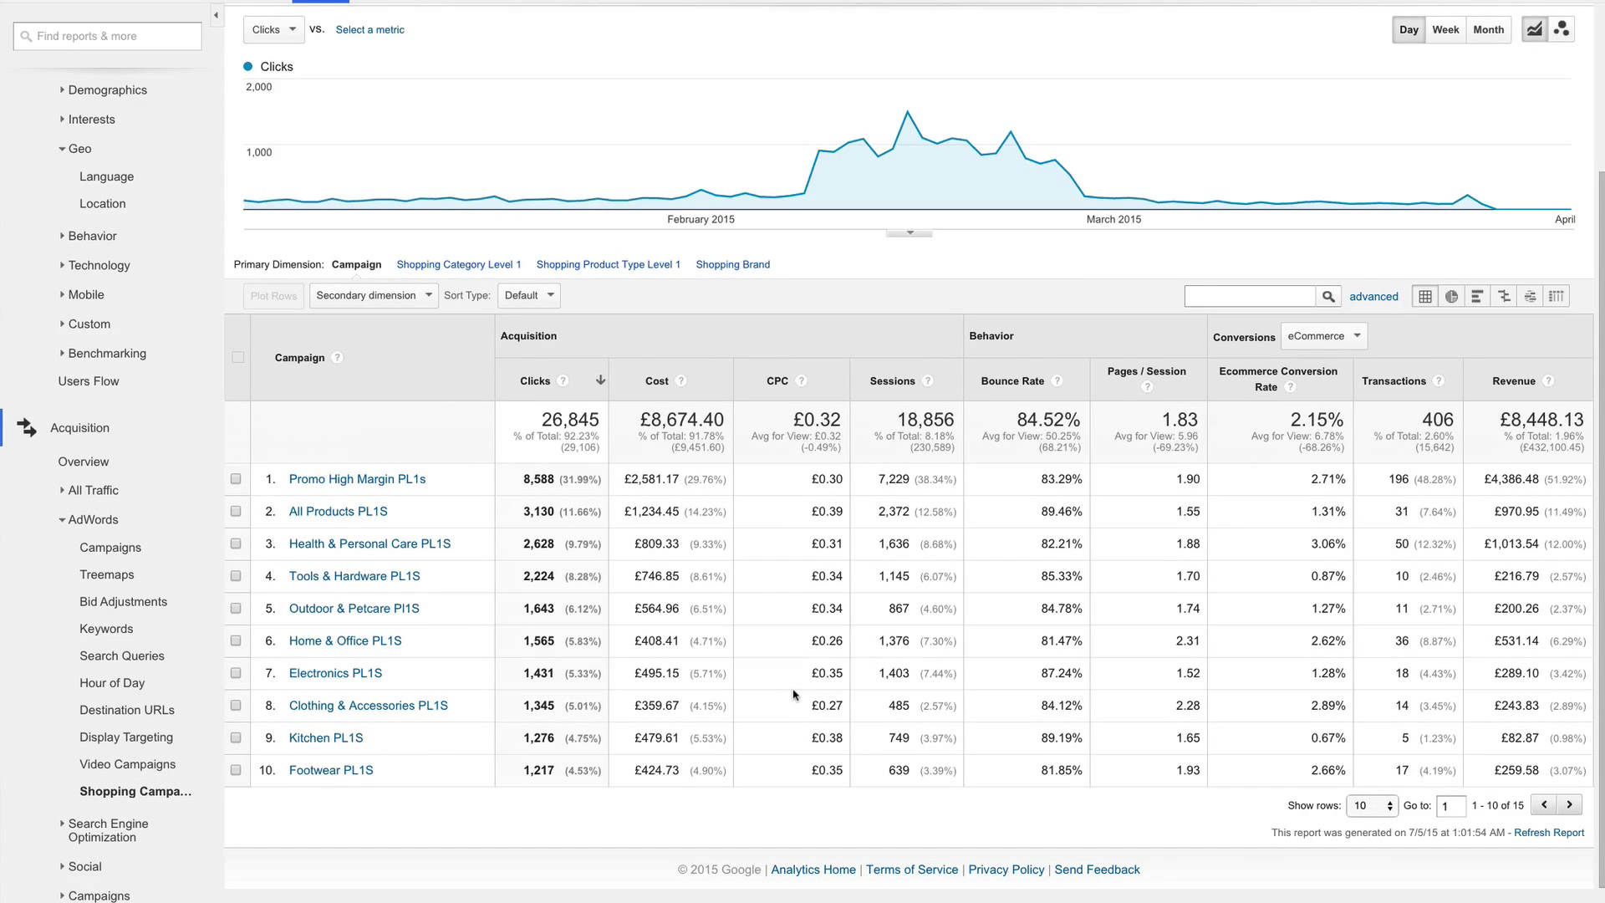
mouse_move(773, 680)
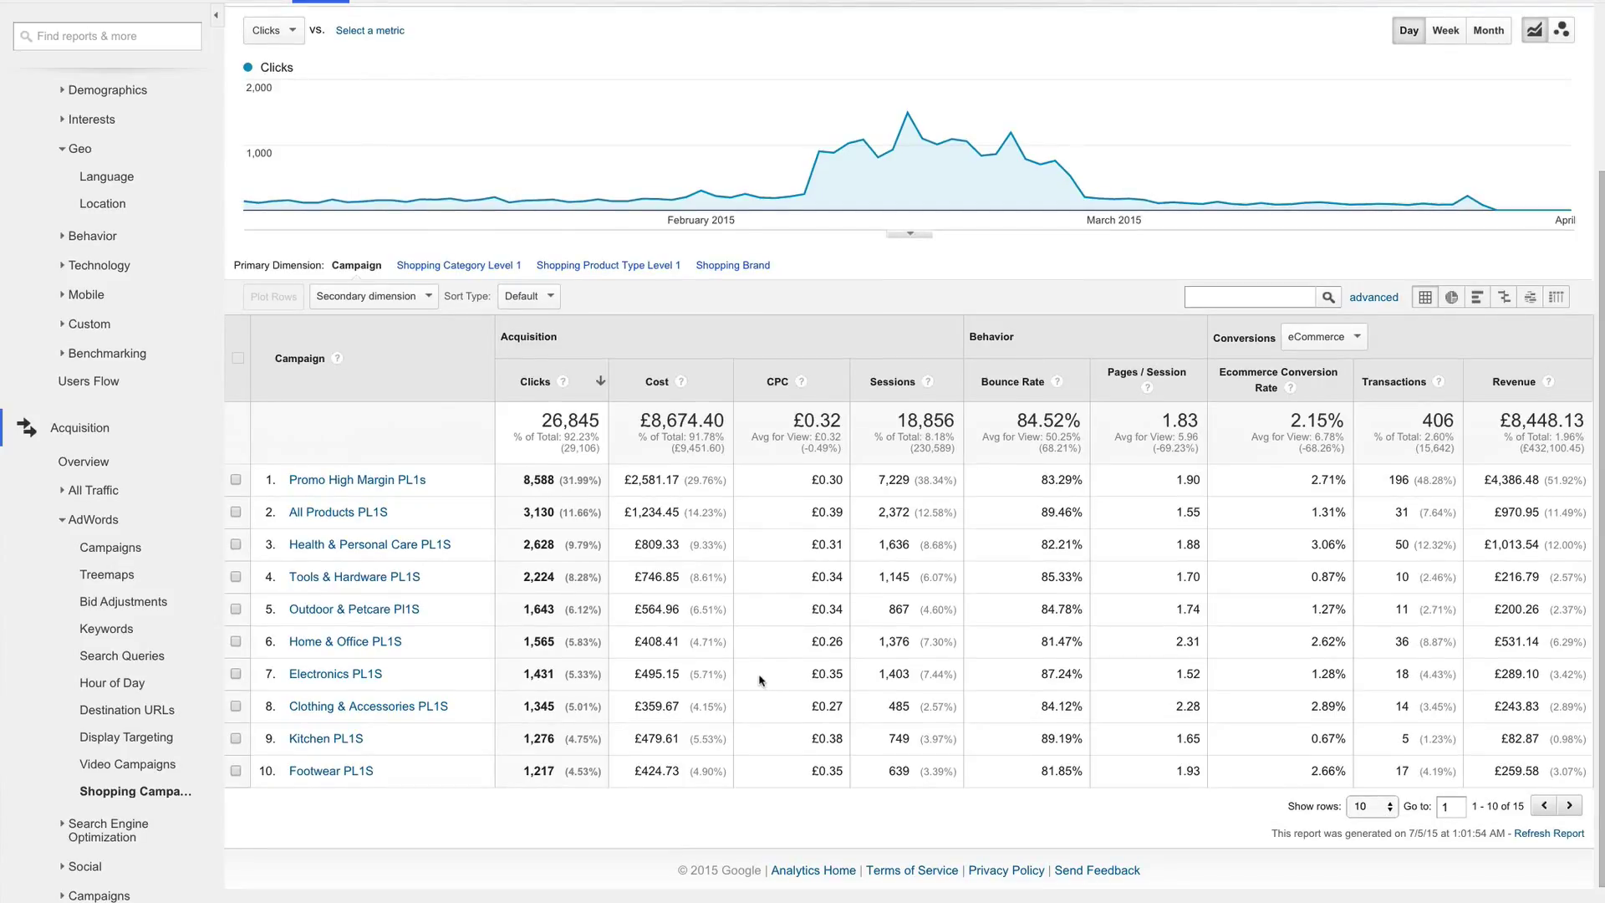
click(371, 296)
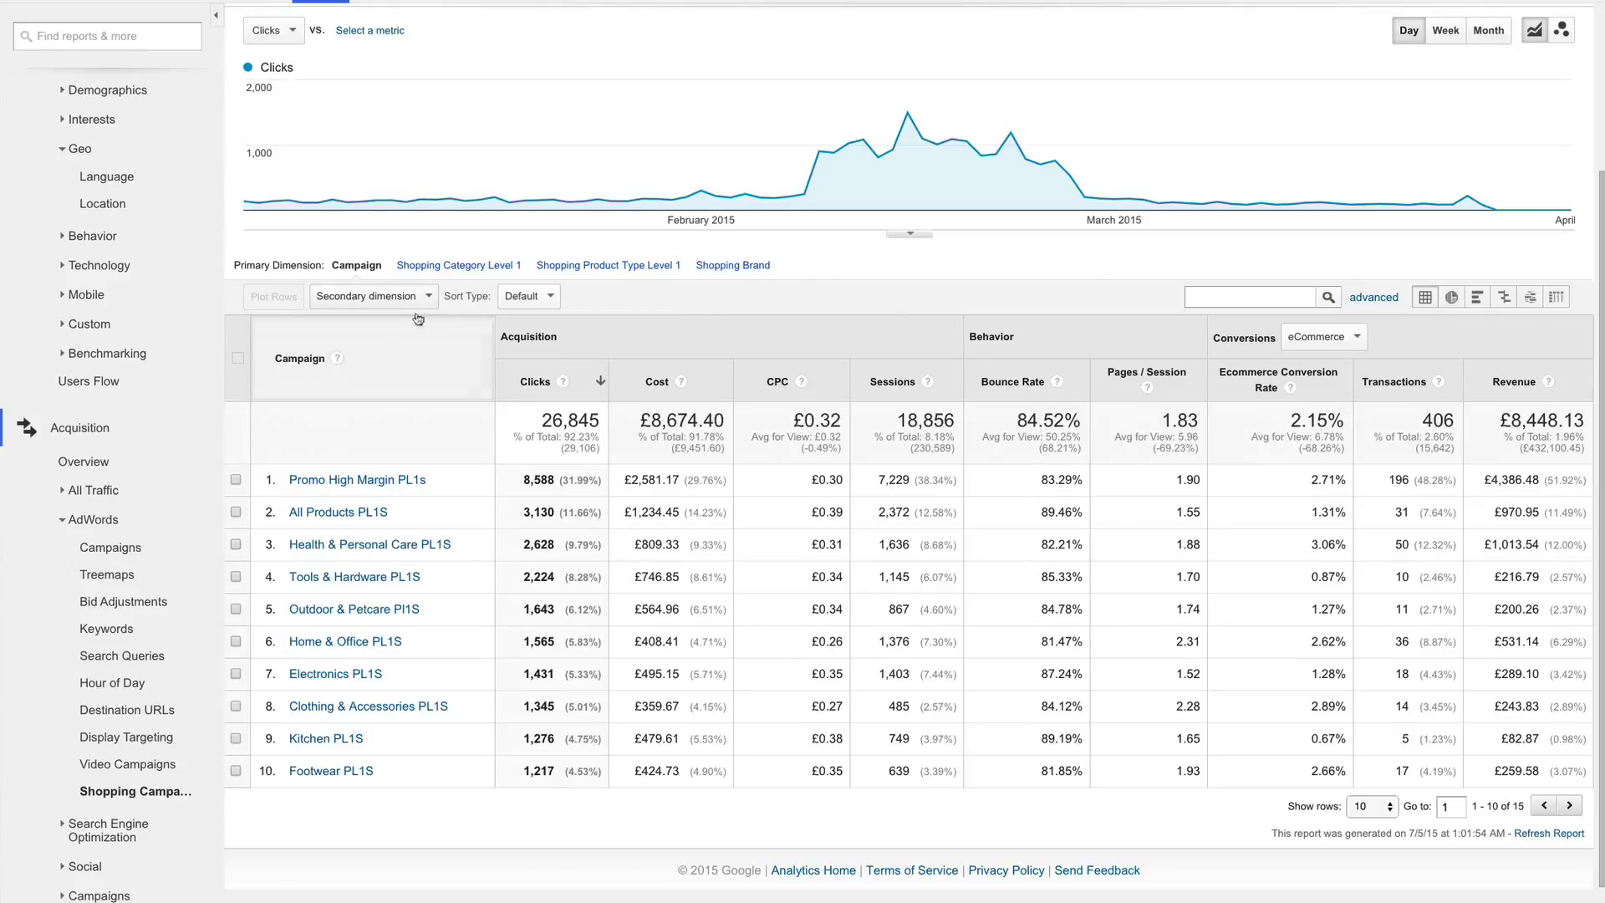
click(371, 295)
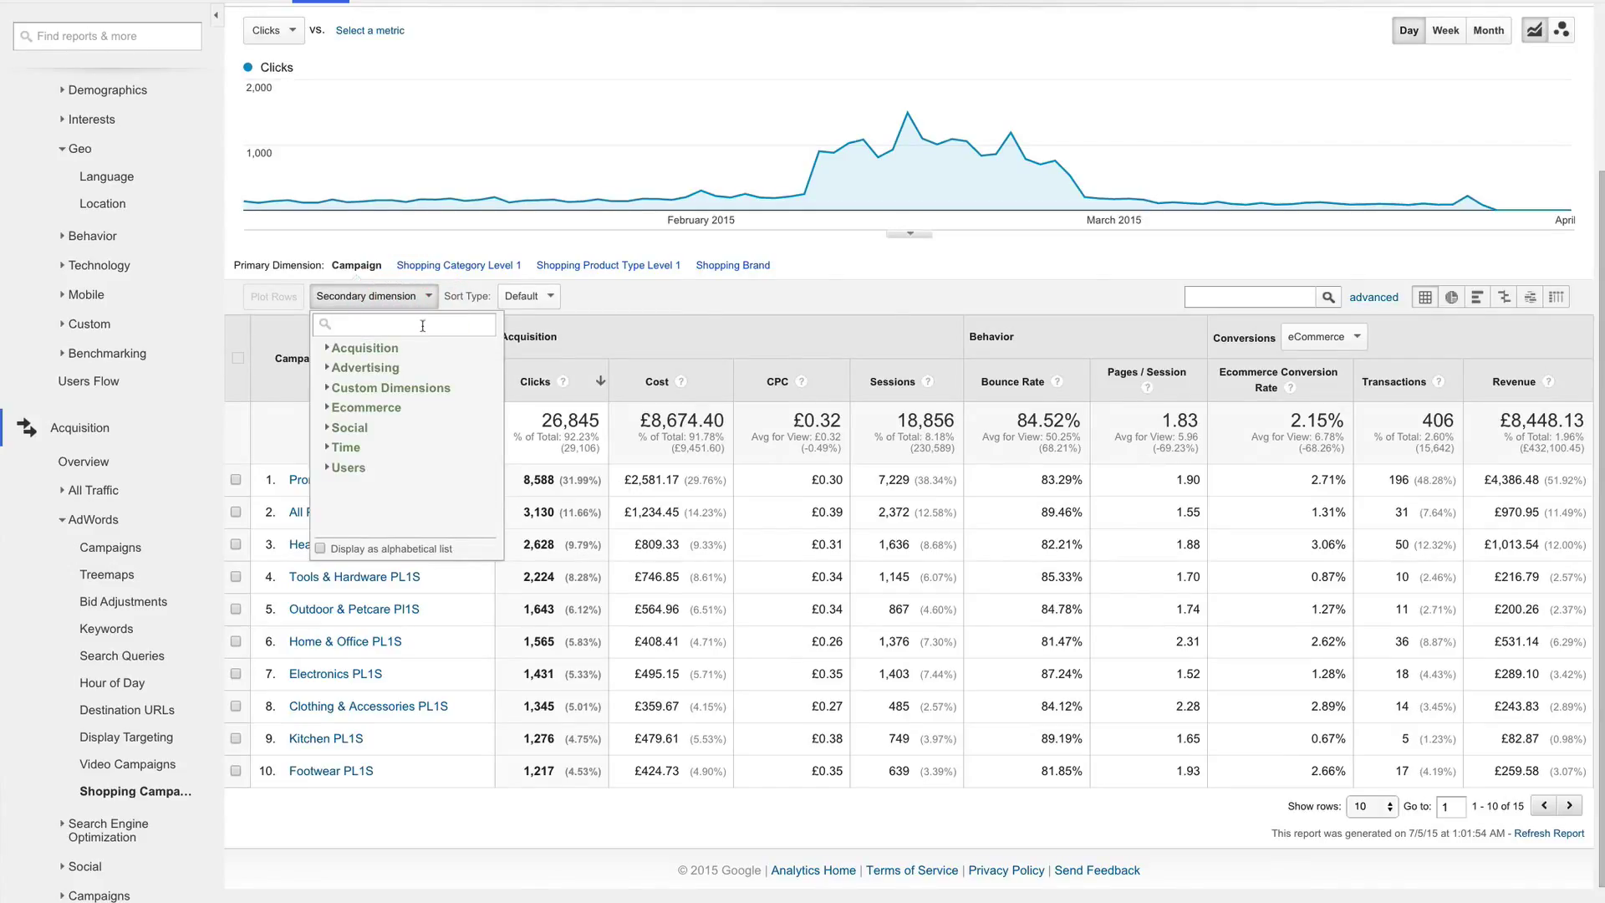
text(keyw)
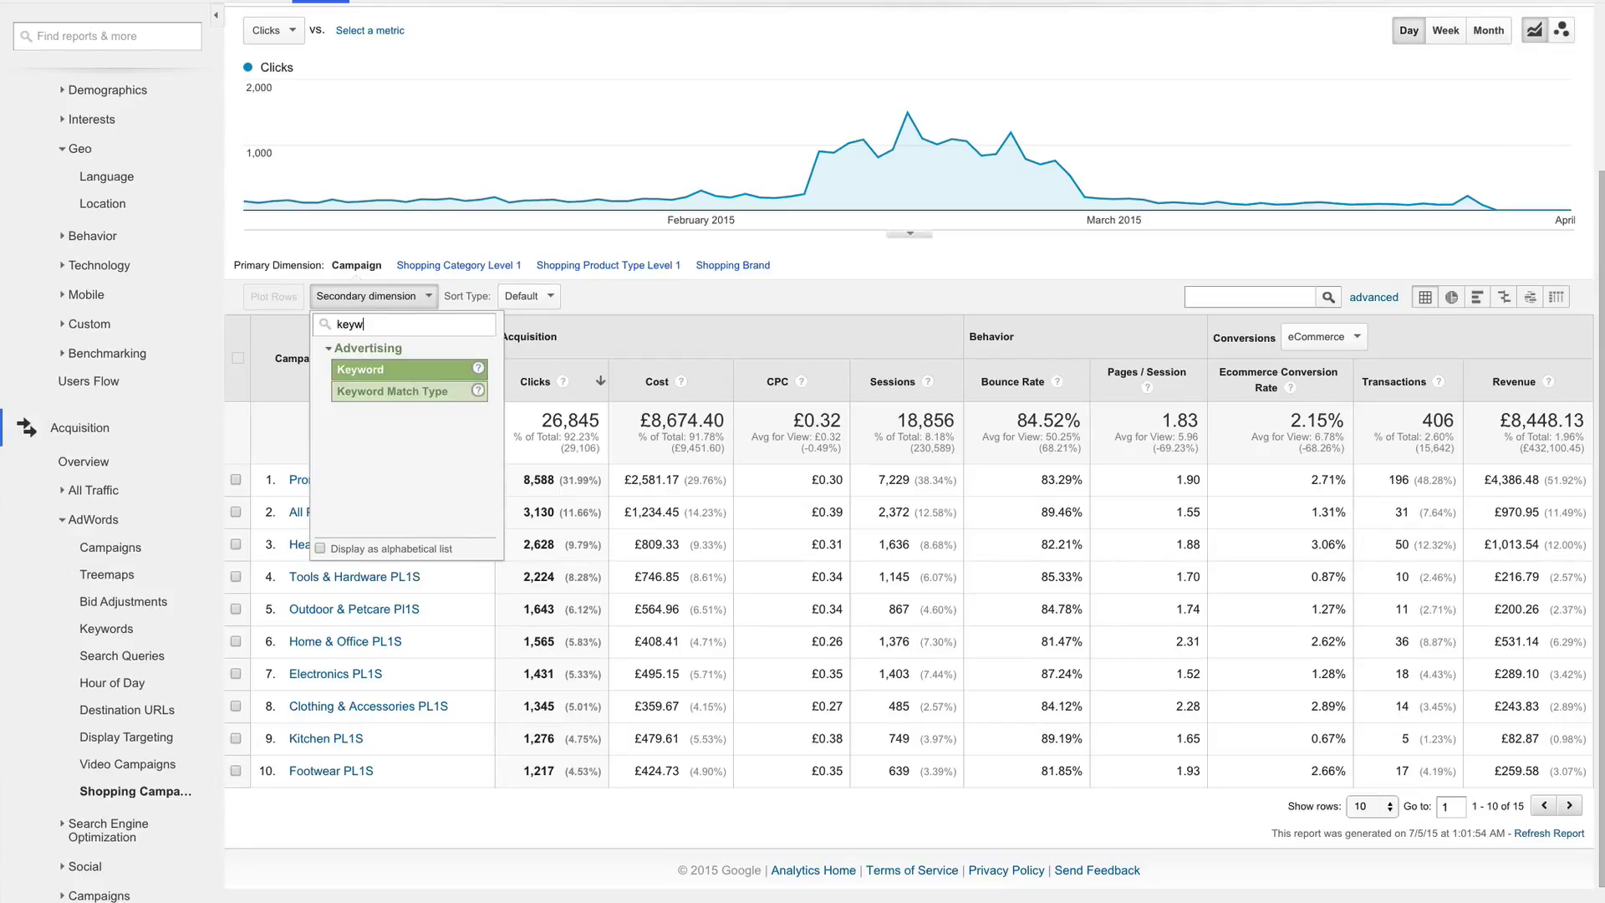
click(361, 368)
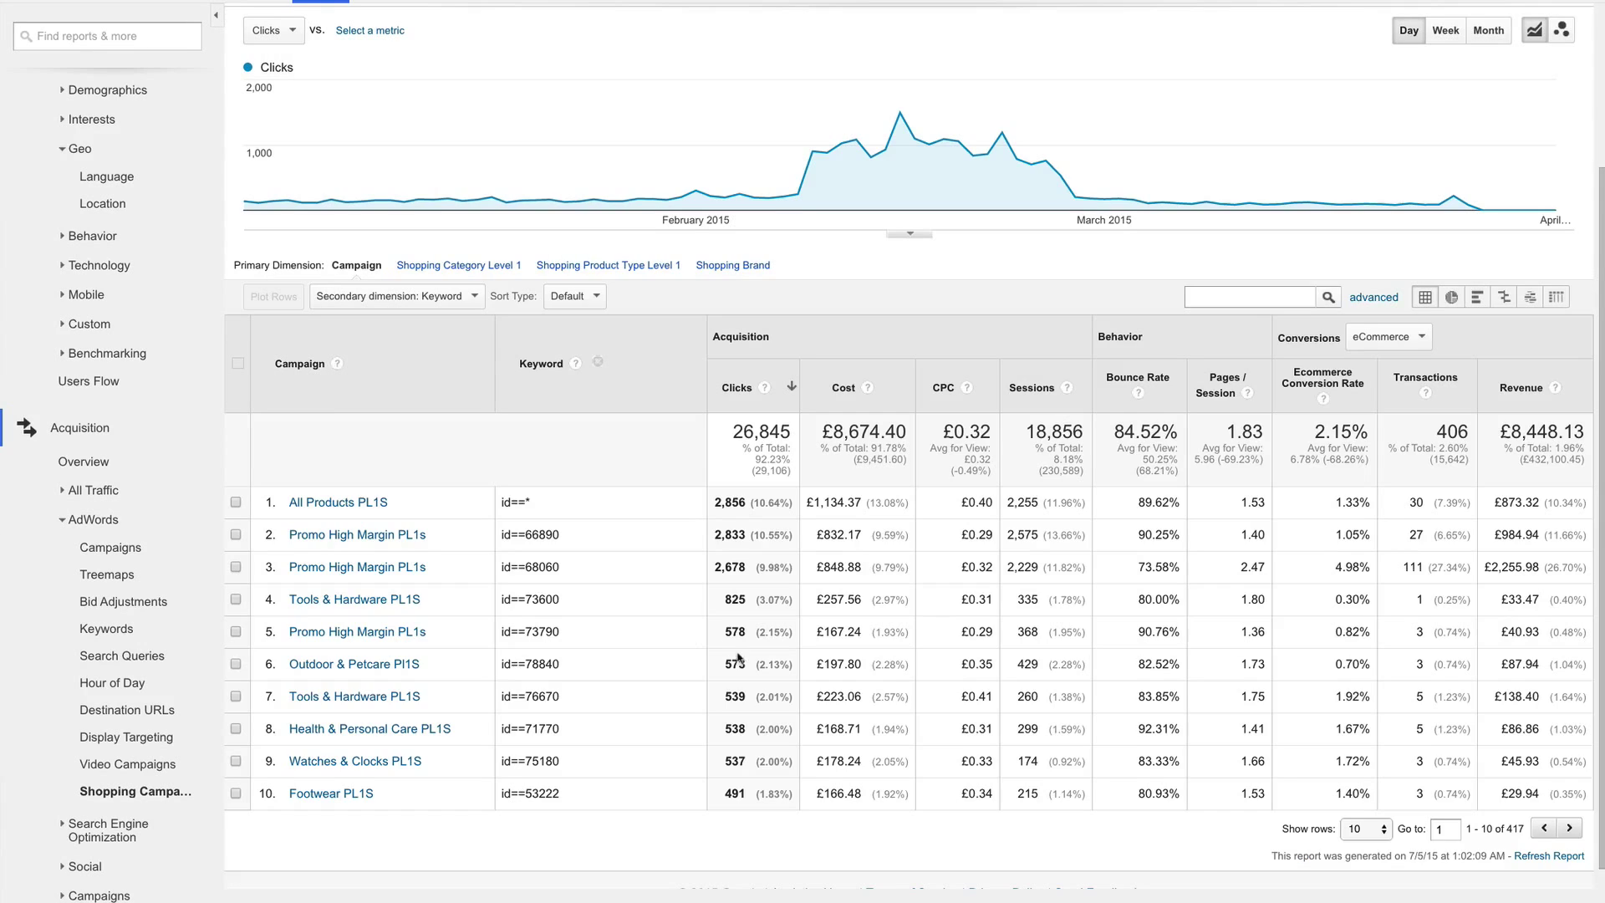
mouse_move(771, 662)
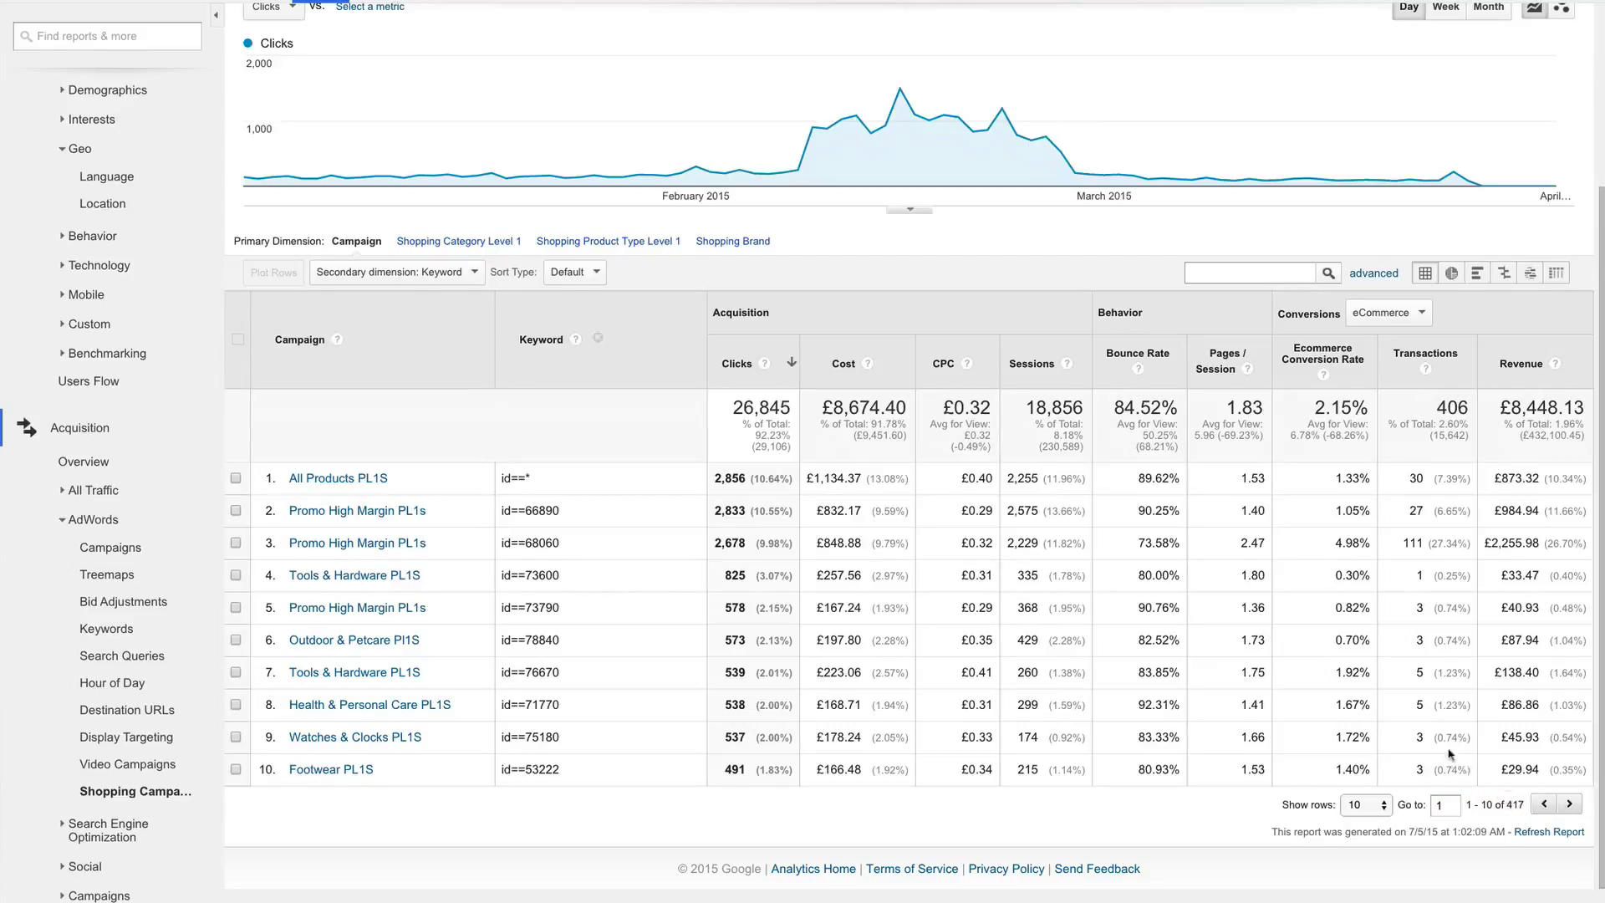
mouse_move(988, 622)
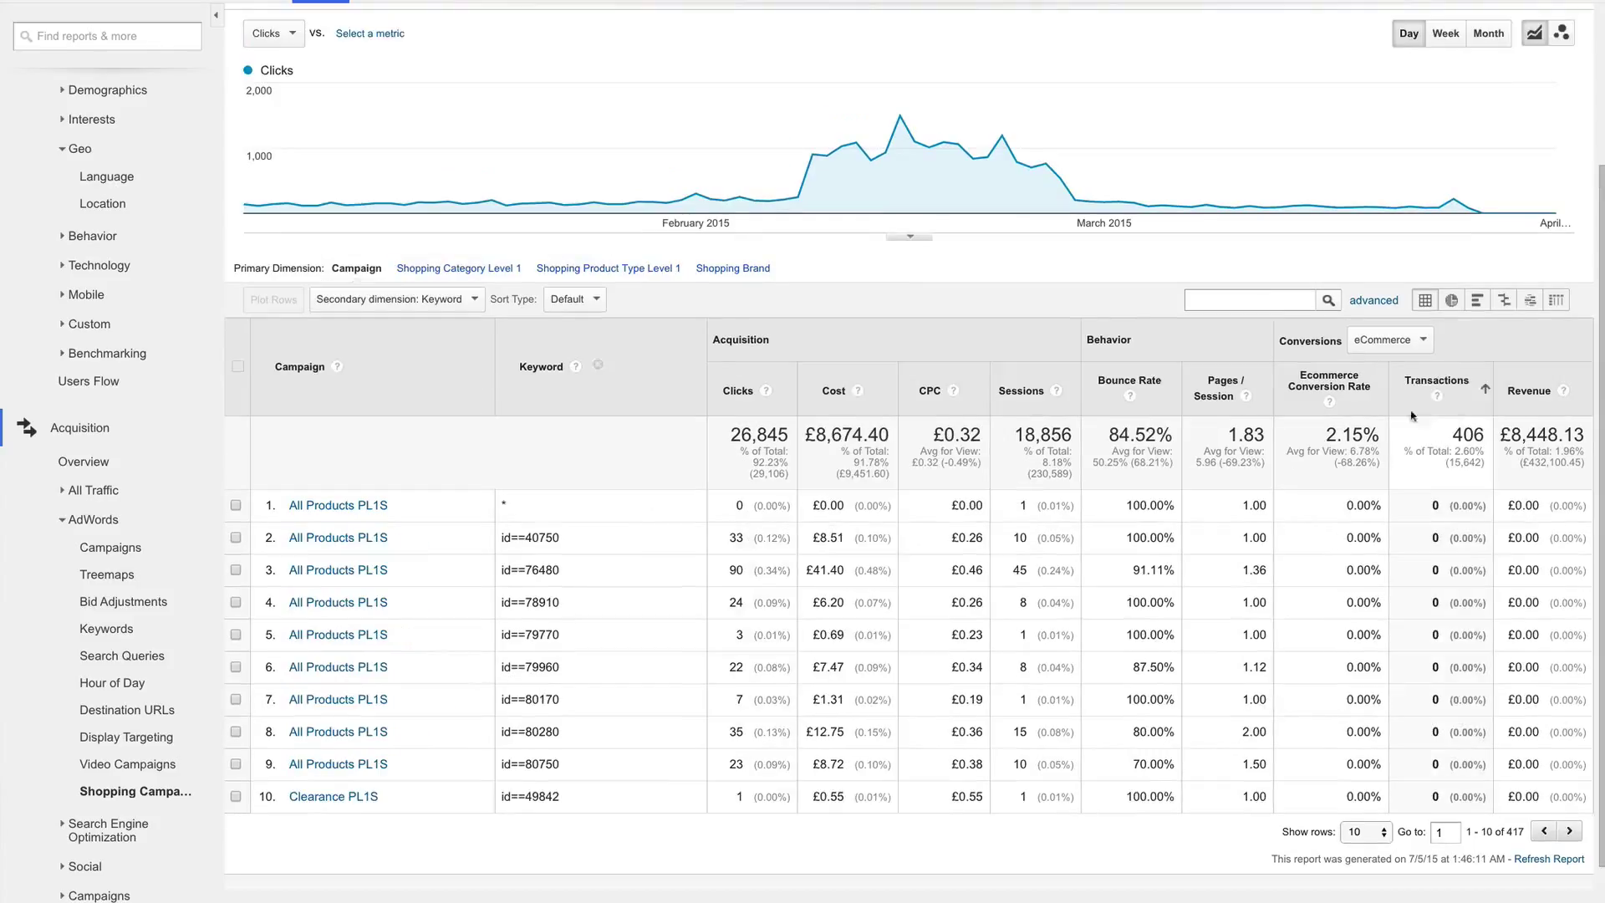
Step: Sort the Shopping Campaigns table by transactions, highest first, and select the top item ID 68060
click(1436, 390)
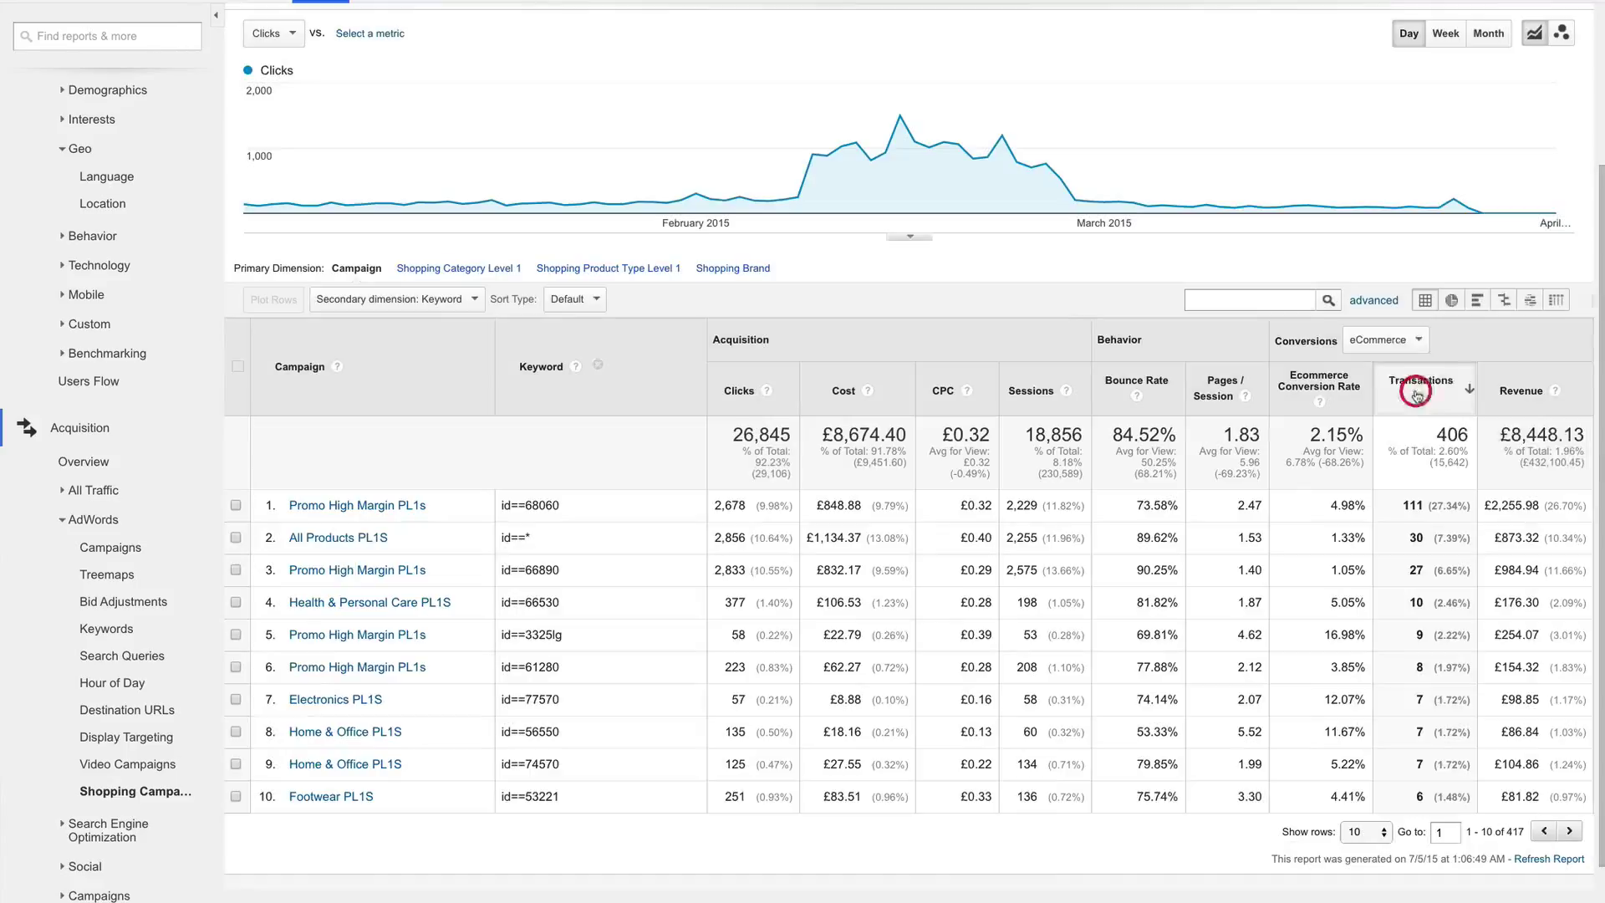
mouse_move(630, 614)
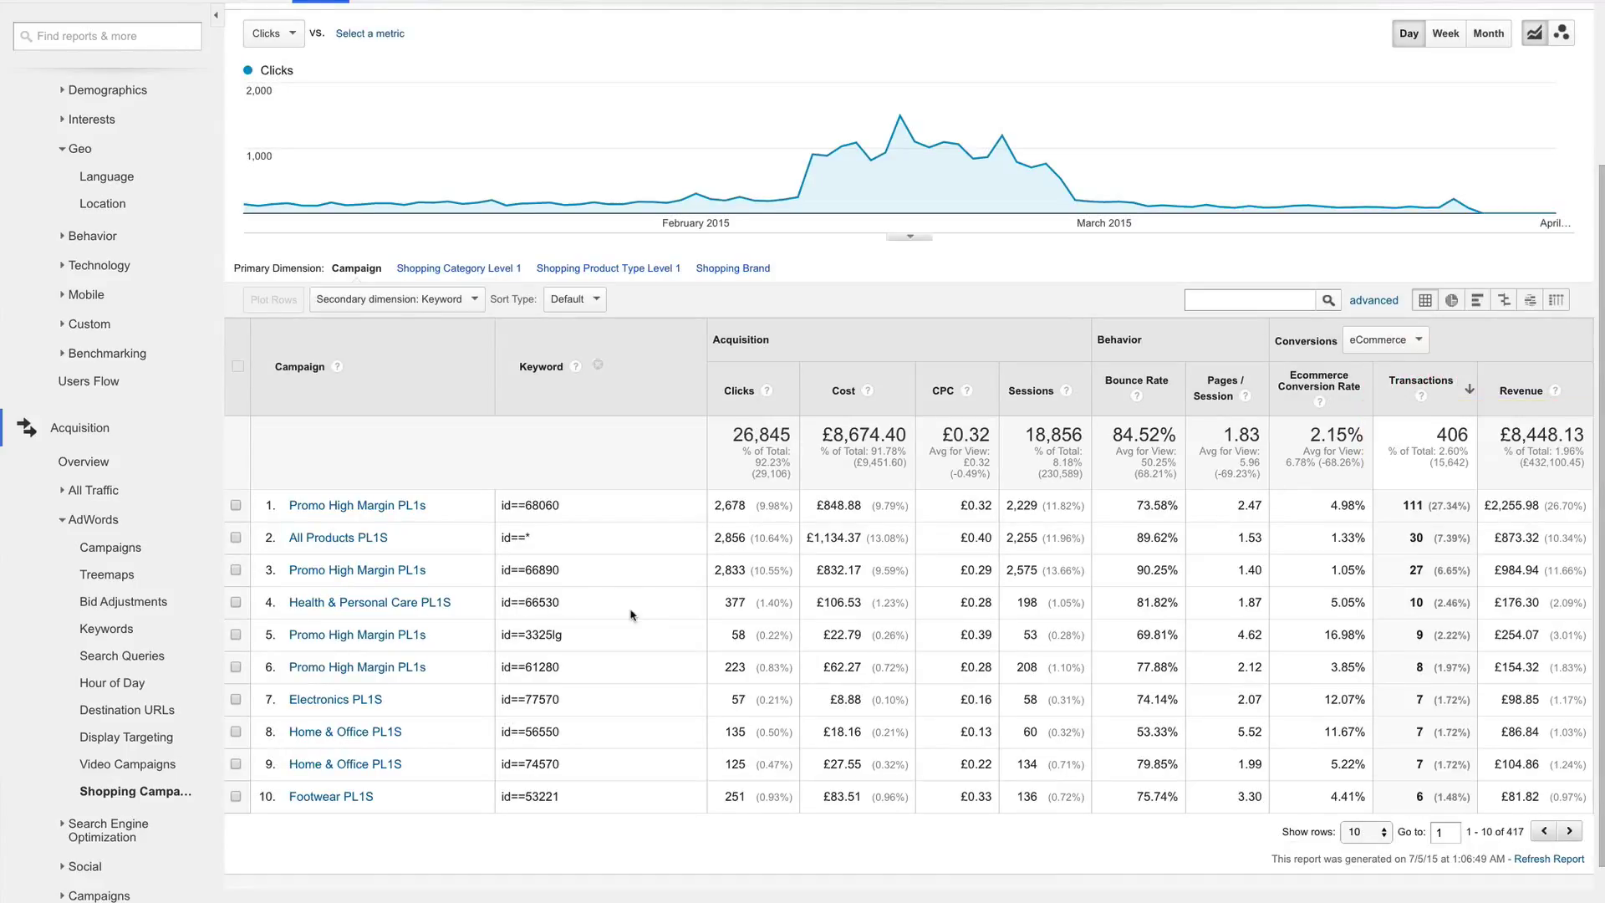
double_click(542, 505)
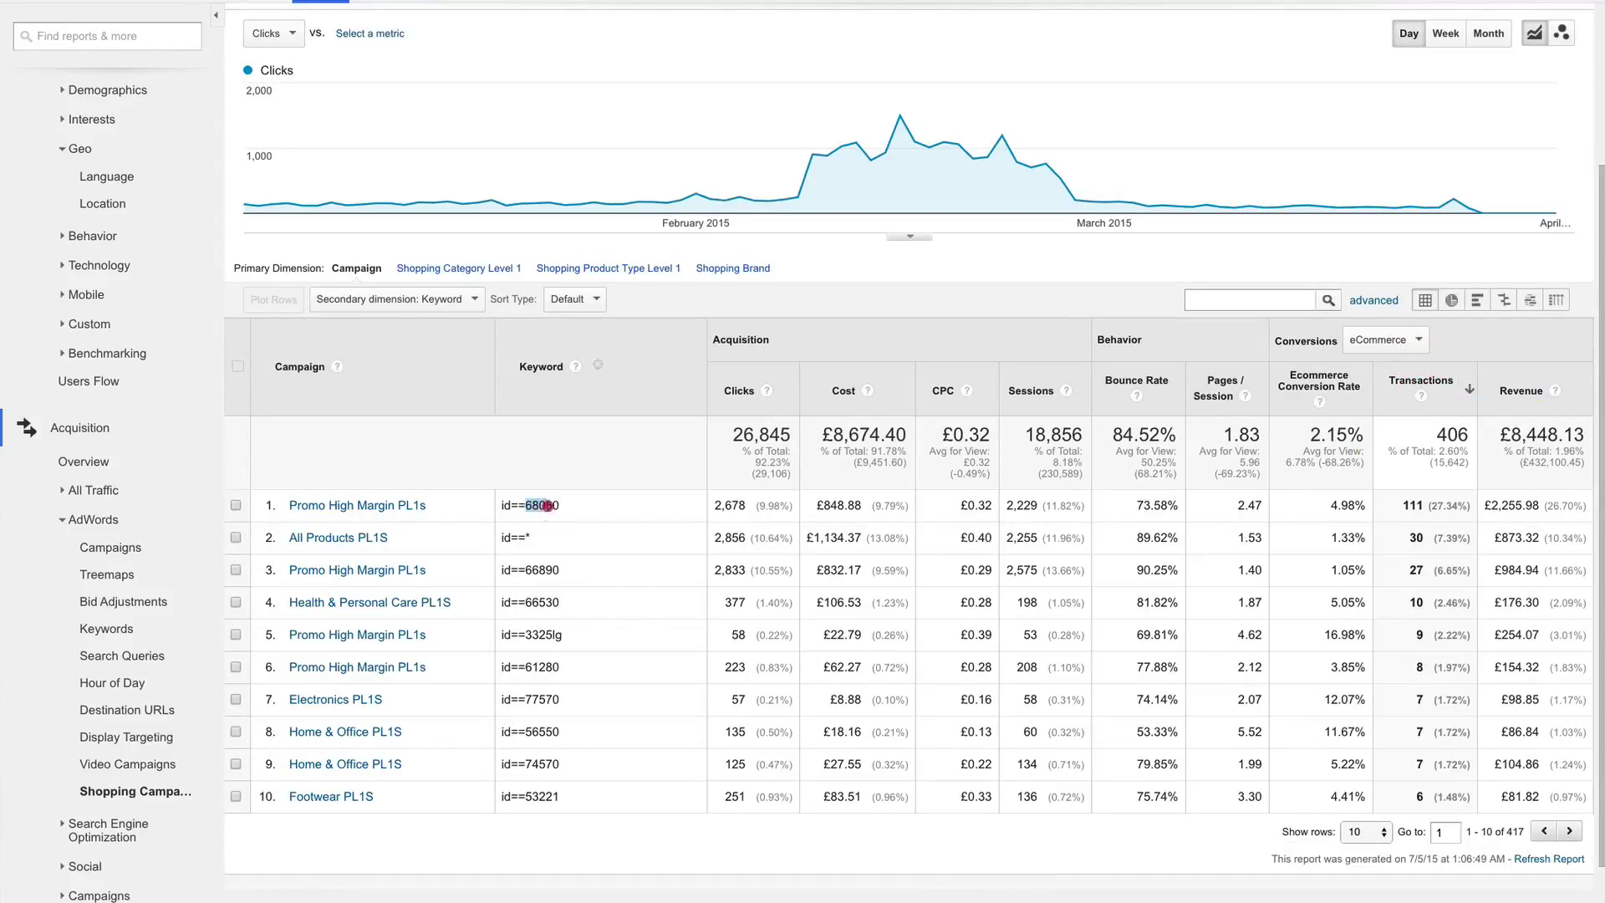
double_click(541, 504)
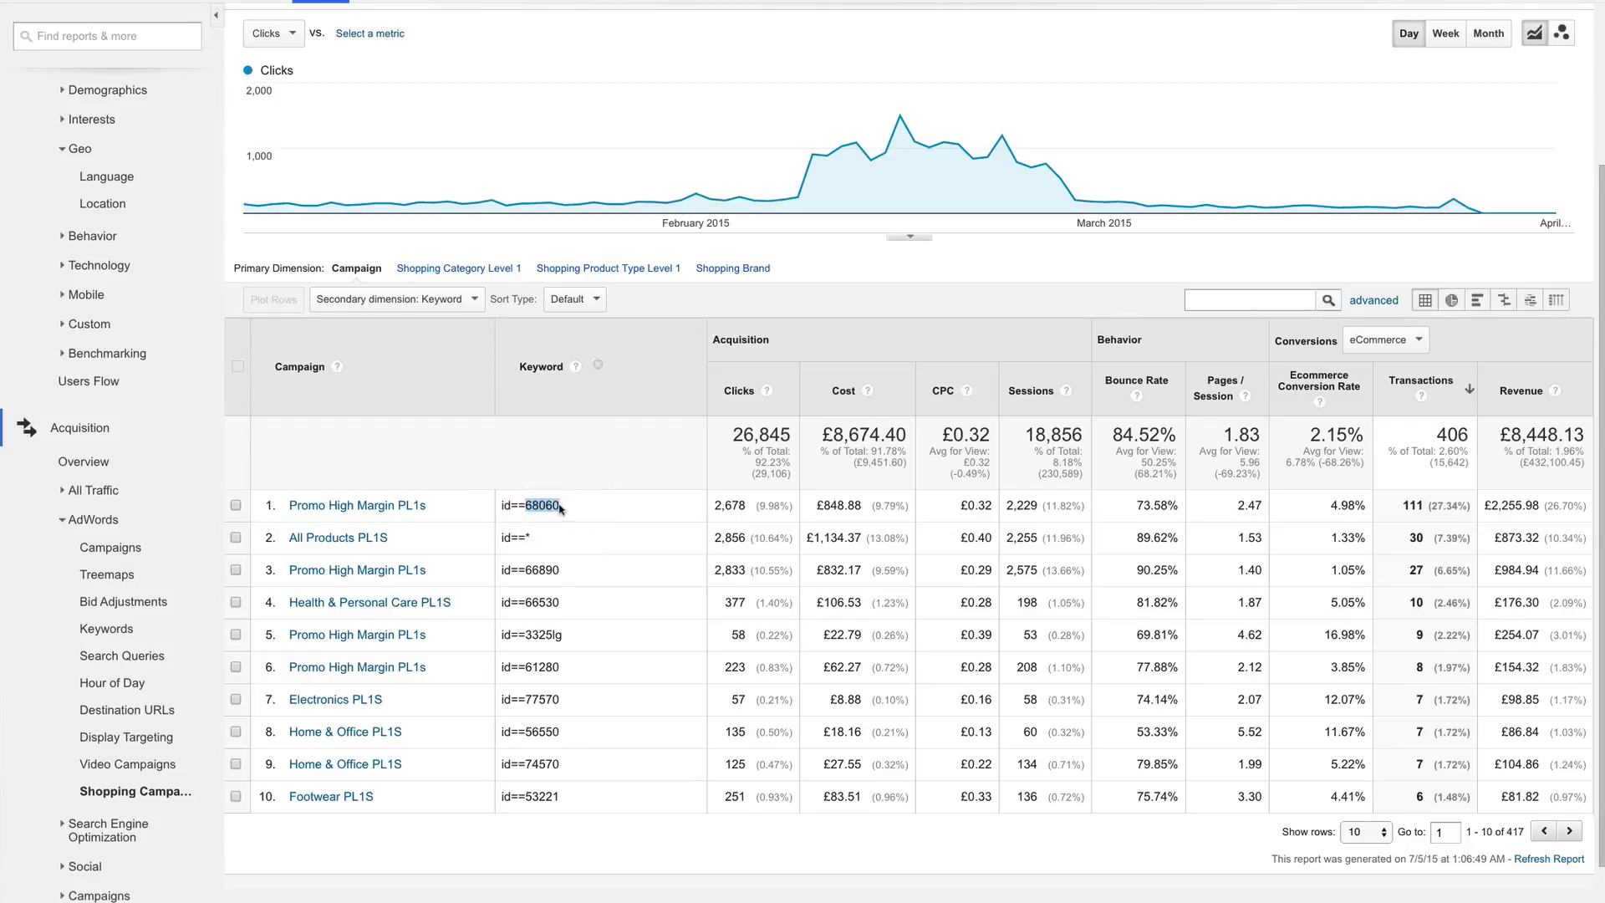
click(1374, 300)
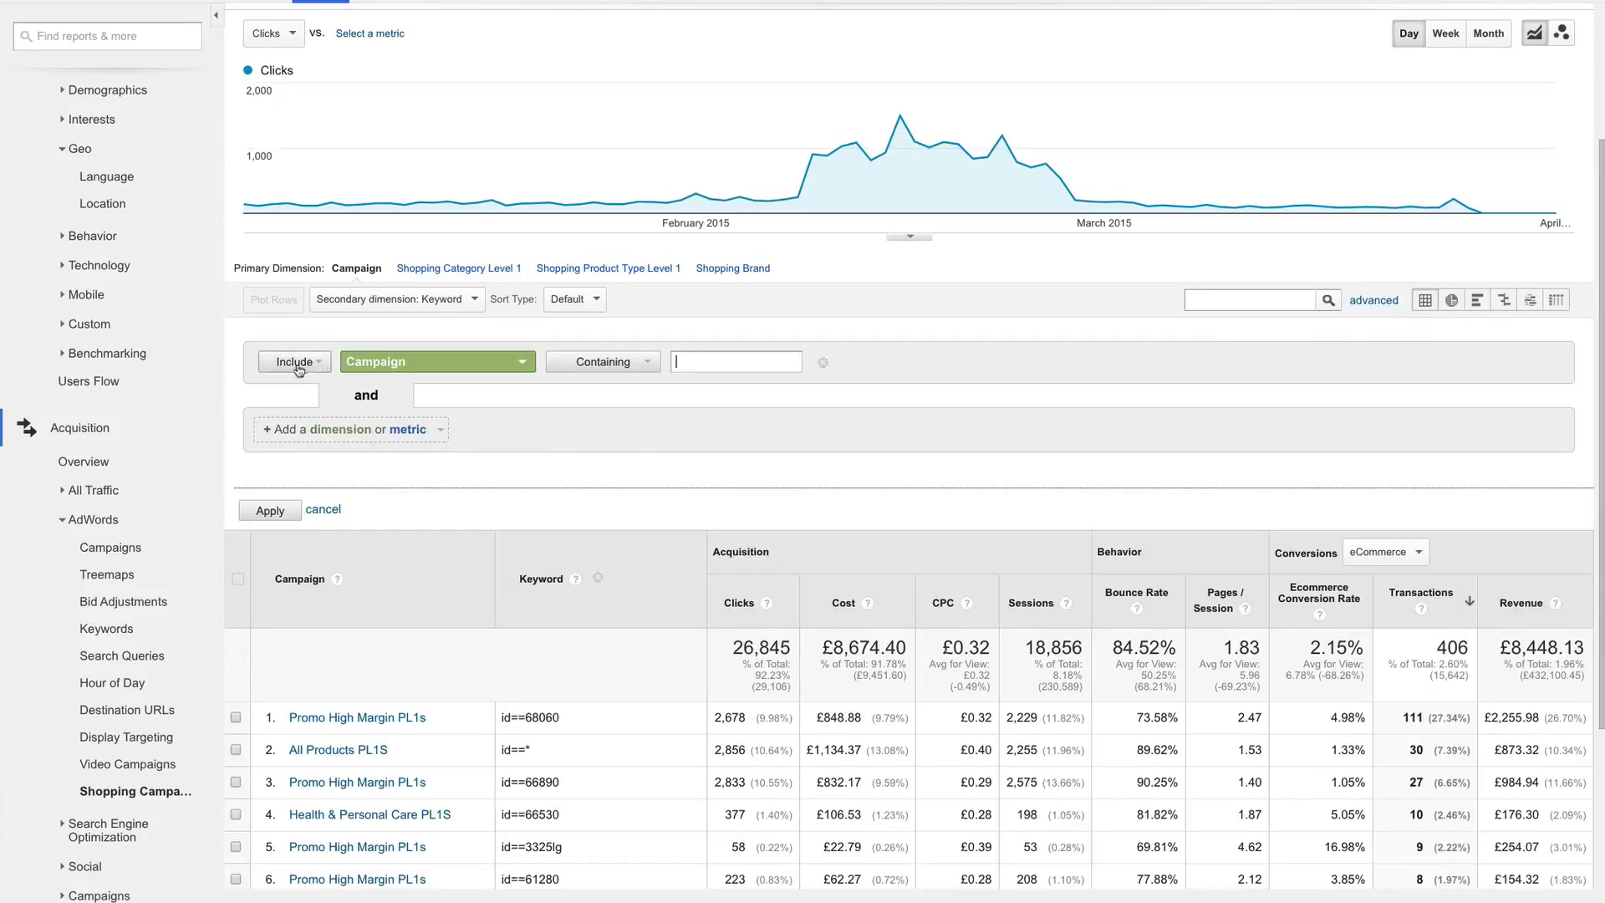
Step: Set the advanced filter to Keyword containing 68060
click(435, 360)
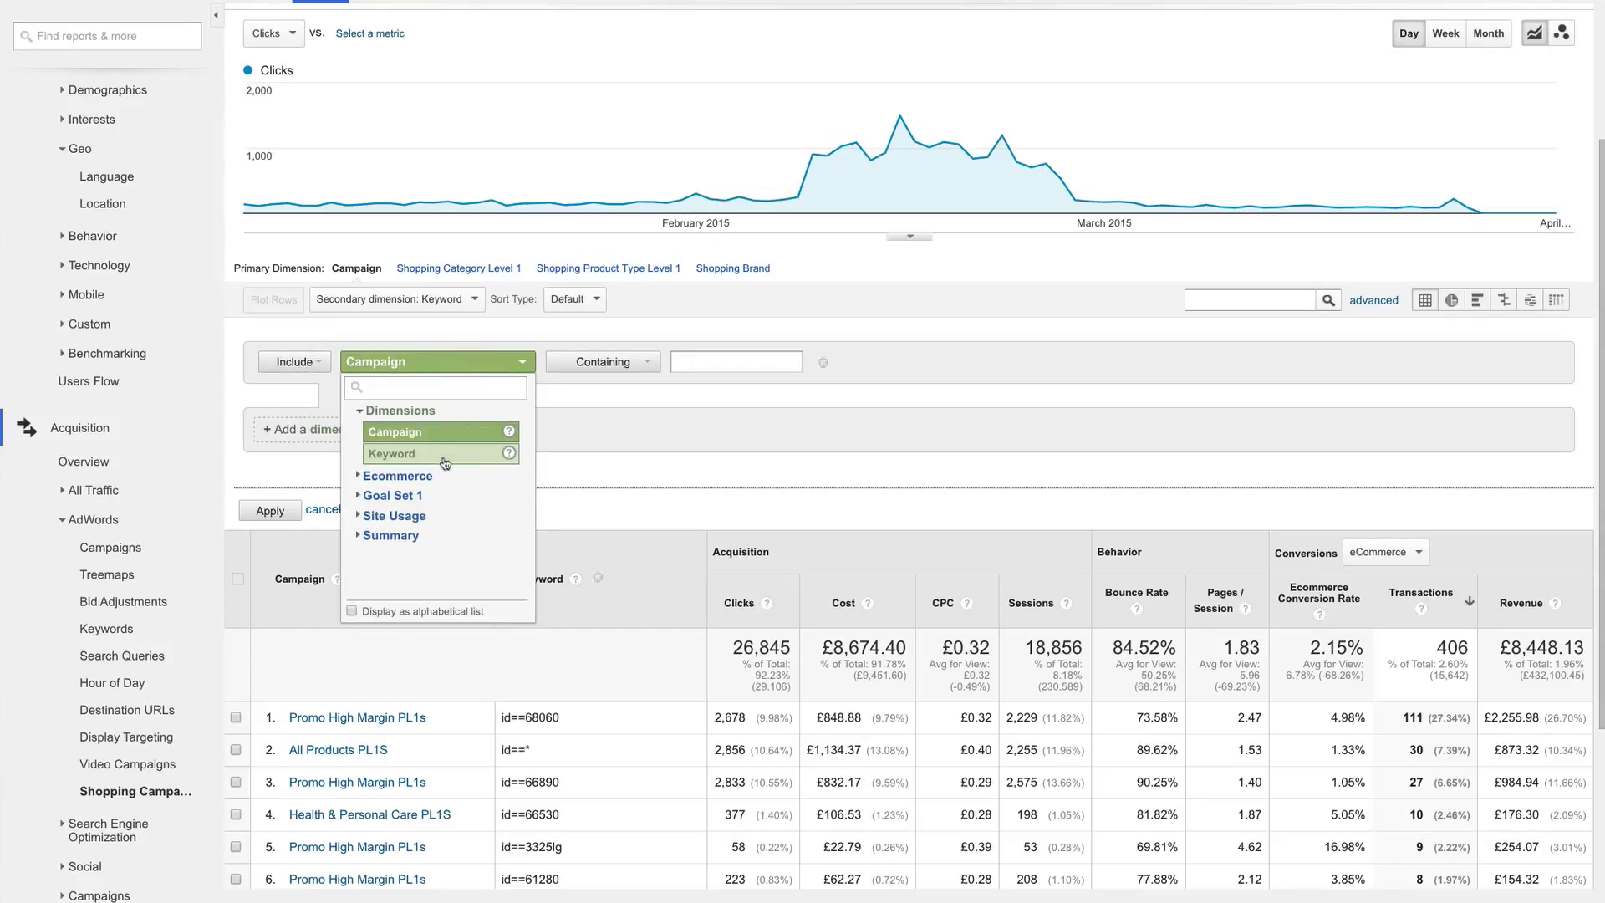
click(392, 453)
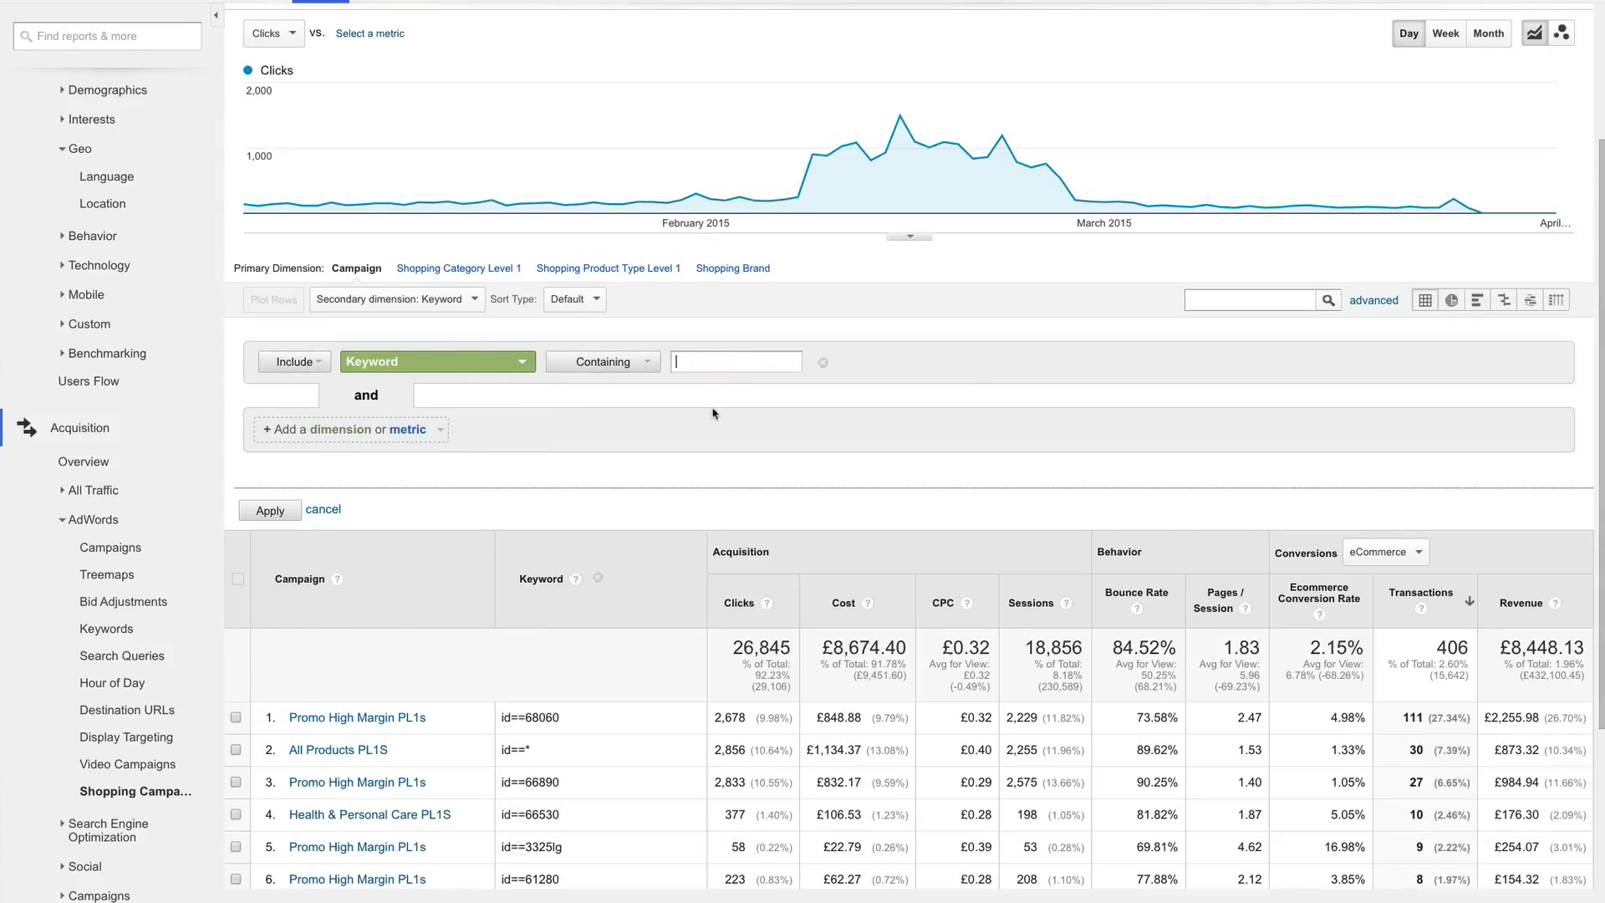
text(68060)
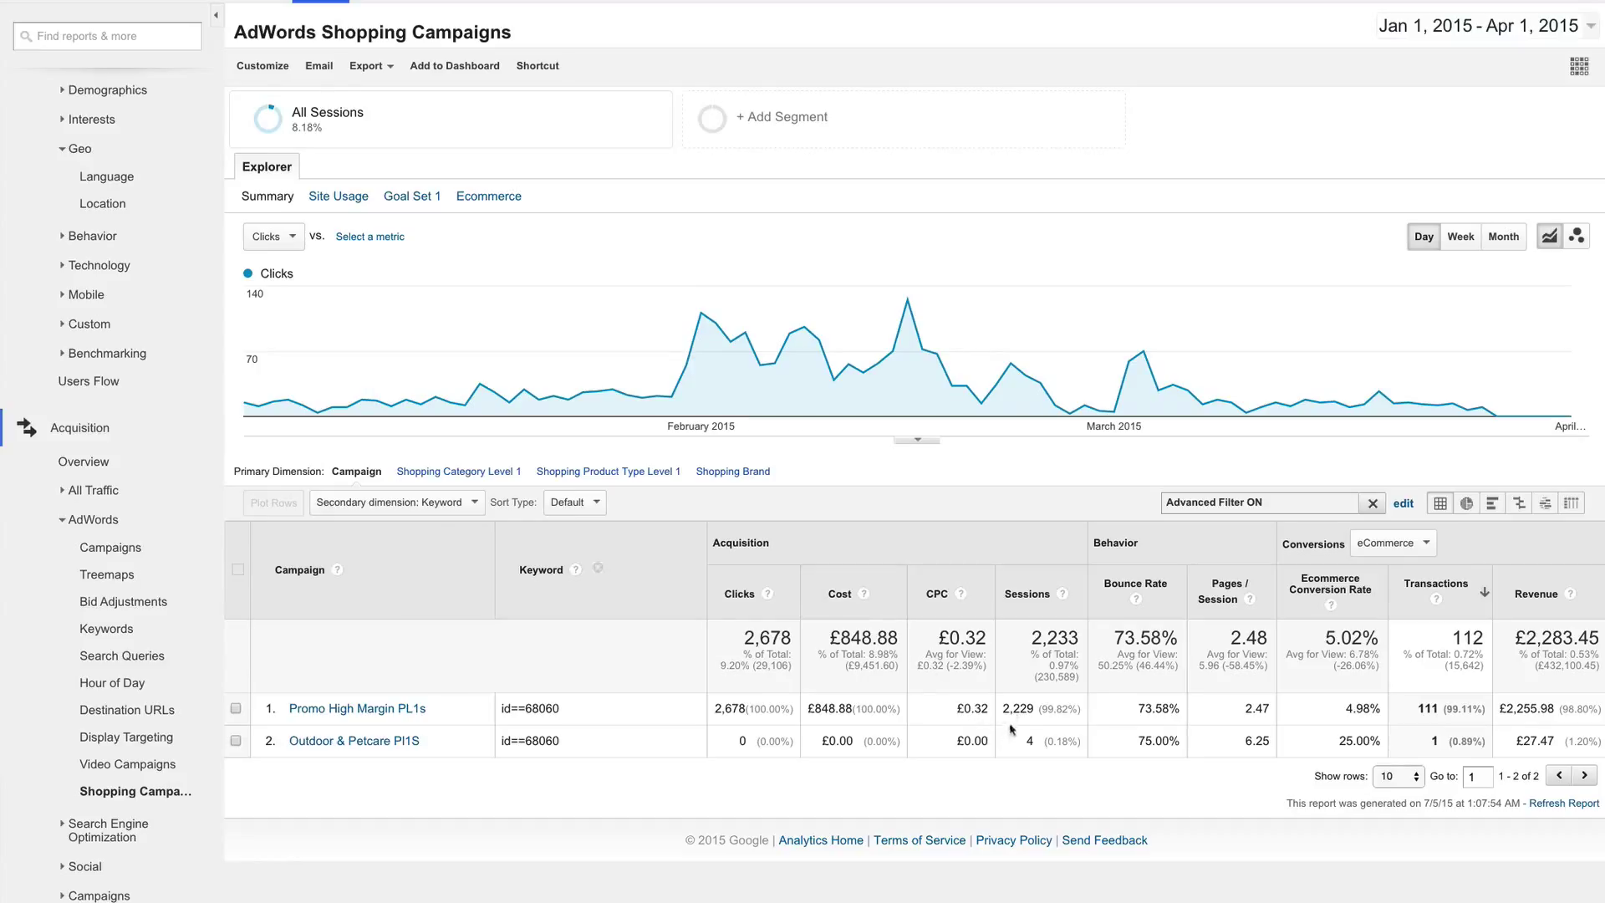
mouse_move(602, 770)
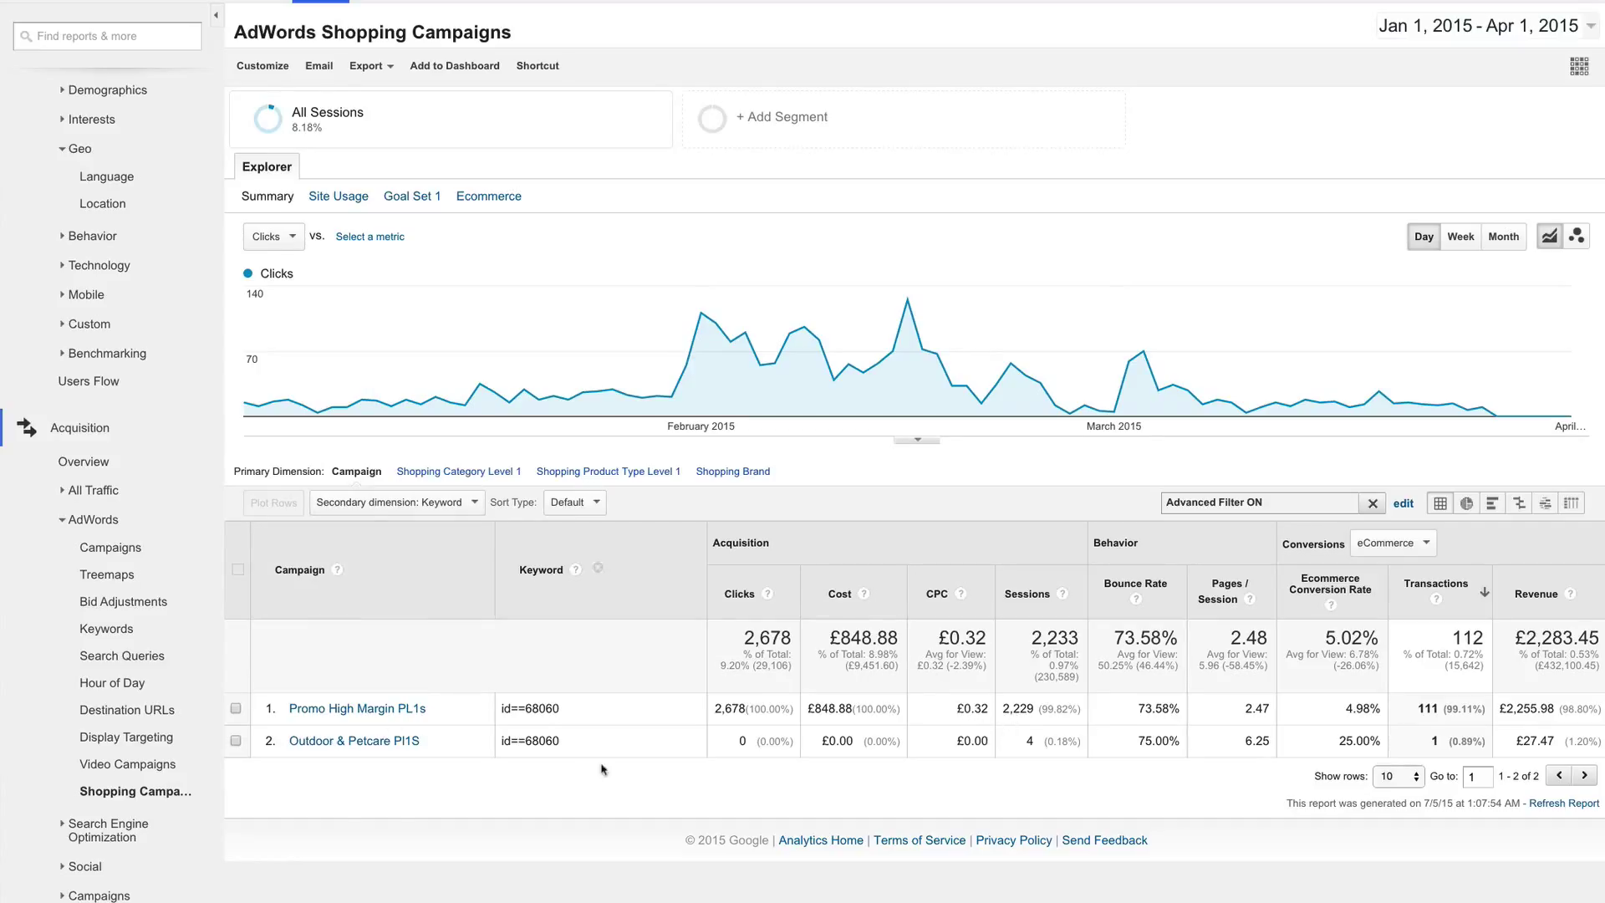
mouse_move(560, 810)
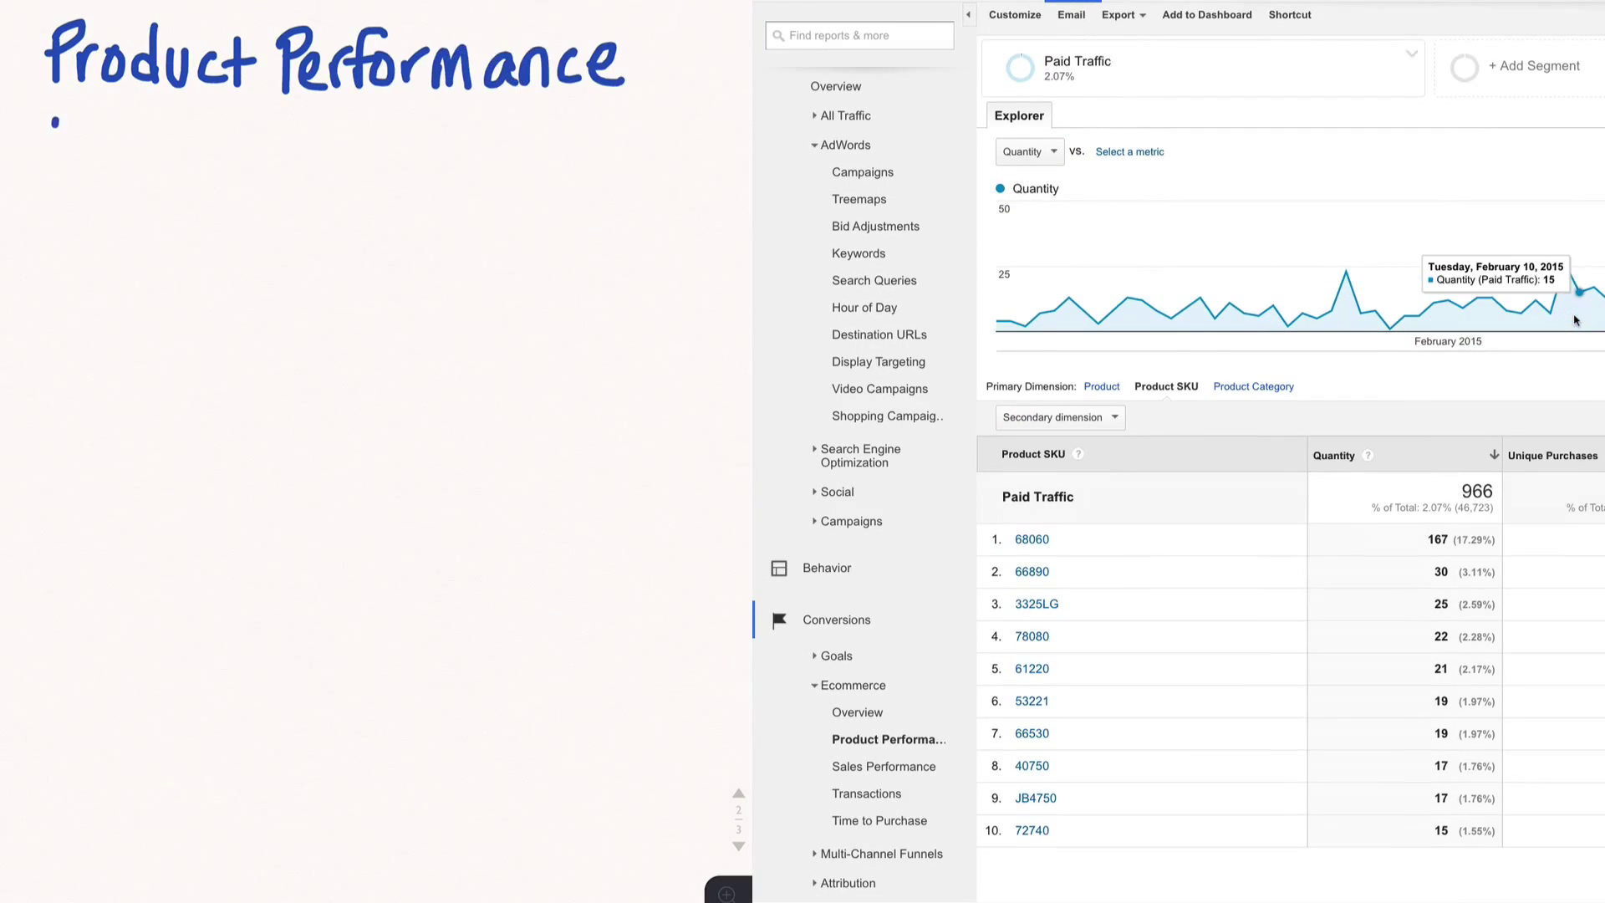
Step: Handwrite that Product Performance counts every item sold, whichever ad the customer came from
text(Report: Every t)
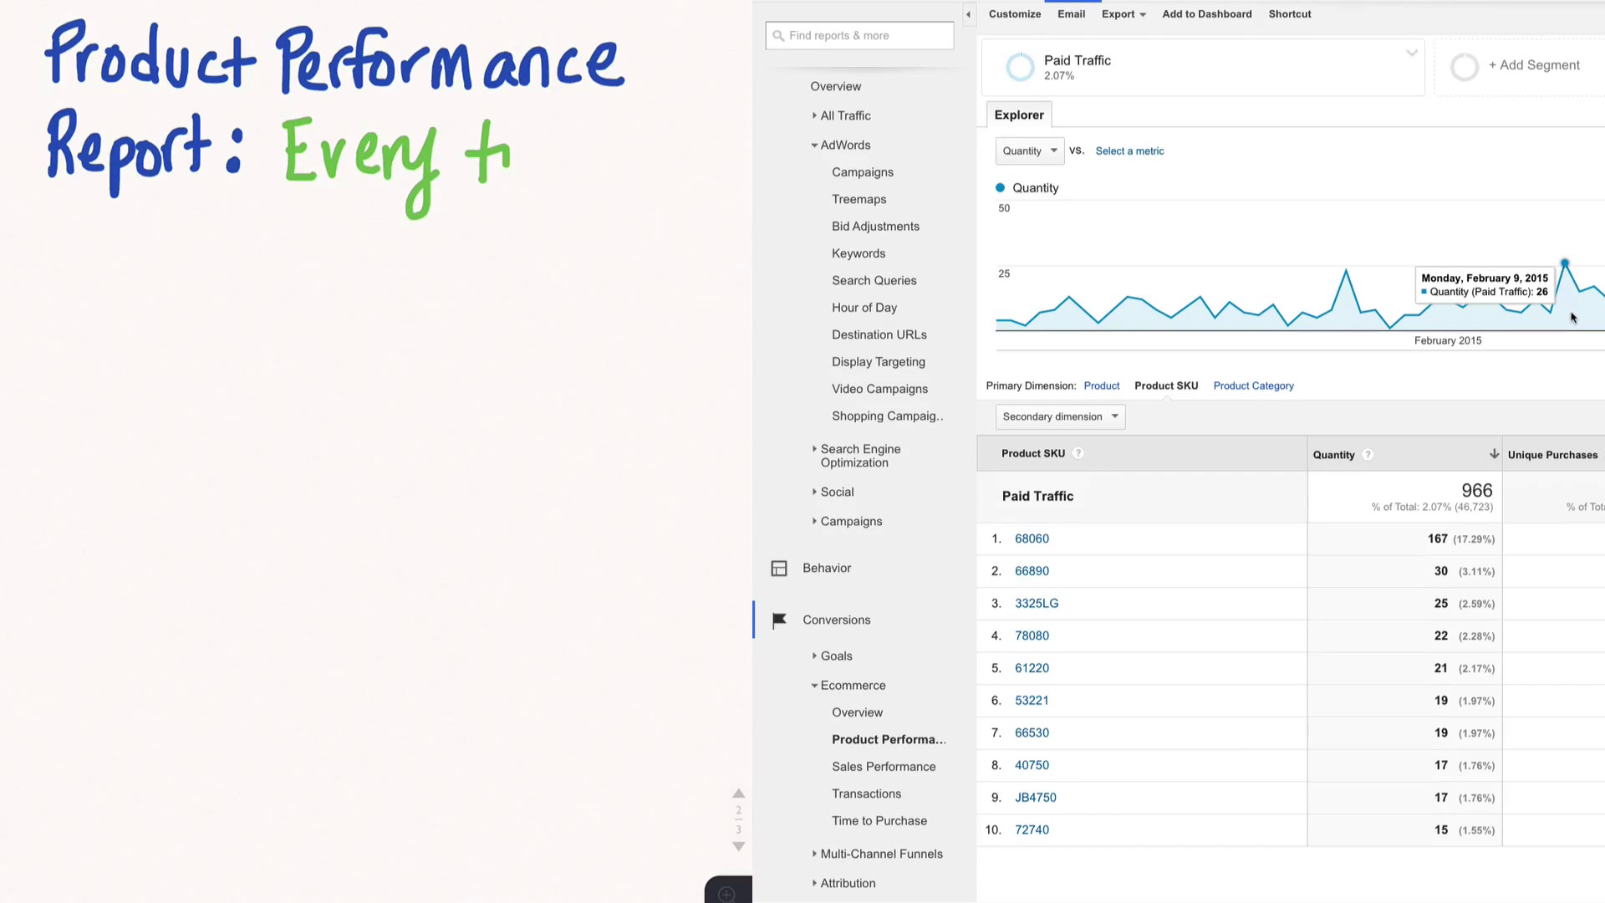
text(time an item sold)
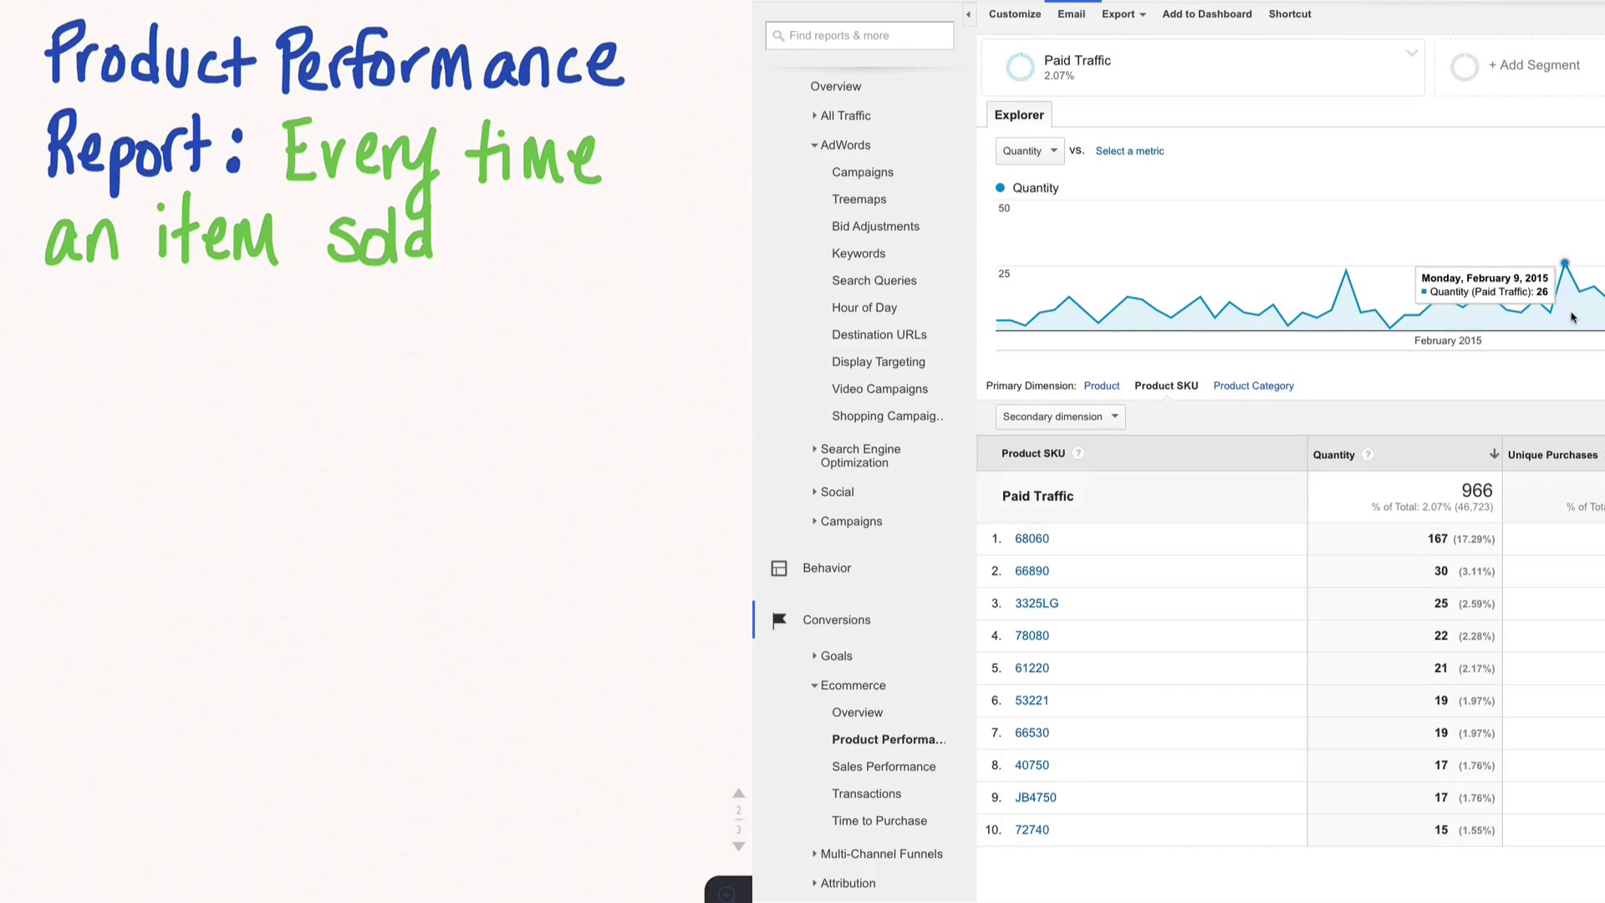
text(regardless which ad t)
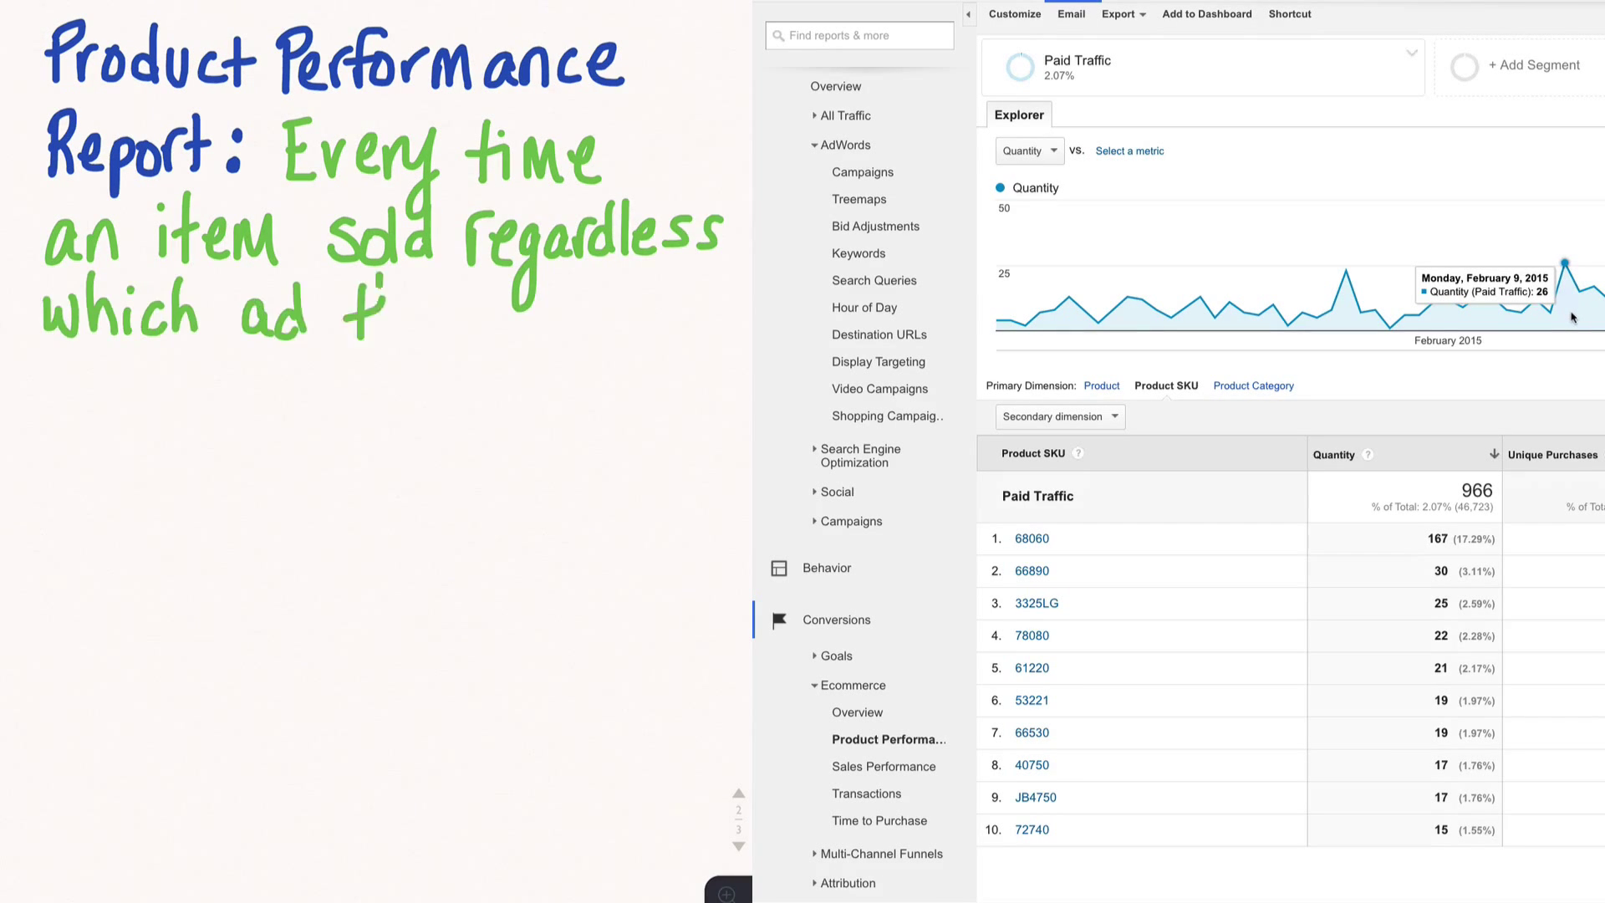
text(the customer came from.)
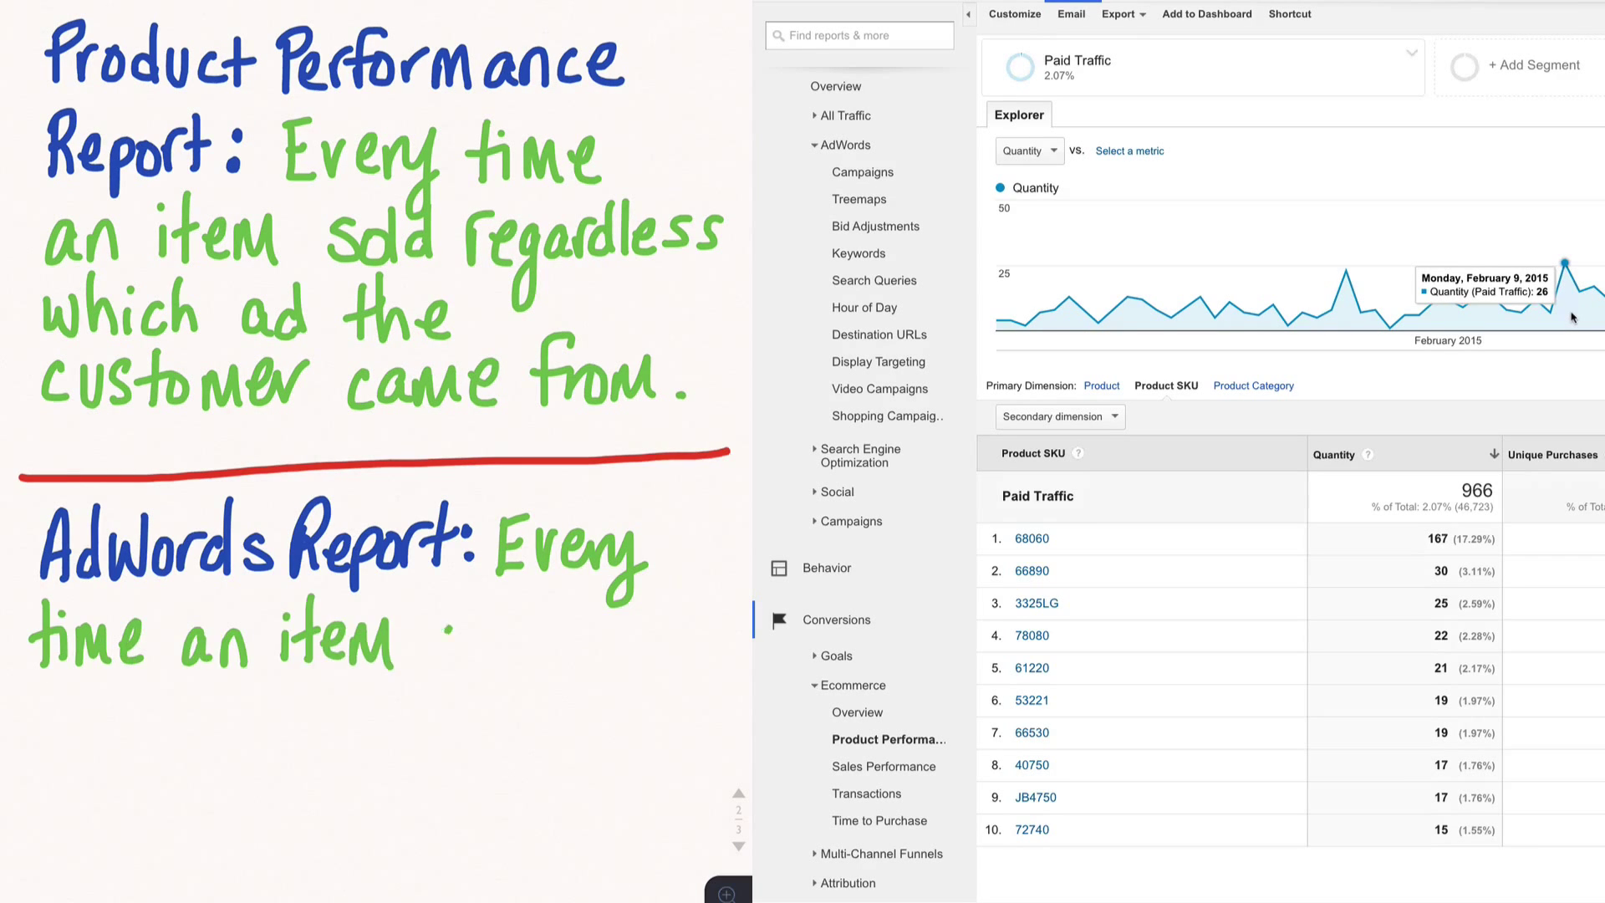
text(sold, as long as the click came from an ad for THAT)
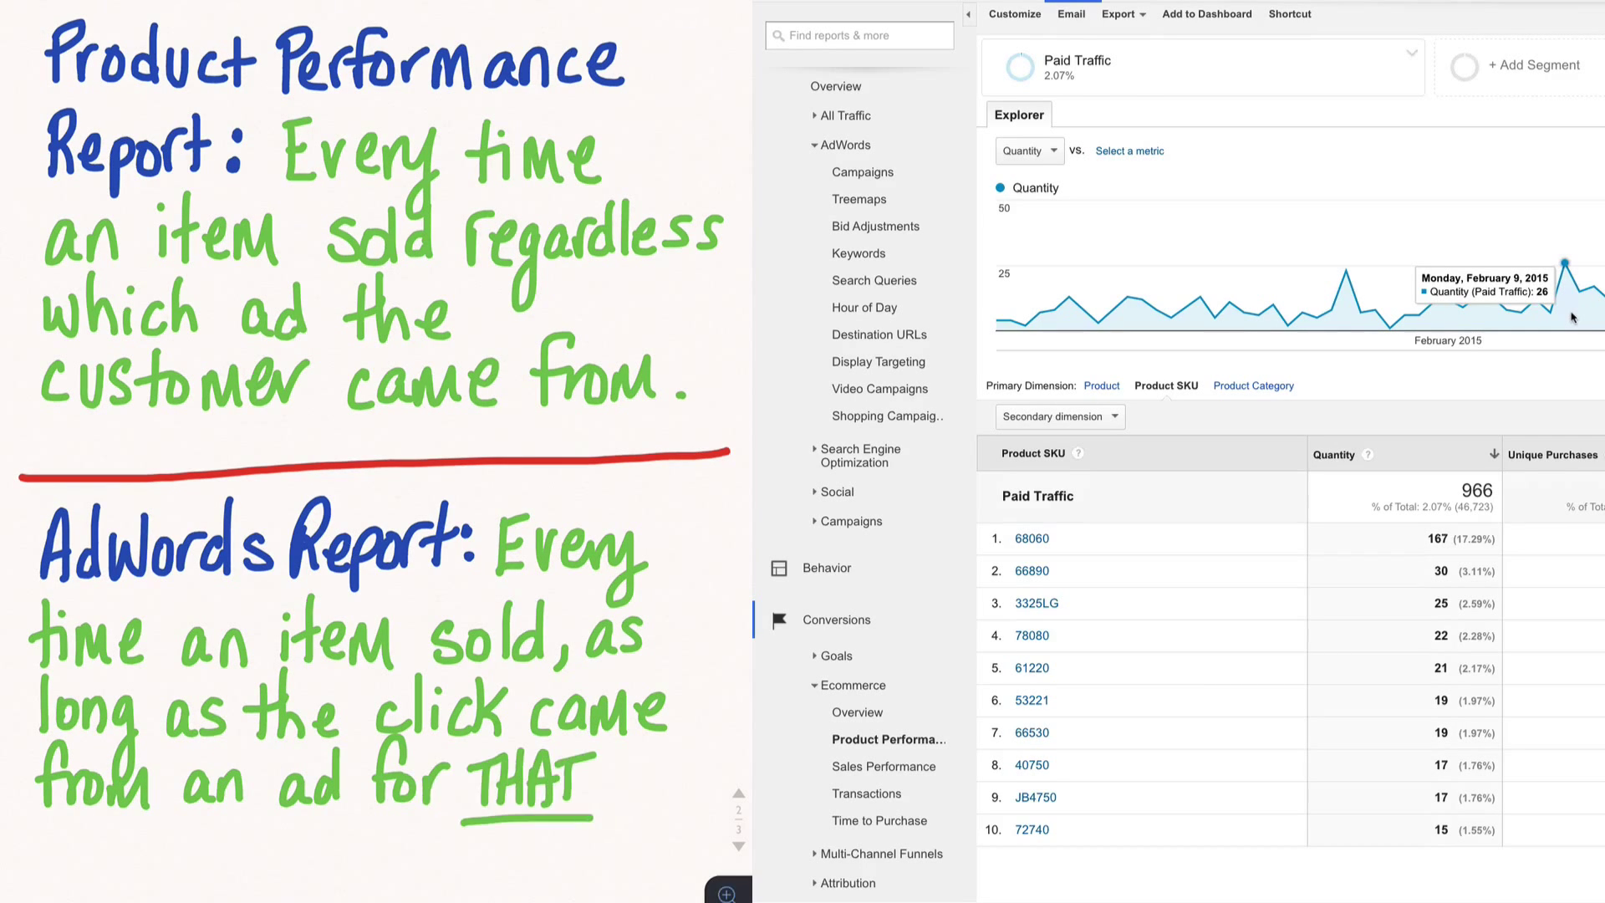
text(Product.)
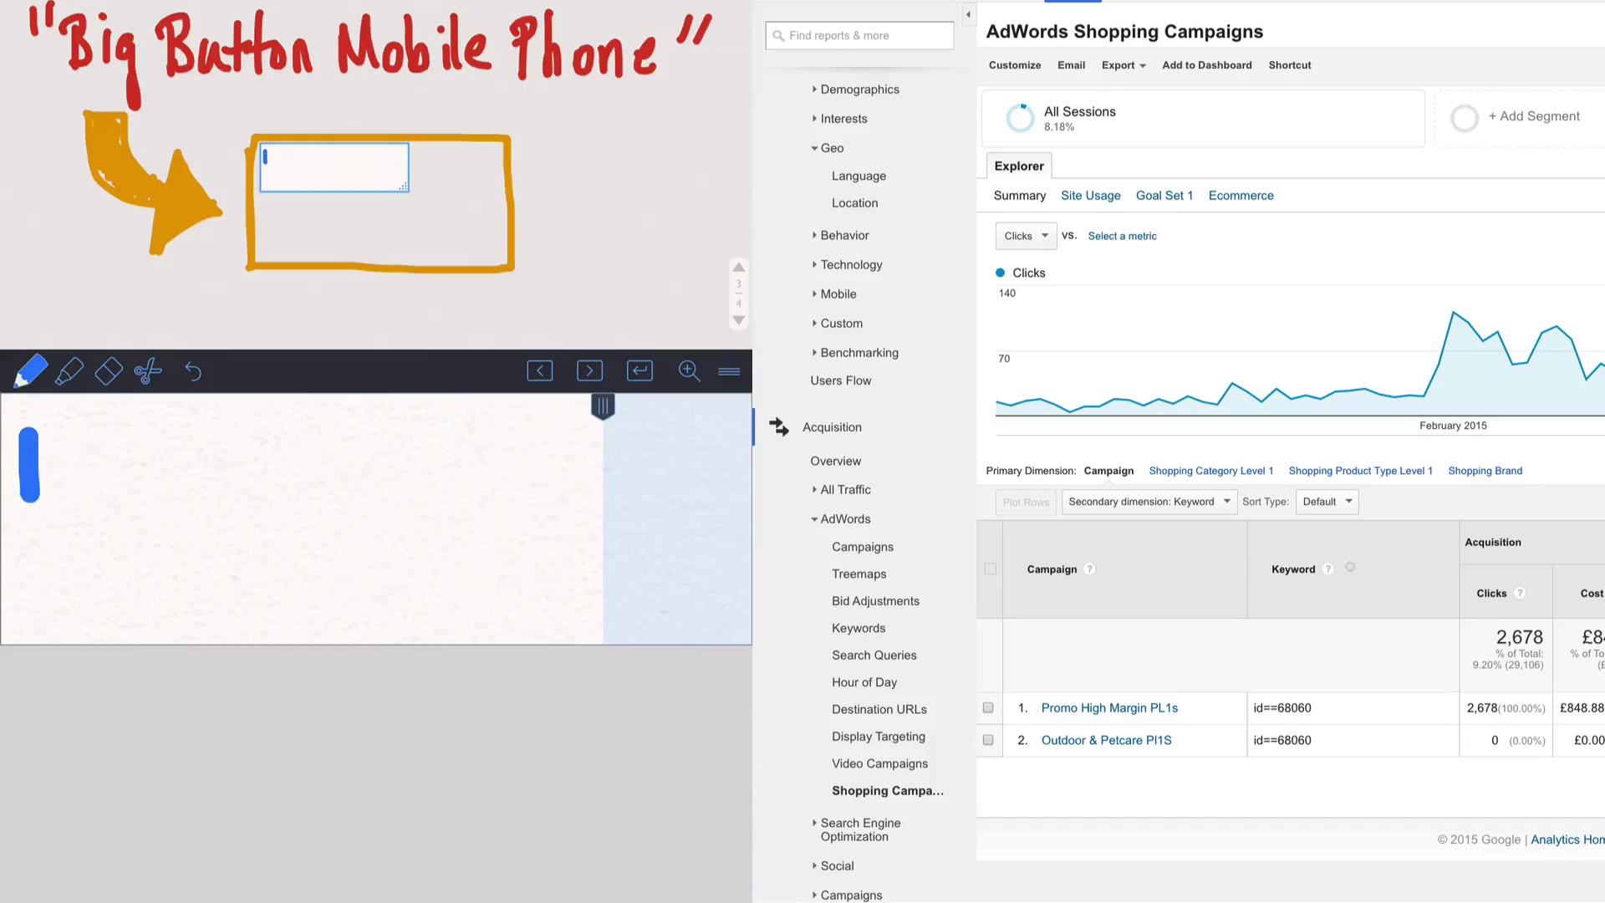
Step: Write the $29.9 price into the sketched Big Button Phone ad
text($29.9)
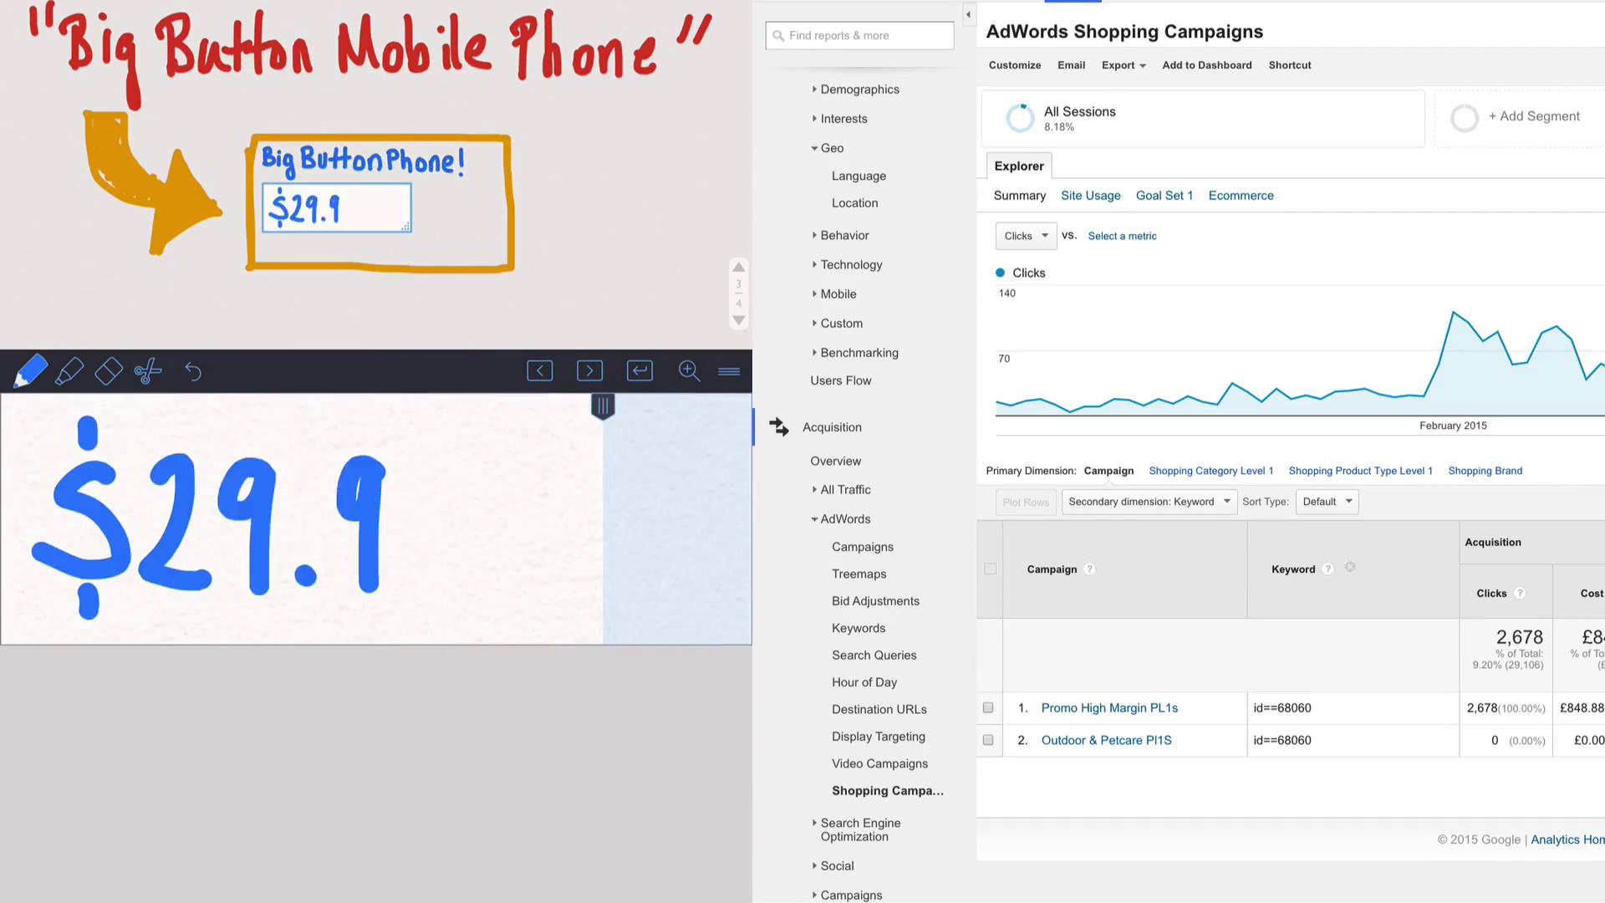